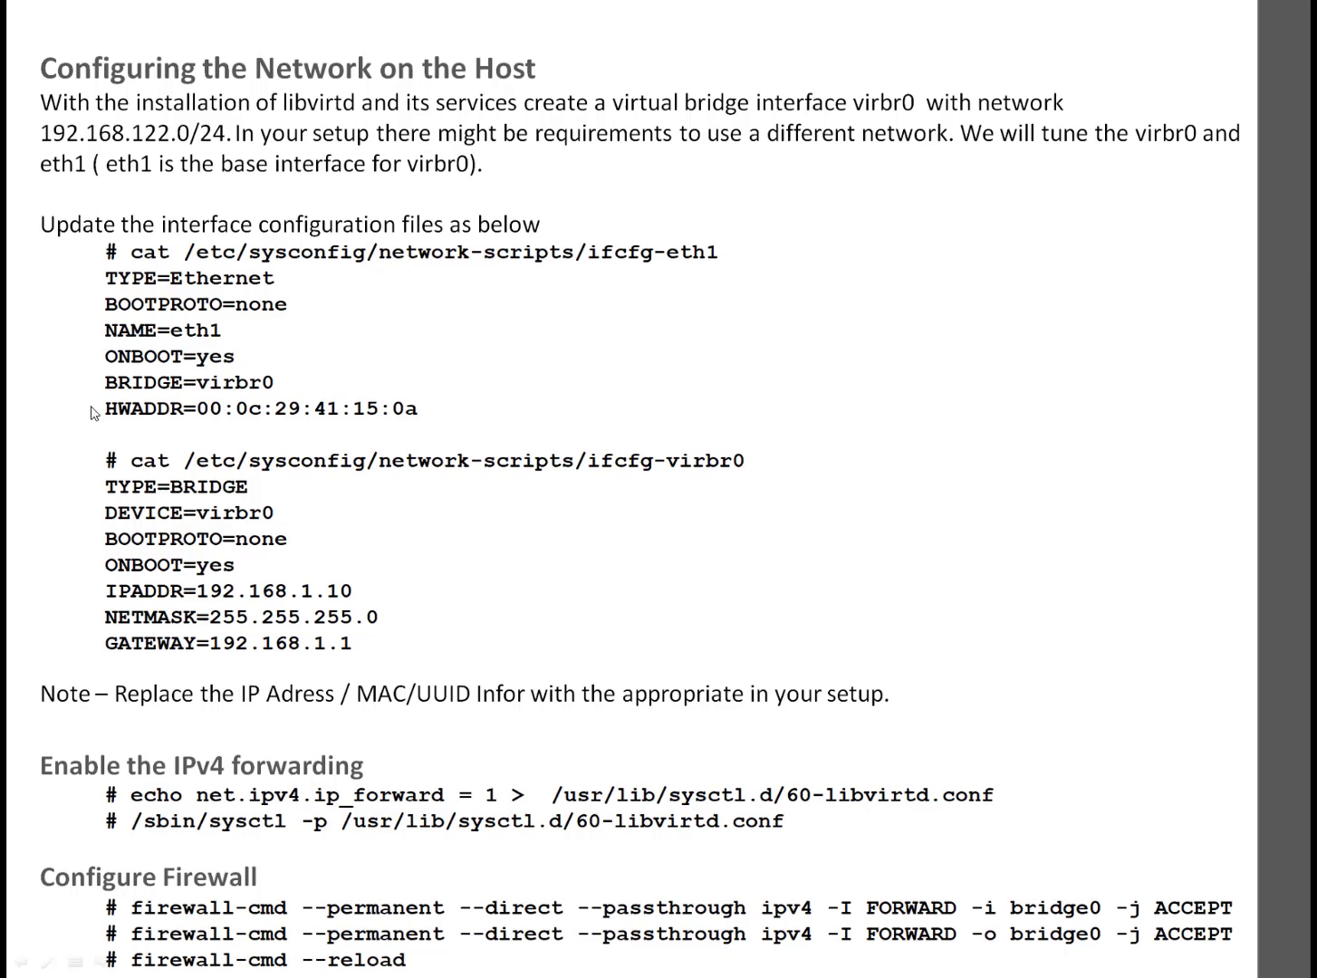
{"action": "mouse_move", "coordinate": [148, 395]}
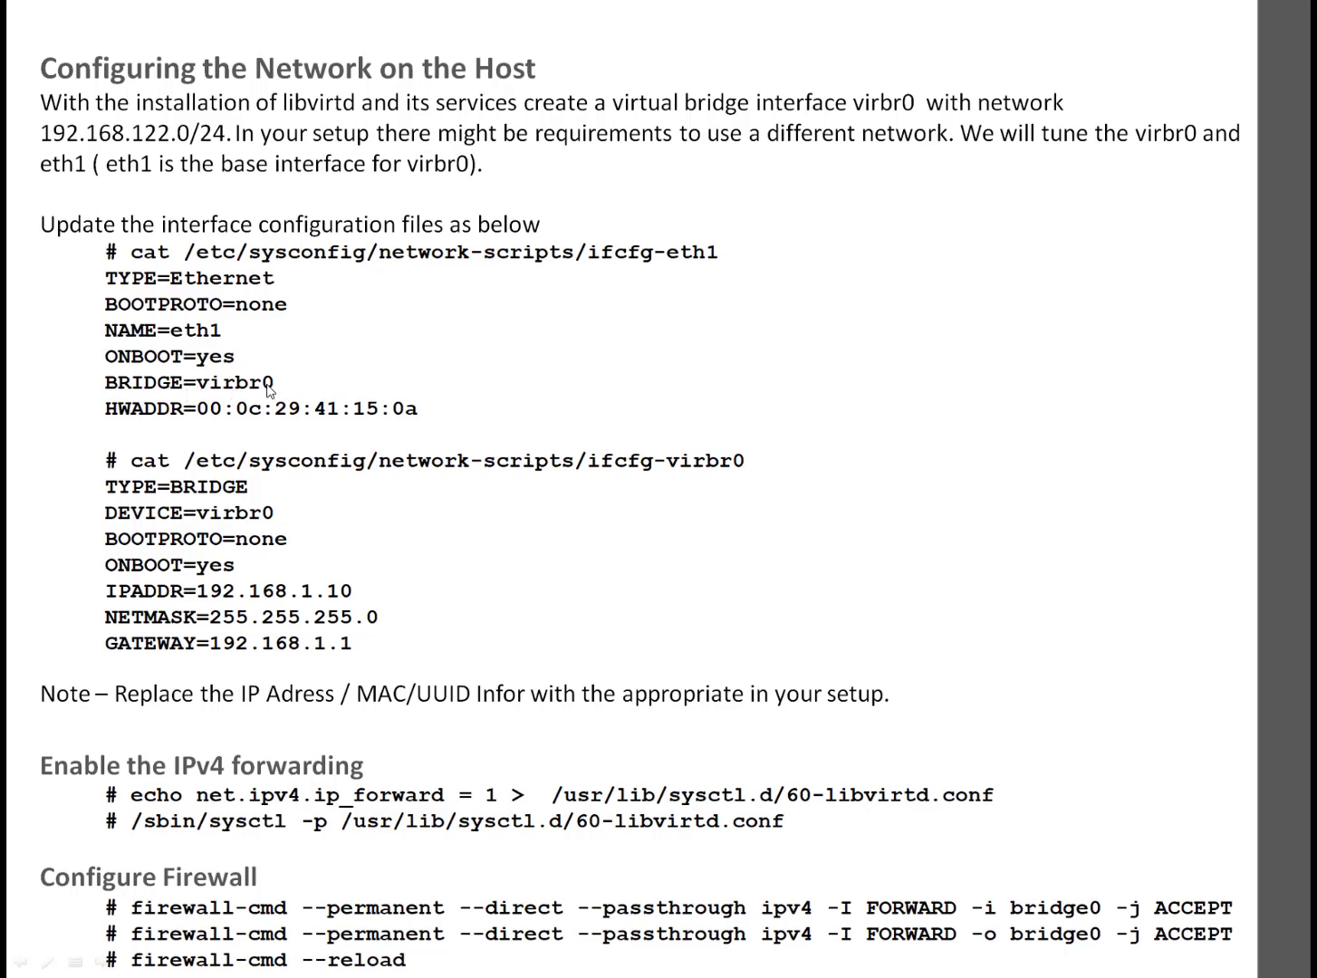
{"action": "mouse_move", "coordinate": [753, 495]}
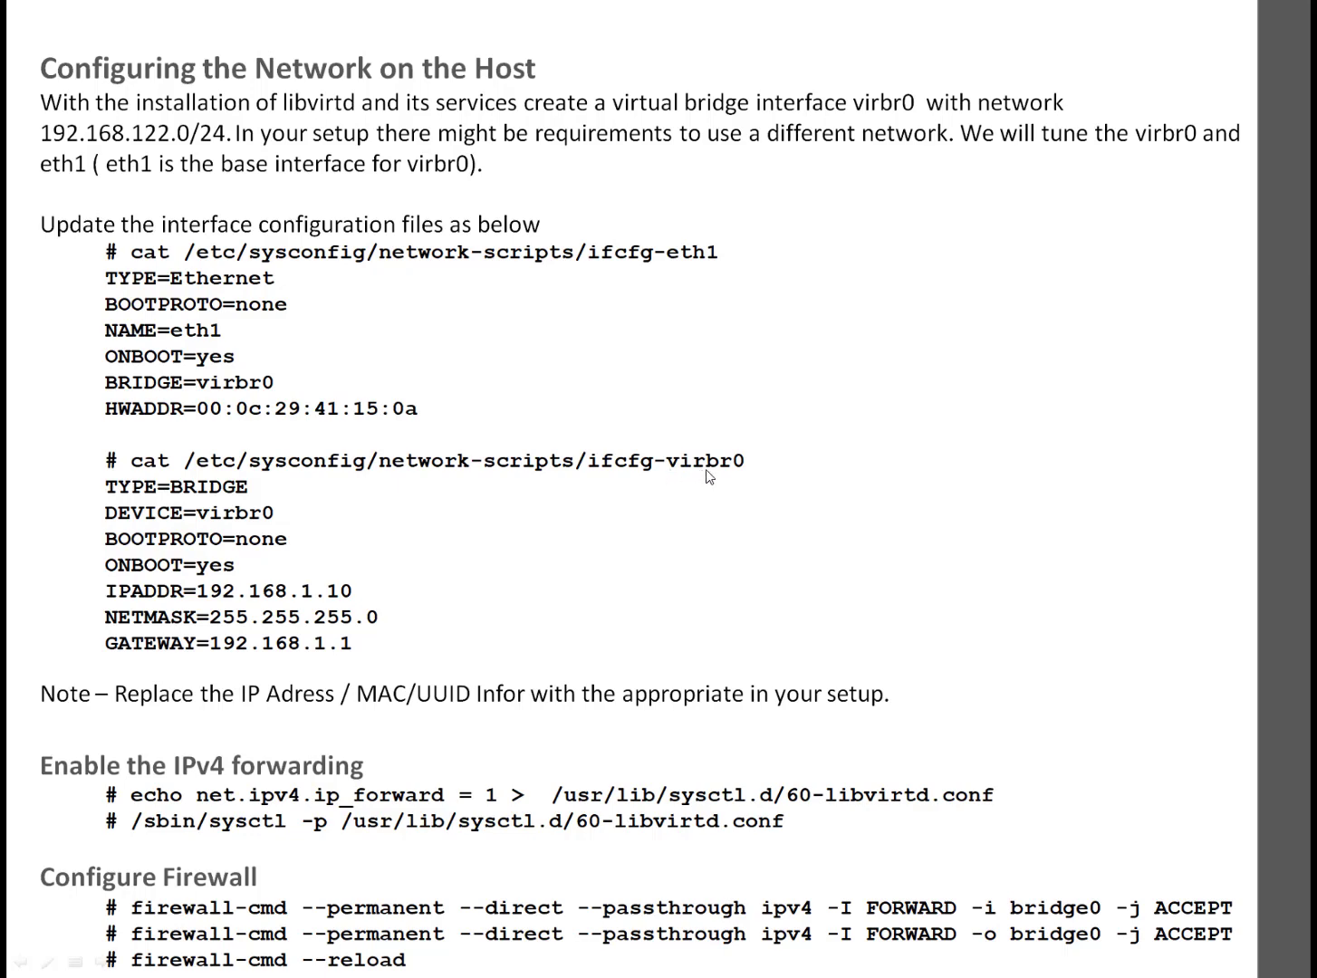
{"action": "mouse_move", "coordinate": [308, 476]}
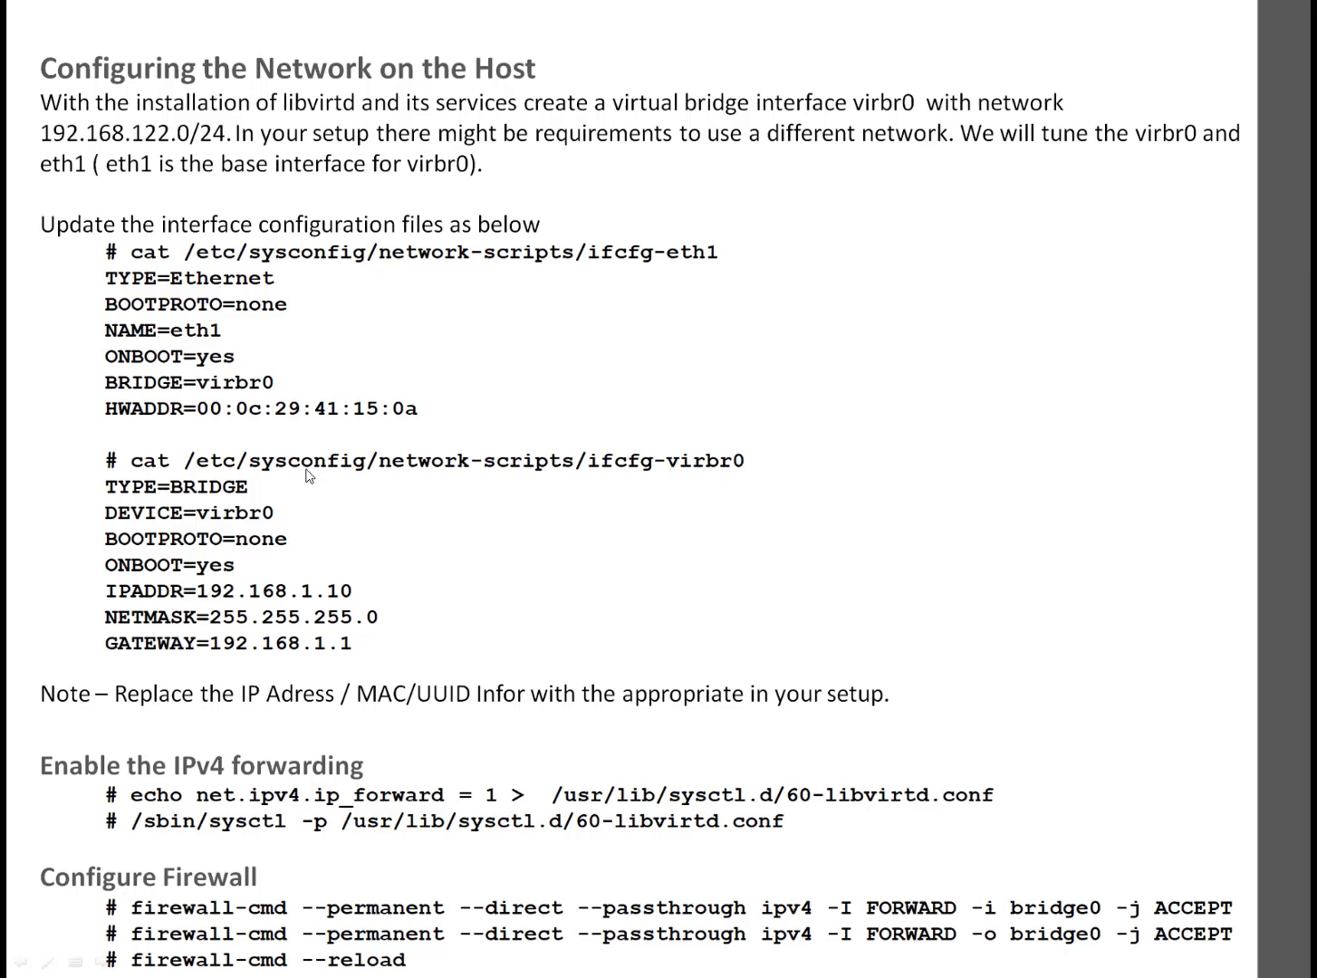
{"action": "mouse_move", "coordinate": [217, 493]}
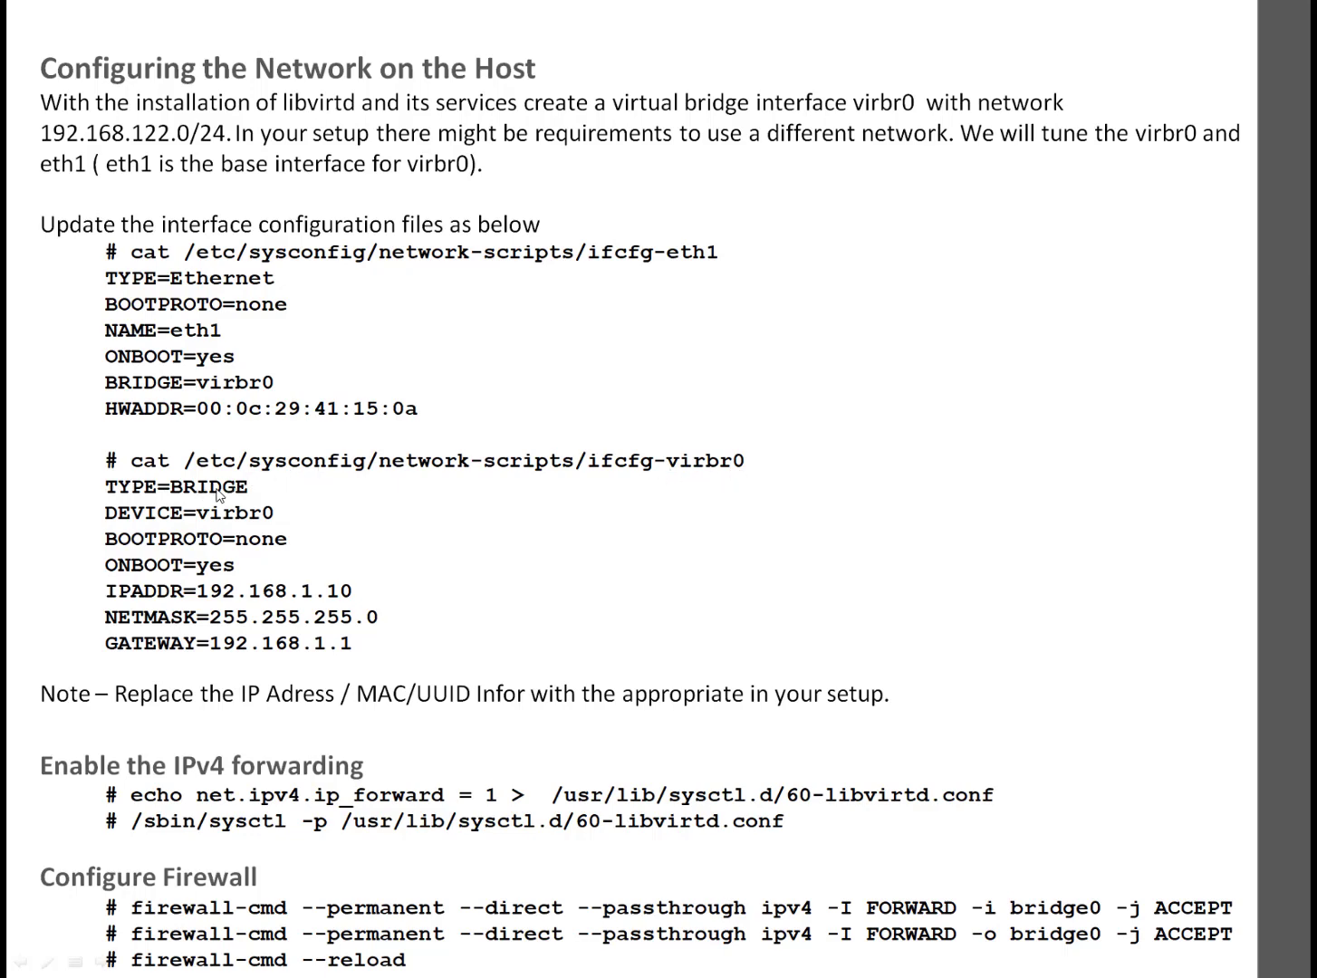
{"action": "mouse_move", "coordinate": [268, 526]}
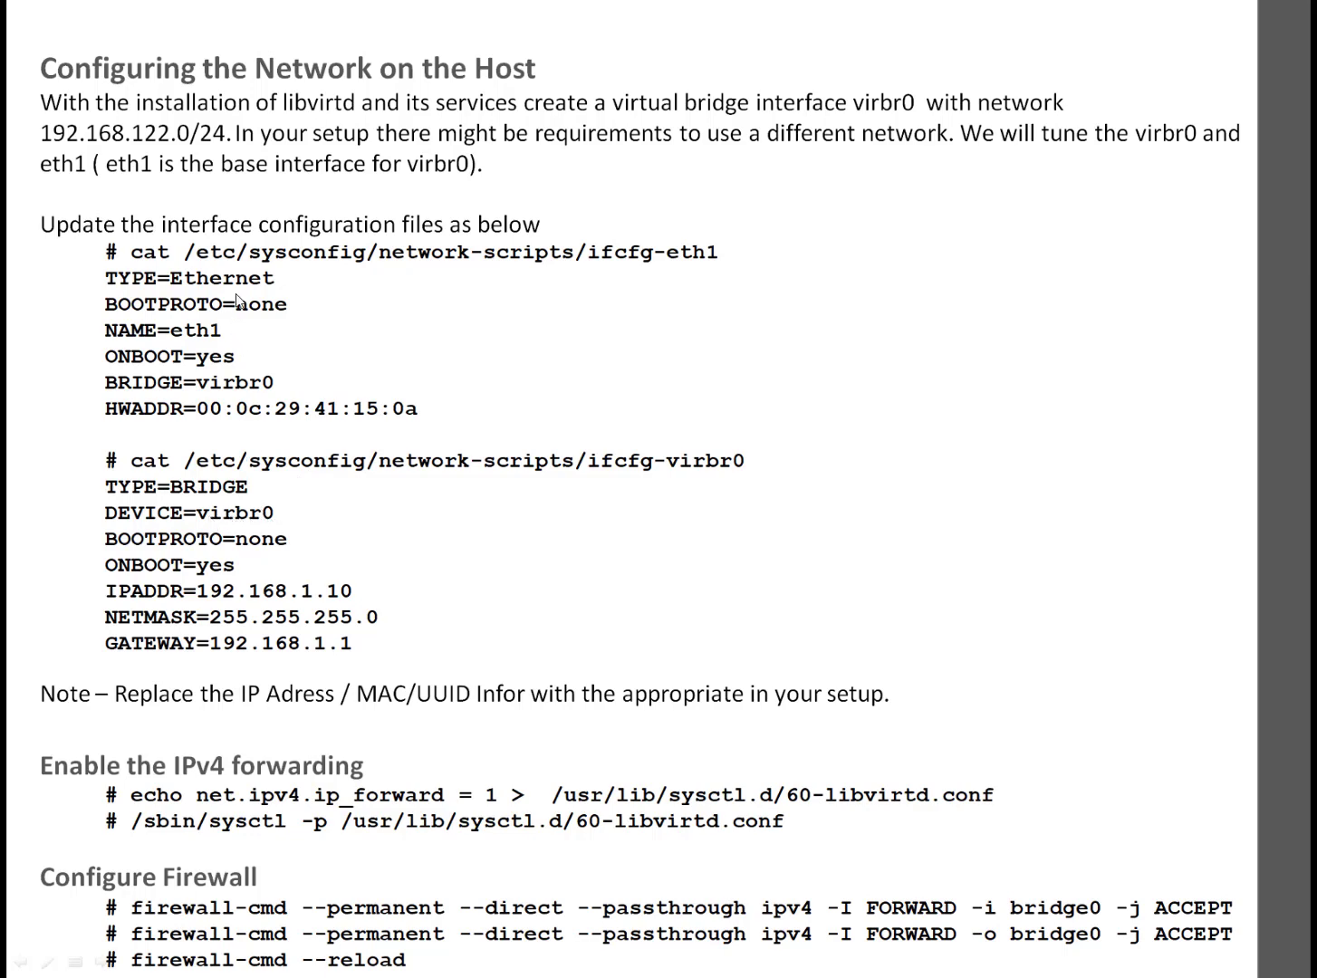
{"action": "mouse_move", "coordinate": [272, 380]}
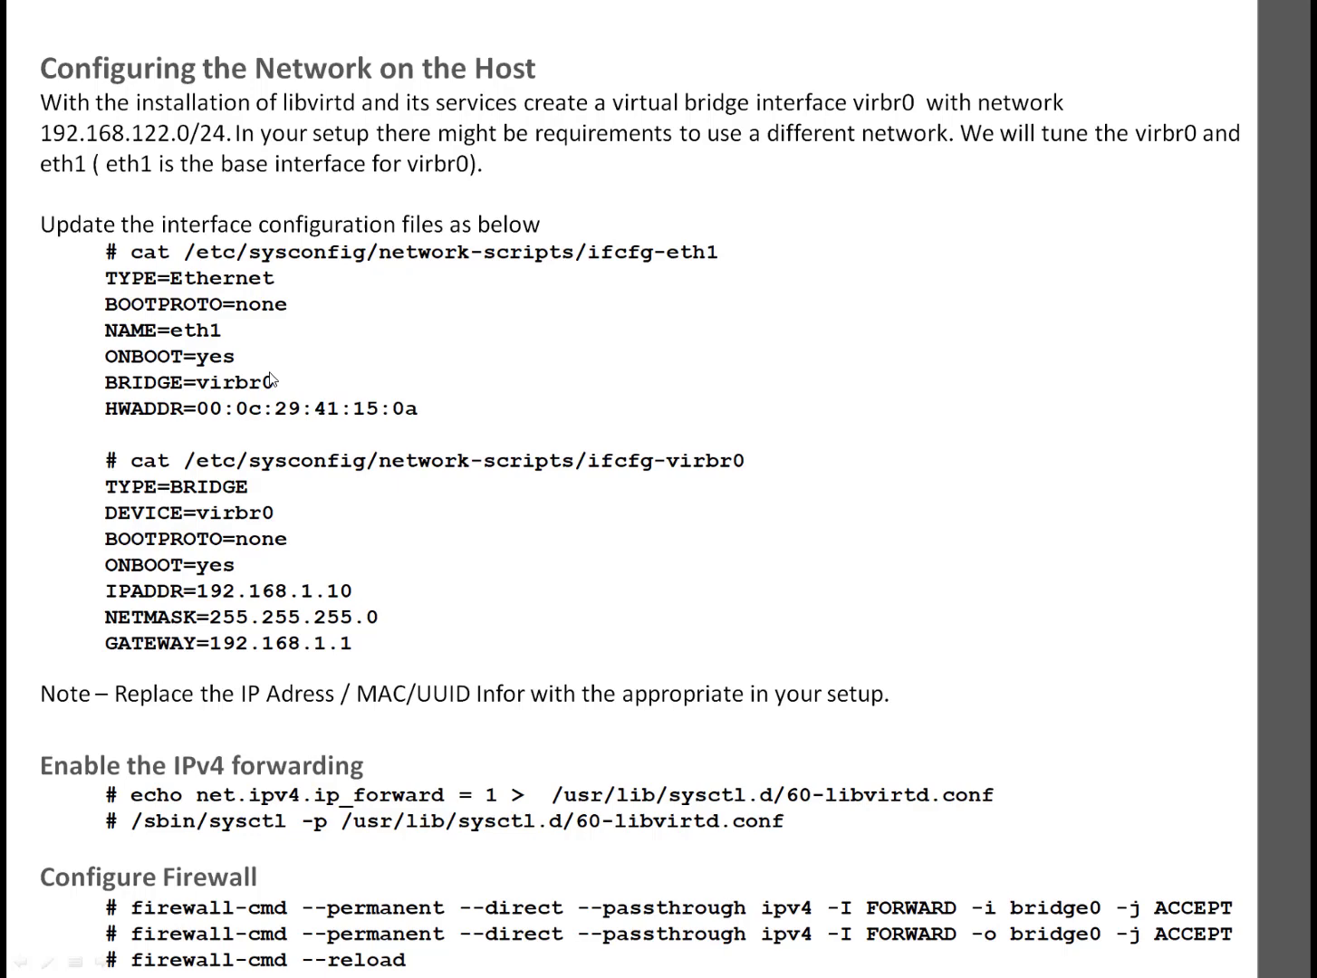
{"action": "mouse_move", "coordinate": [262, 579]}
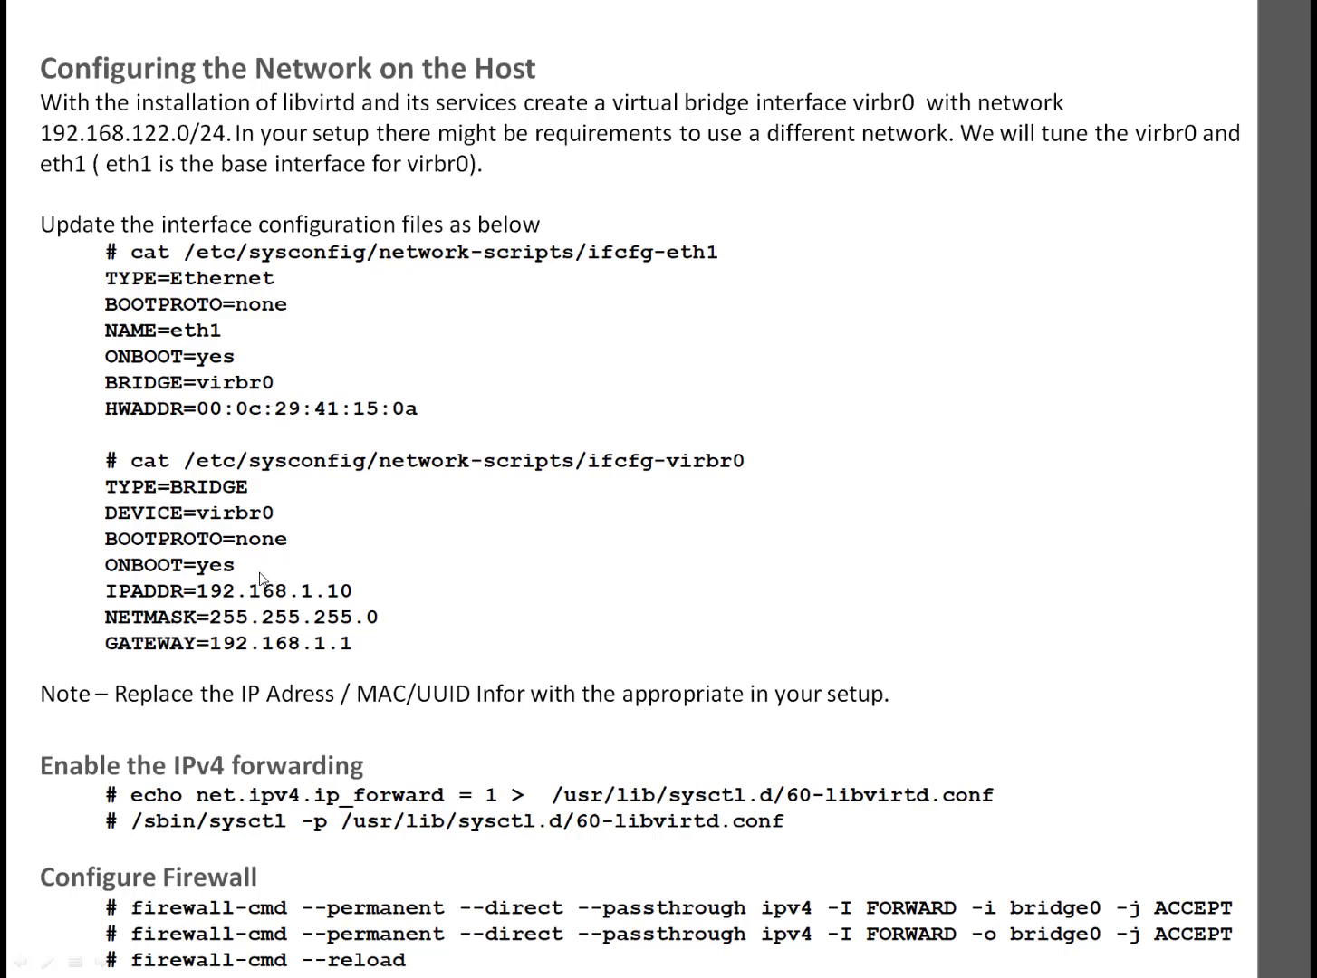
{"action": "mouse_move", "coordinate": [438, 604]}
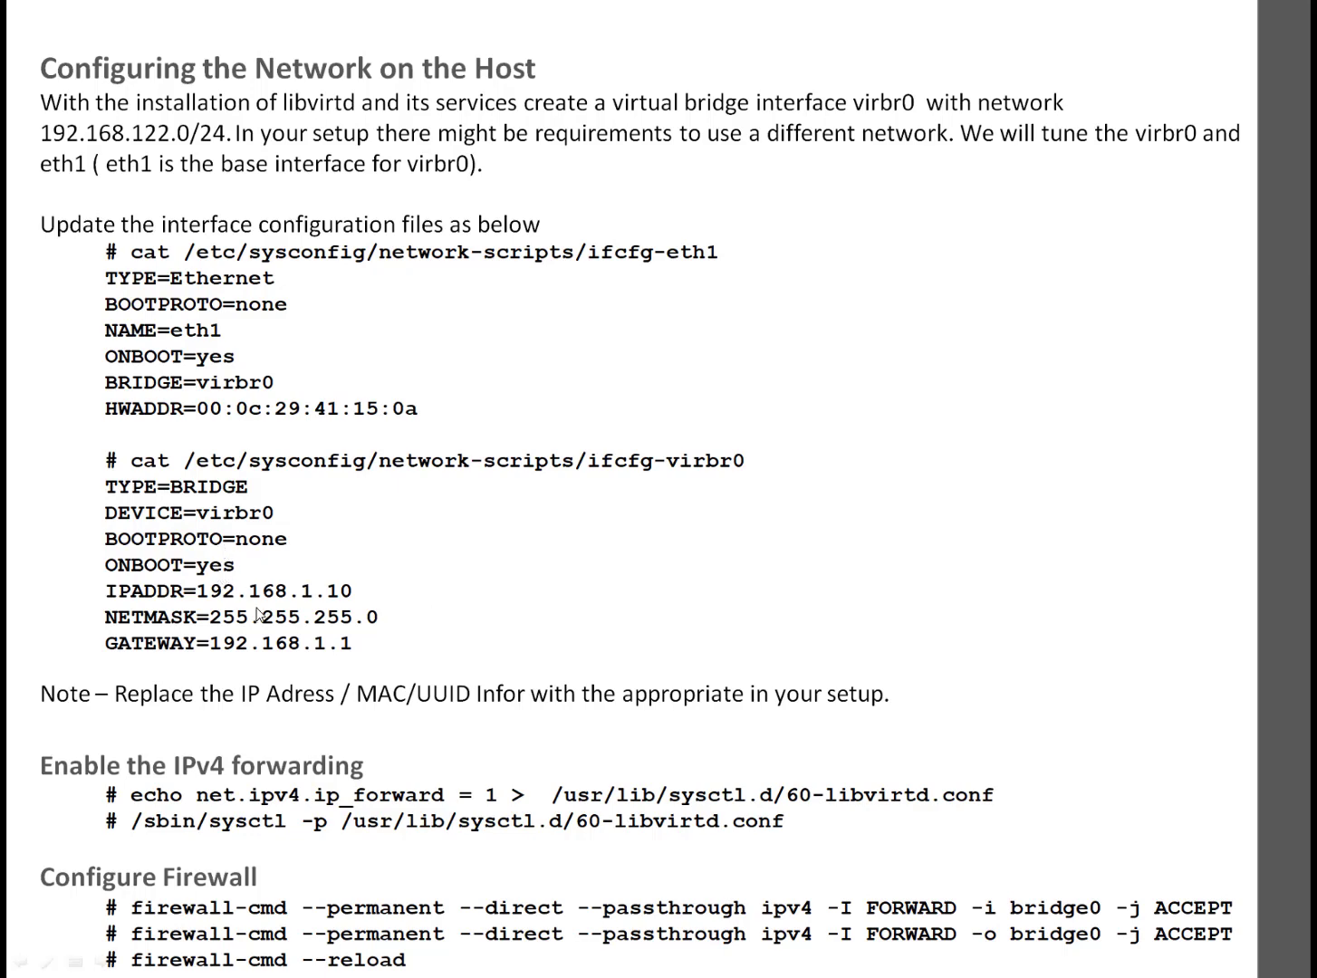
{"action": "mouse_move", "coordinate": [343, 604]}
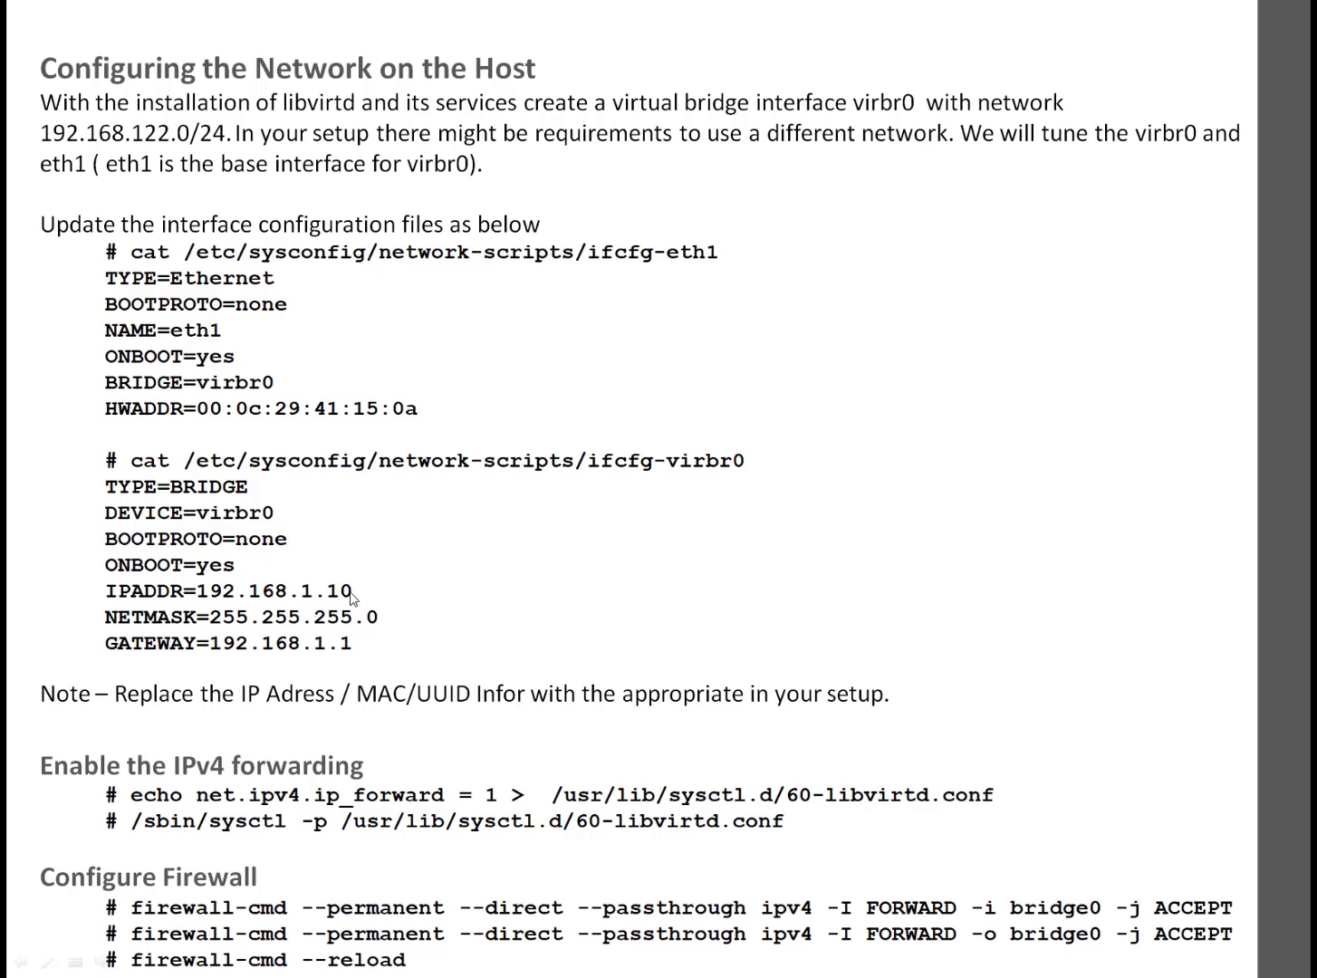
{"action": "mouse_move", "coordinate": [356, 599]}
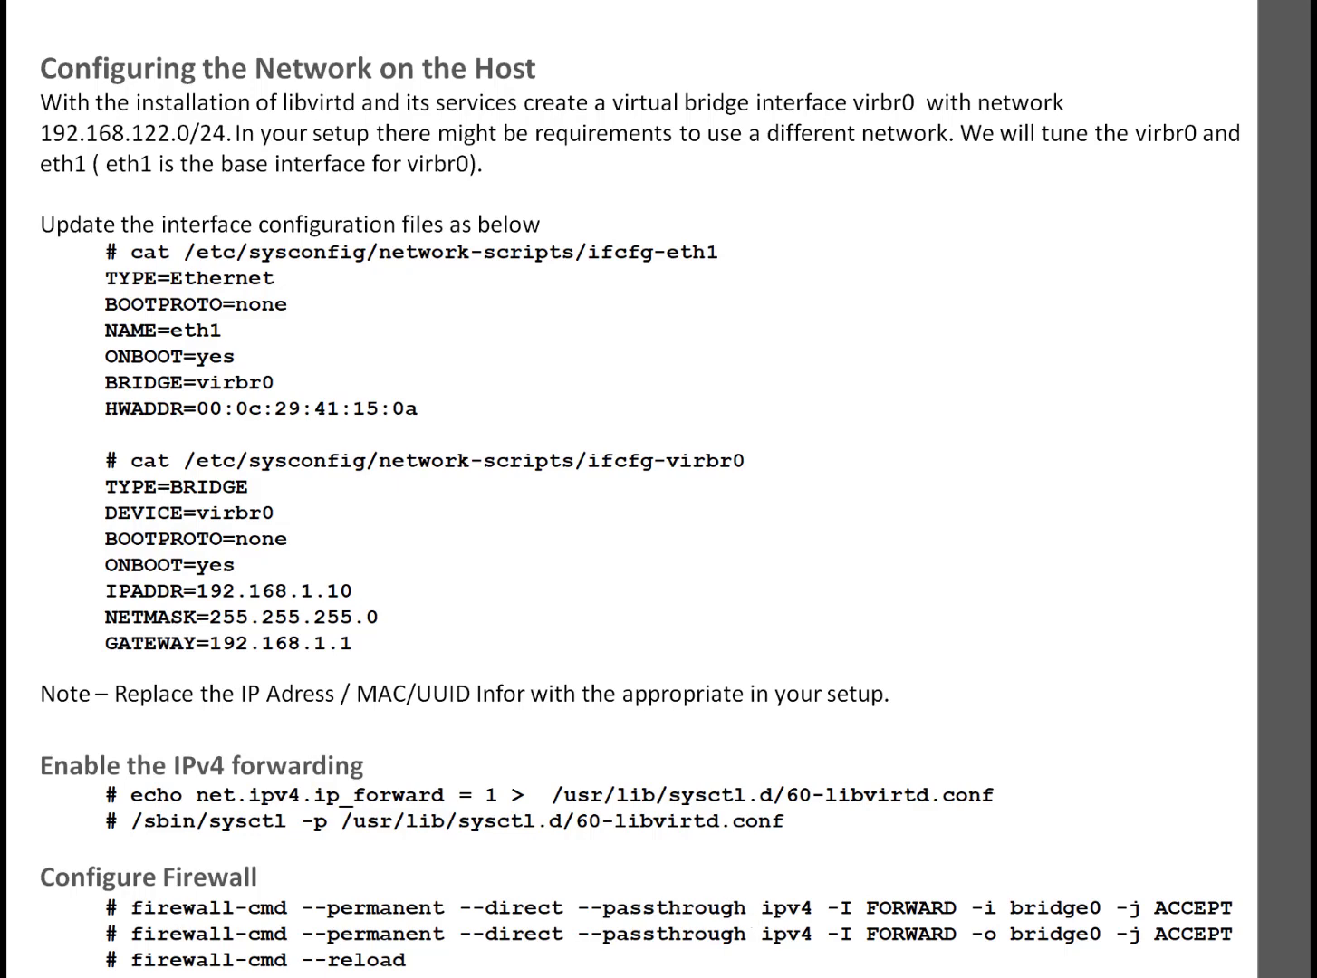
{"action": "mouse_move", "coordinate": [746, 619]}
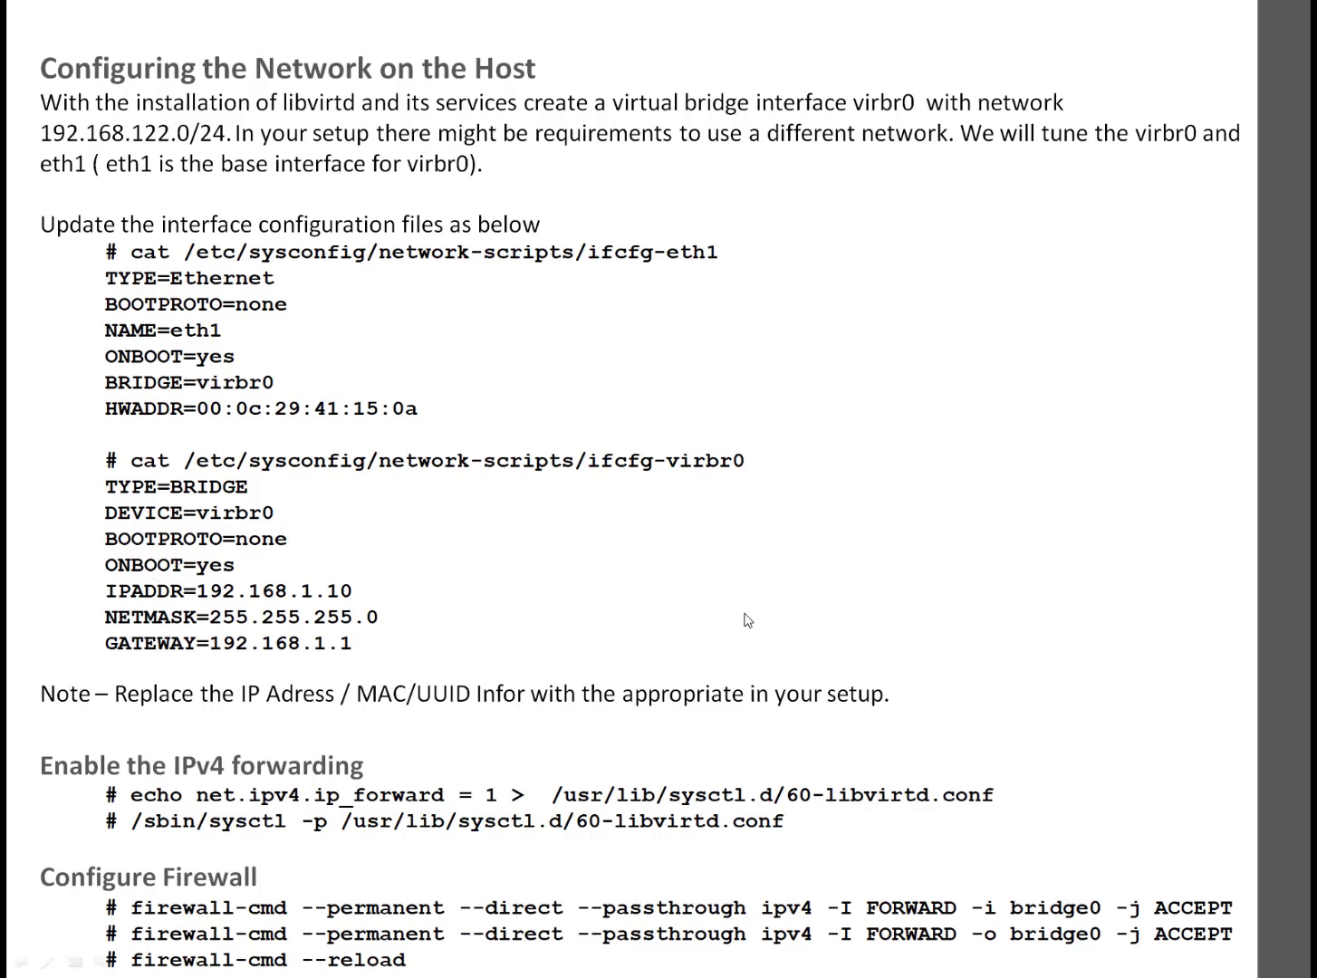
{"action": "mouse_move", "coordinate": [700, 489]}
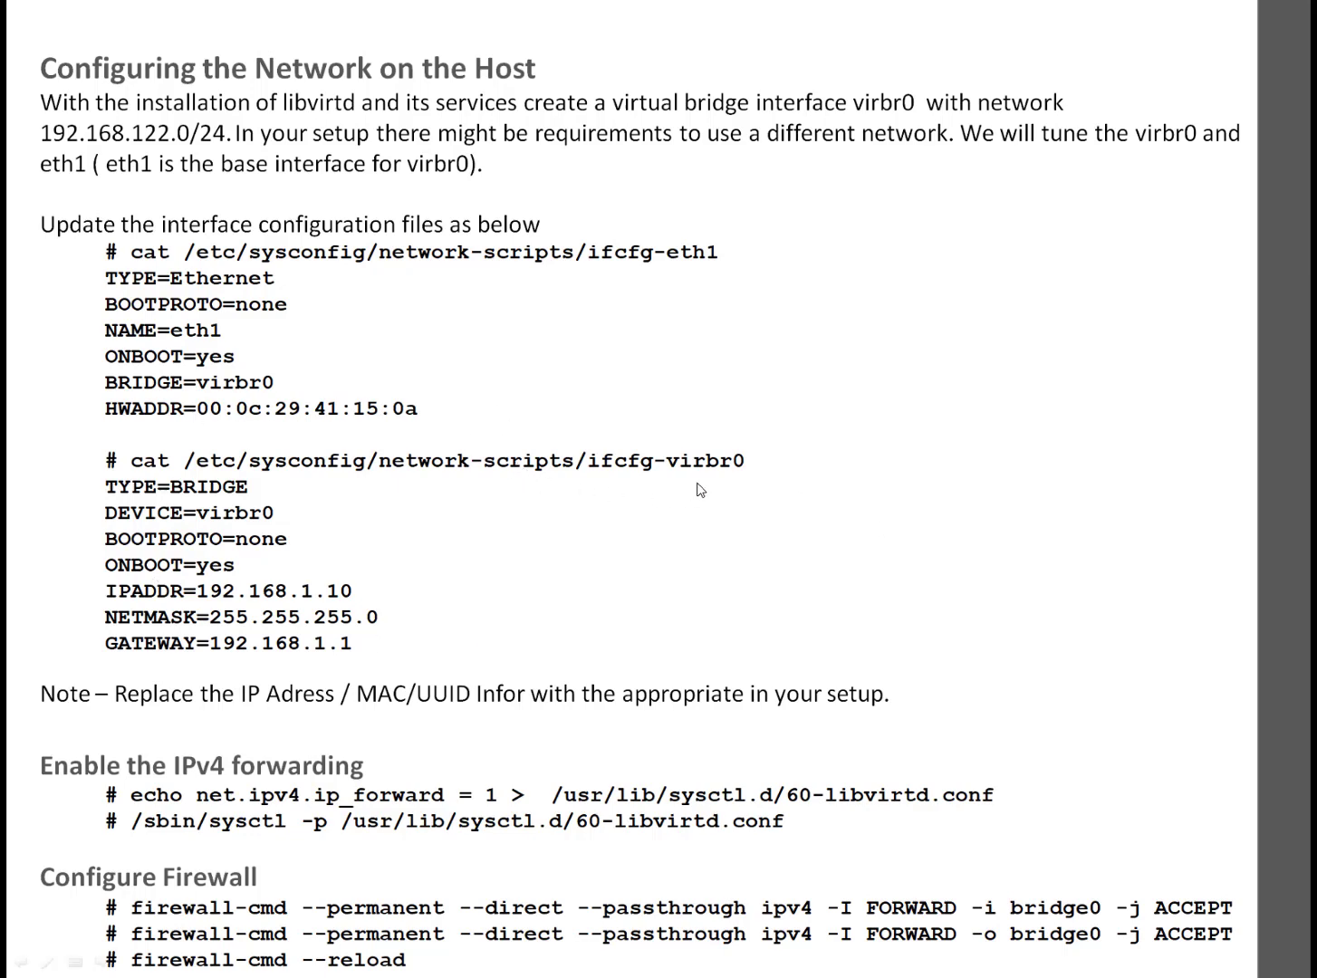
{"action": "mouse_move", "coordinate": [707, 478]}
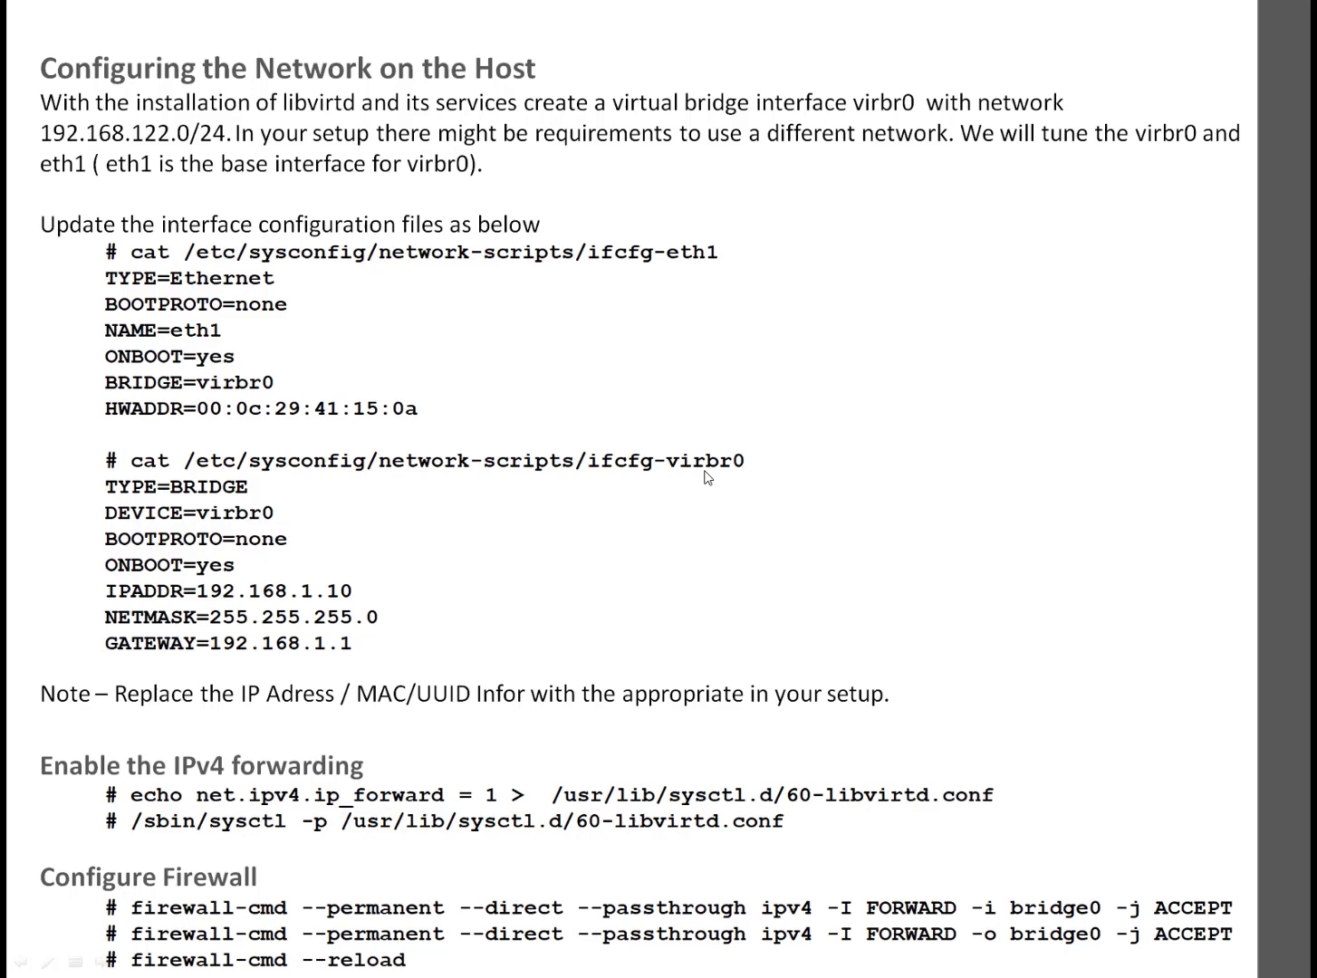
{"action": "mouse_move", "coordinate": [301, 577]}
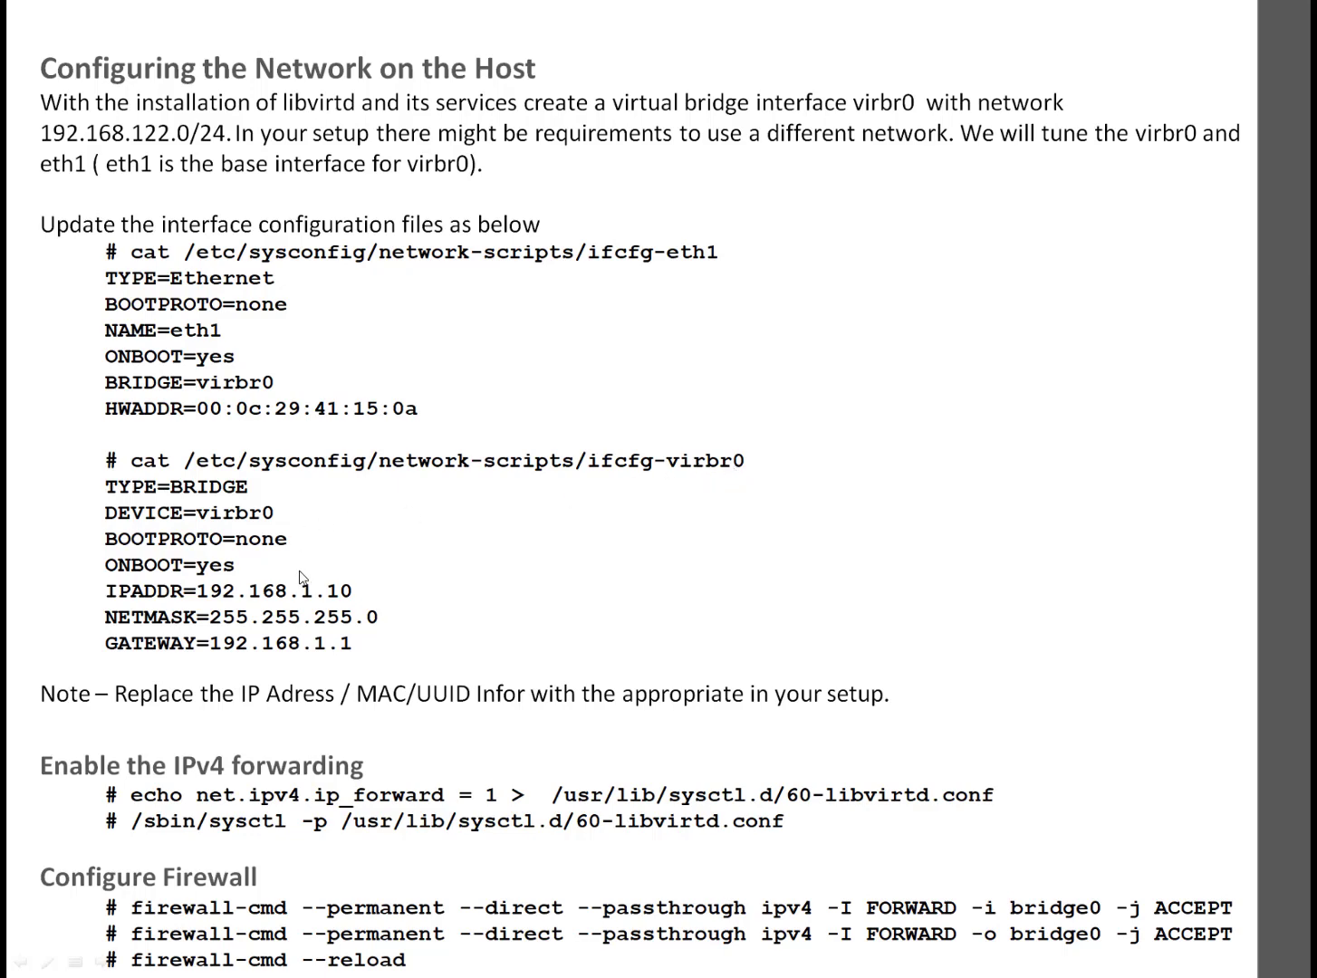
{"action": "mouse_move", "coordinate": [302, 600]}
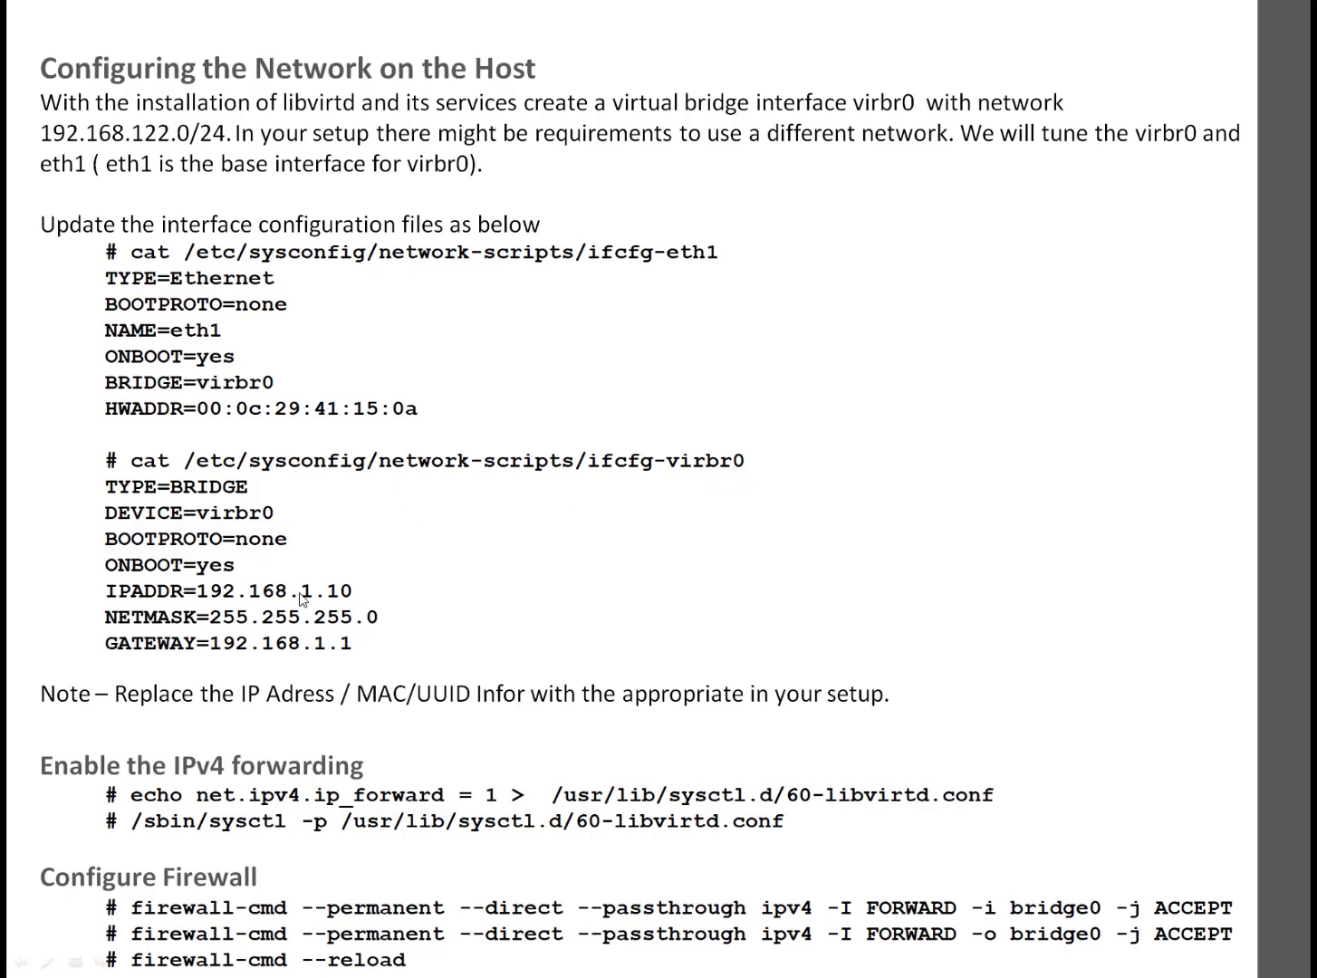
{"action": "mouse_move", "coordinate": [288, 789]}
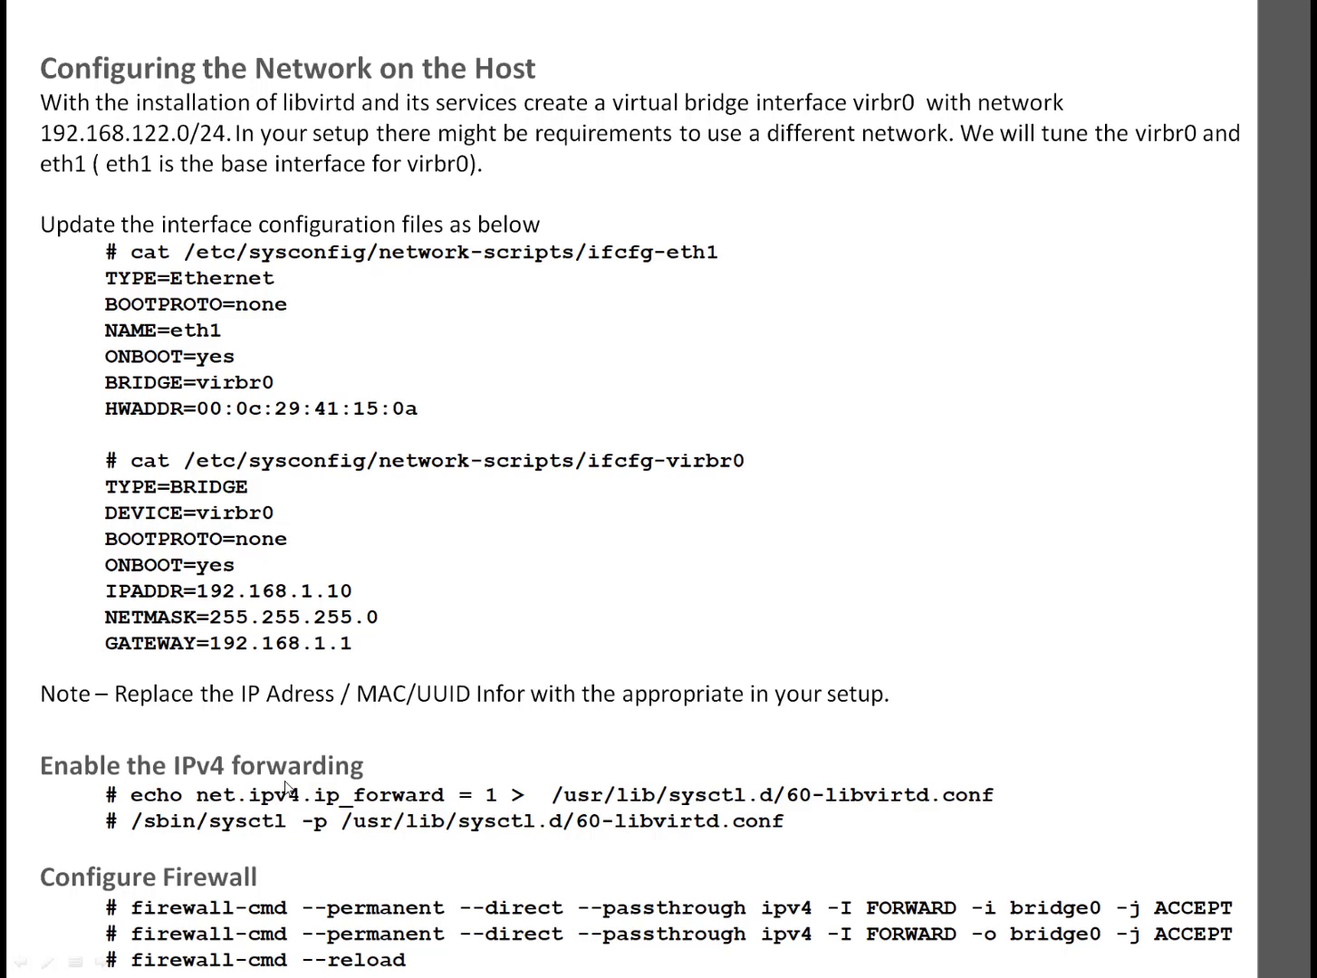
{"action": "mouse_move", "coordinate": [733, 816]}
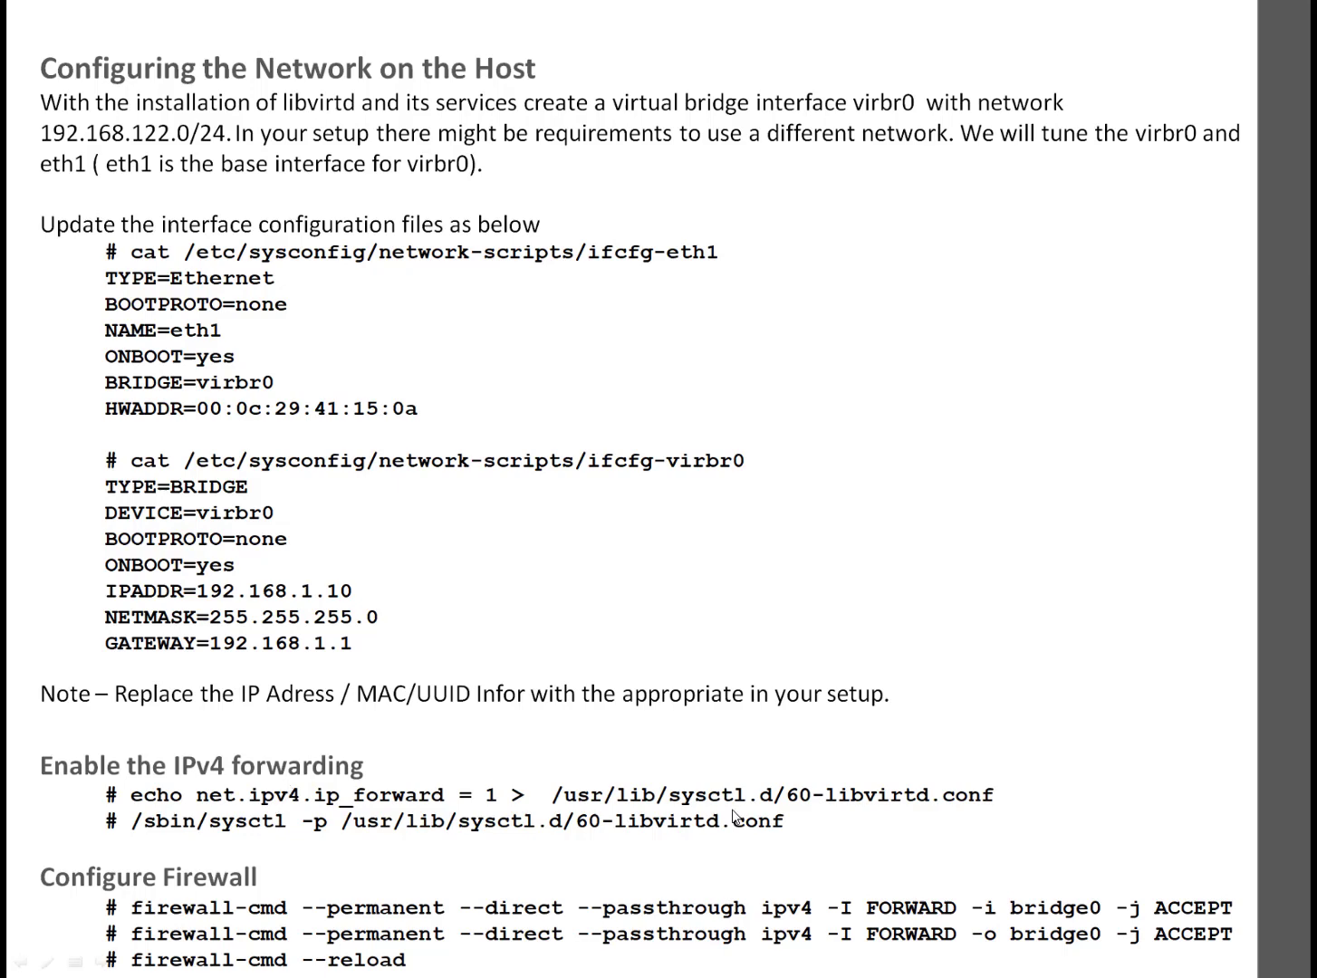
{"action": "mouse_move", "coordinate": [524, 814]}
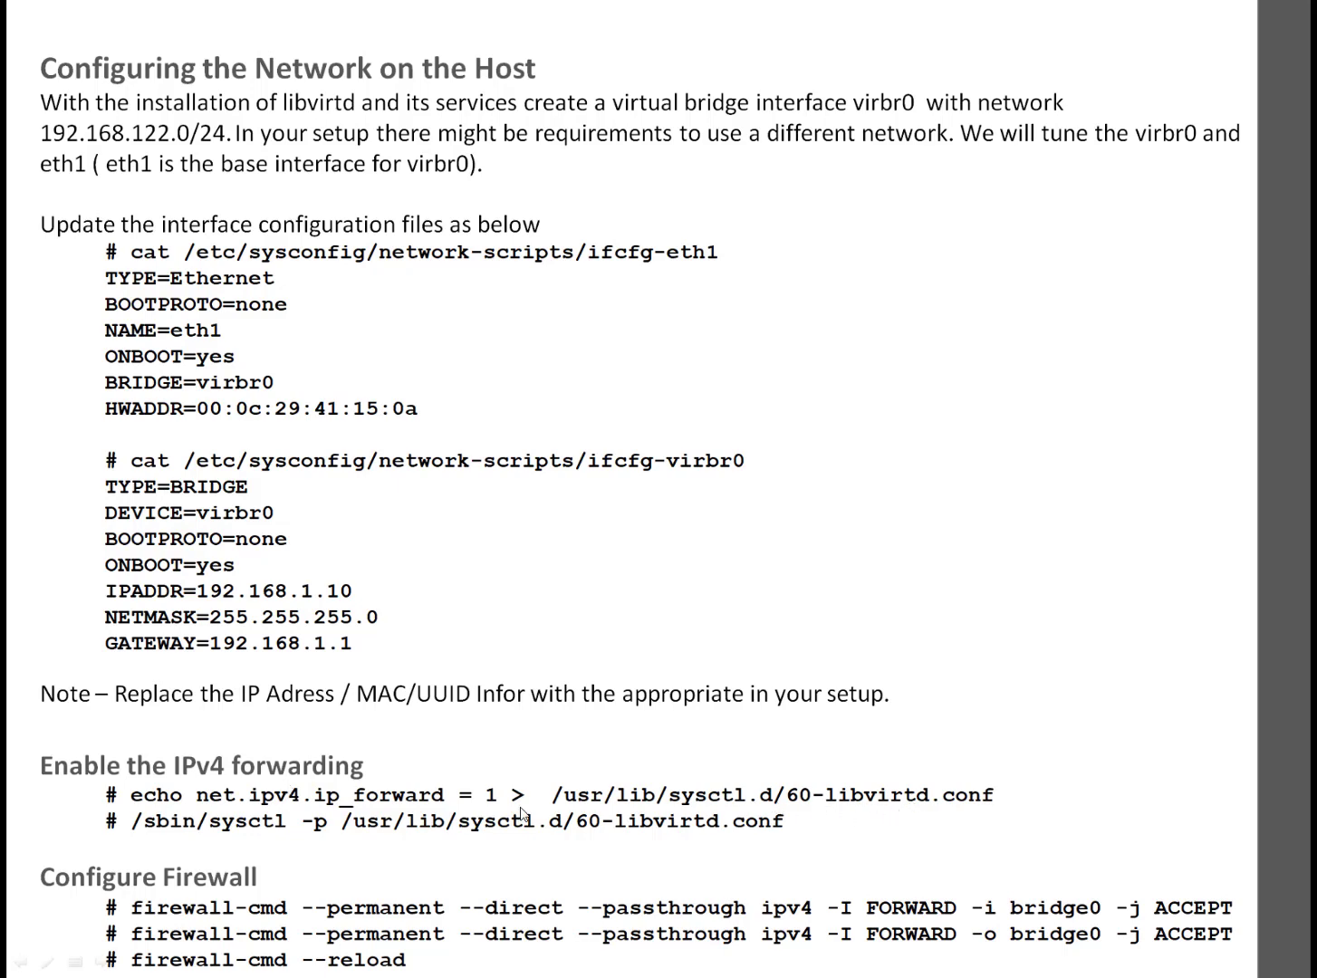
{"action": "mouse_move", "coordinate": [475, 826]}
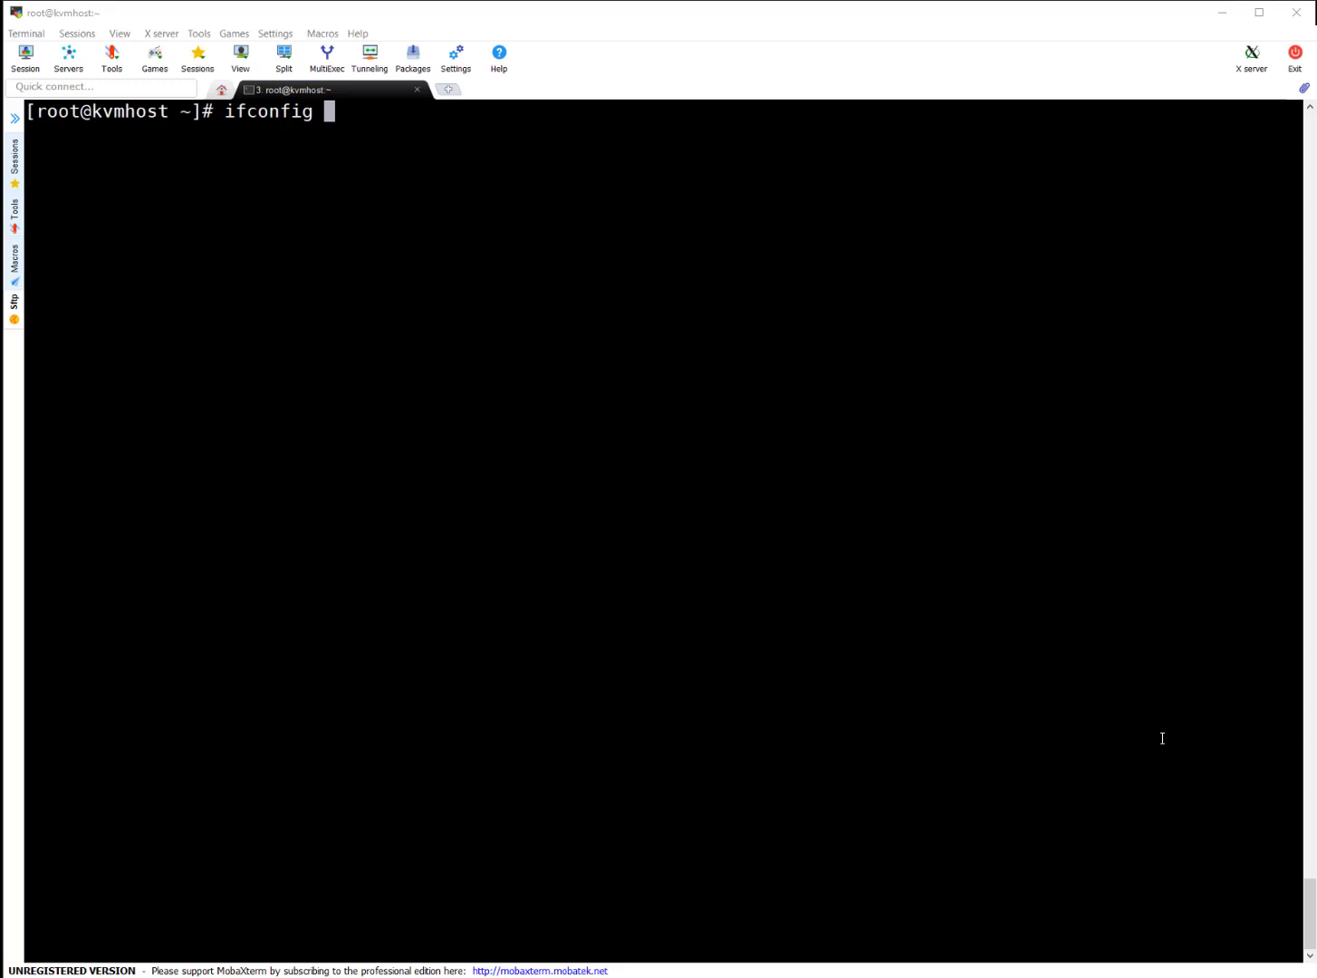
Step: In /etc/sysconfig/network-scripts, display ifcfg-eth1 (IP 192.168.1.20) and open it in vim
{"action": "type", "text": "eth1"}
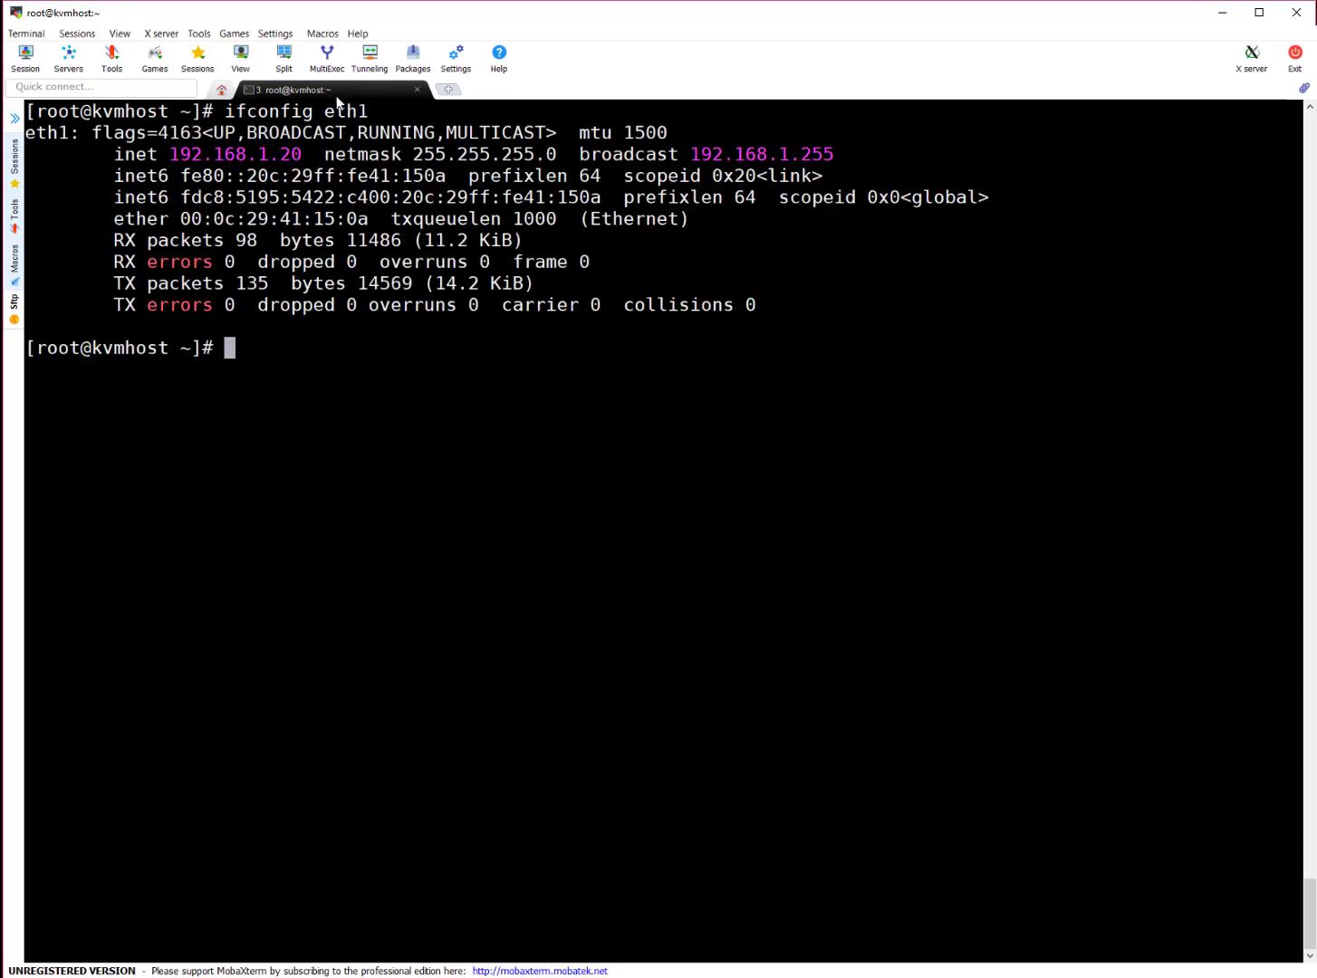
{"action": "double_click", "coordinate": [236, 154]}
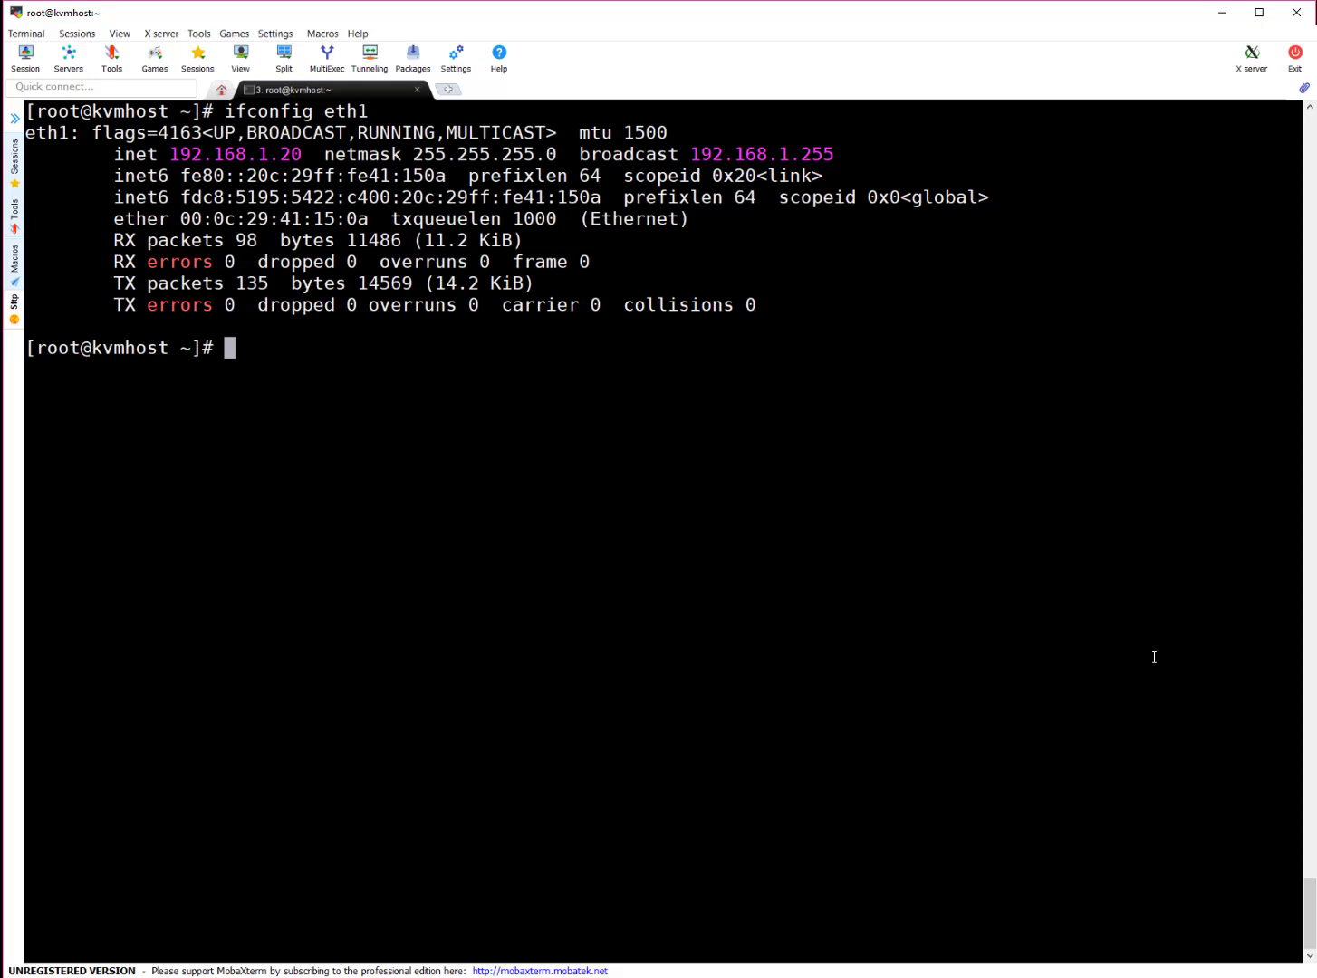
{"action": "type", "text": "cd /etc"}
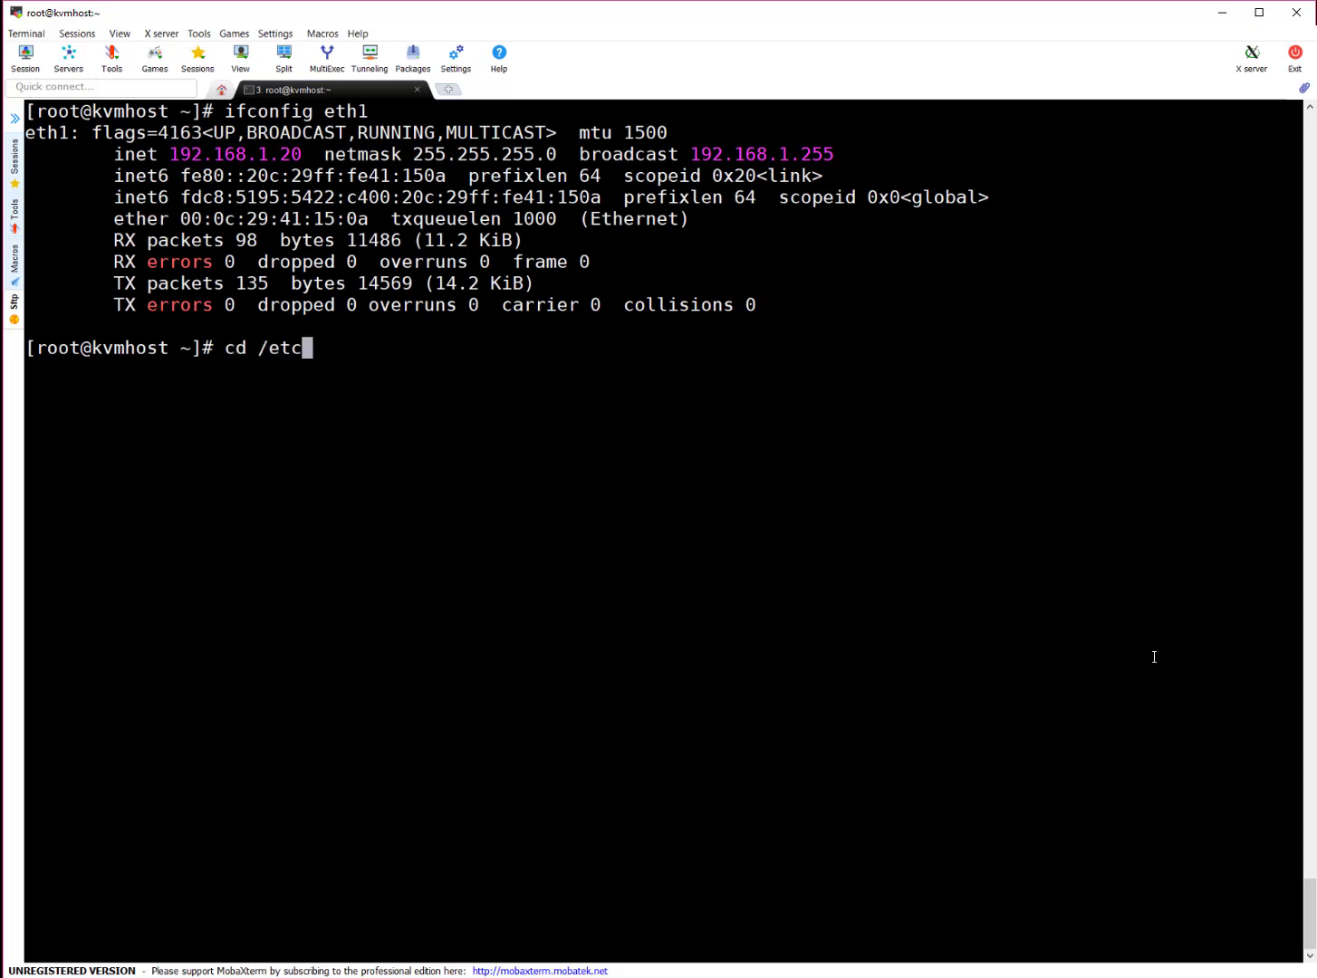
{"action": "type", "text": "/sysconfig/network-scripts/"}
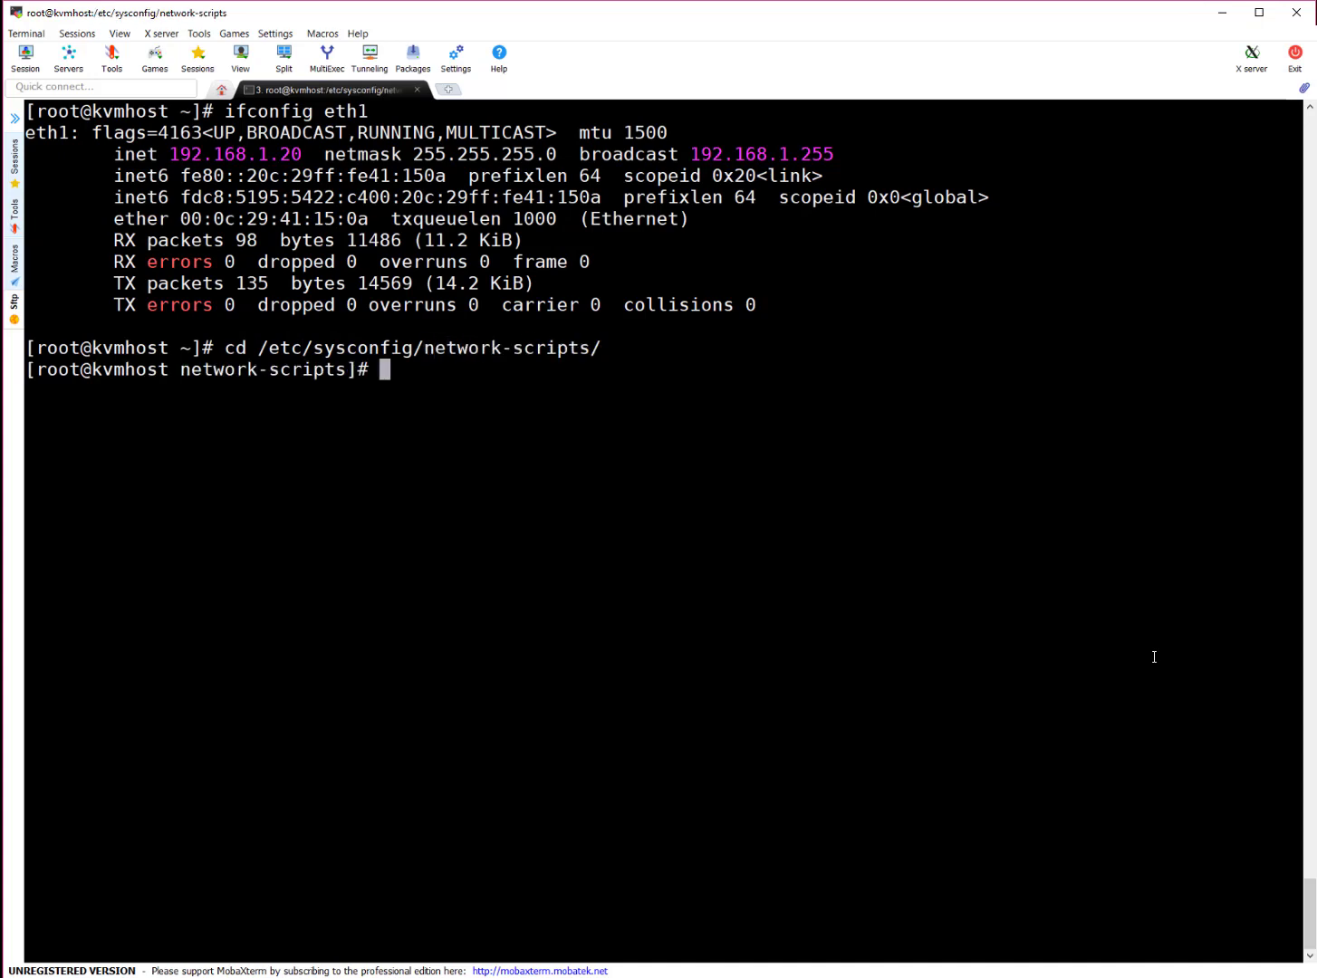
{"action": "type", "text": "cat"}
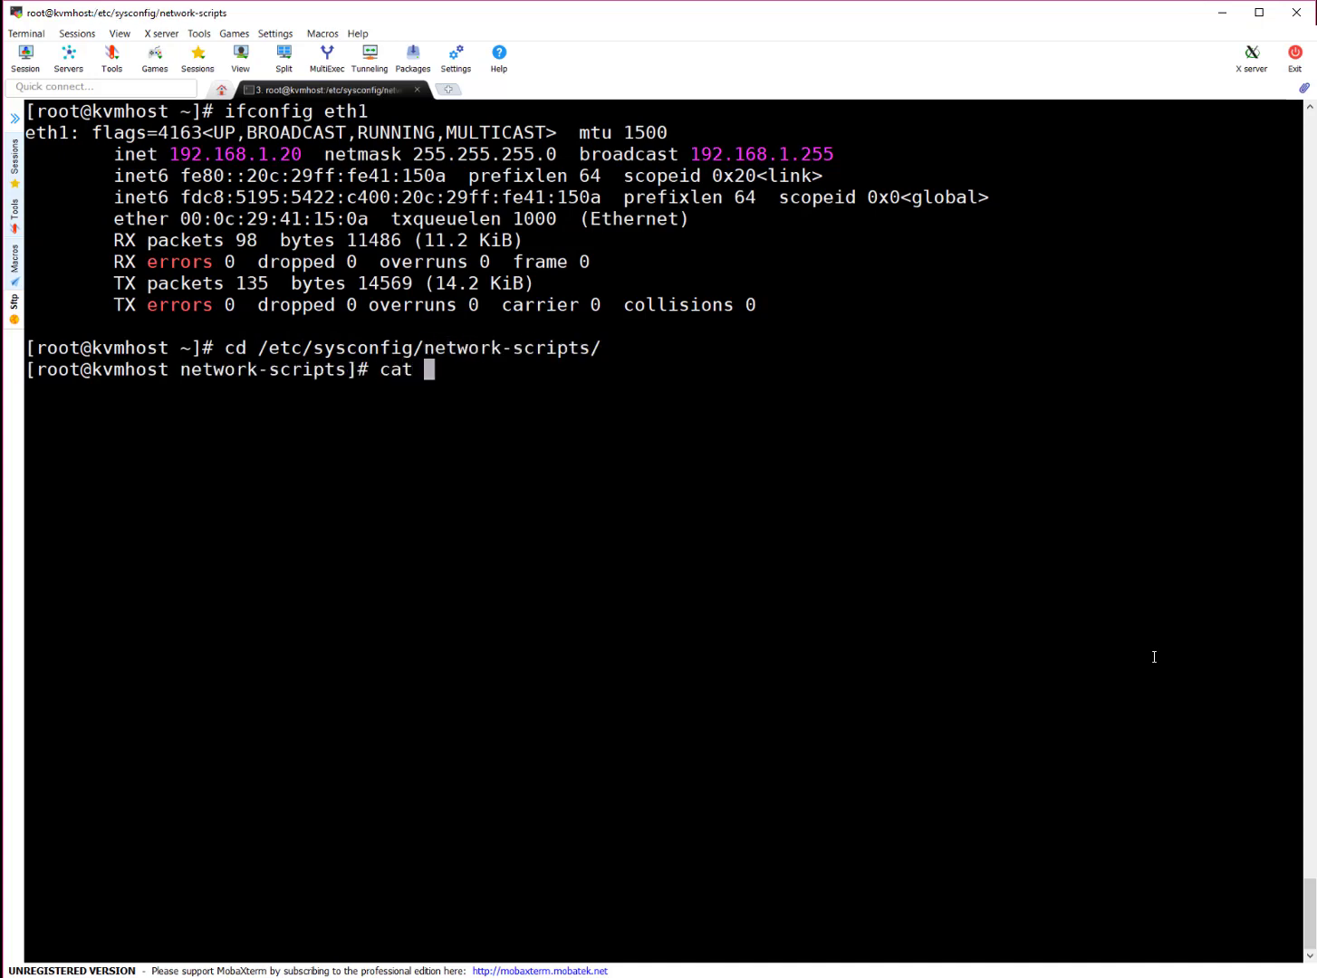
{"action": "type", "text": "ifcfg-eth1"}
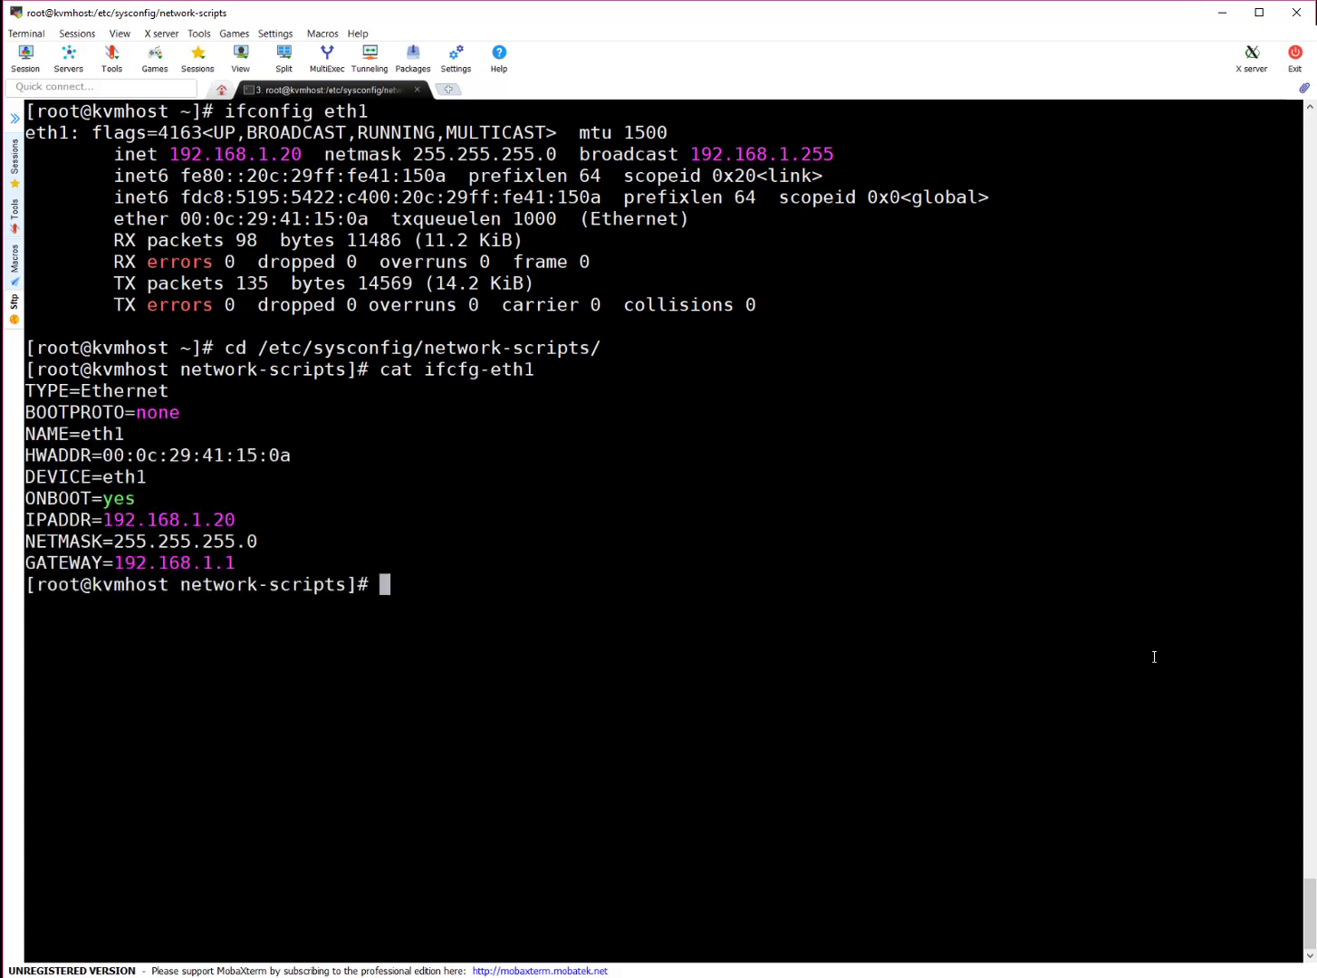
{"action": "mouse_move", "coordinate": [481, 479]}
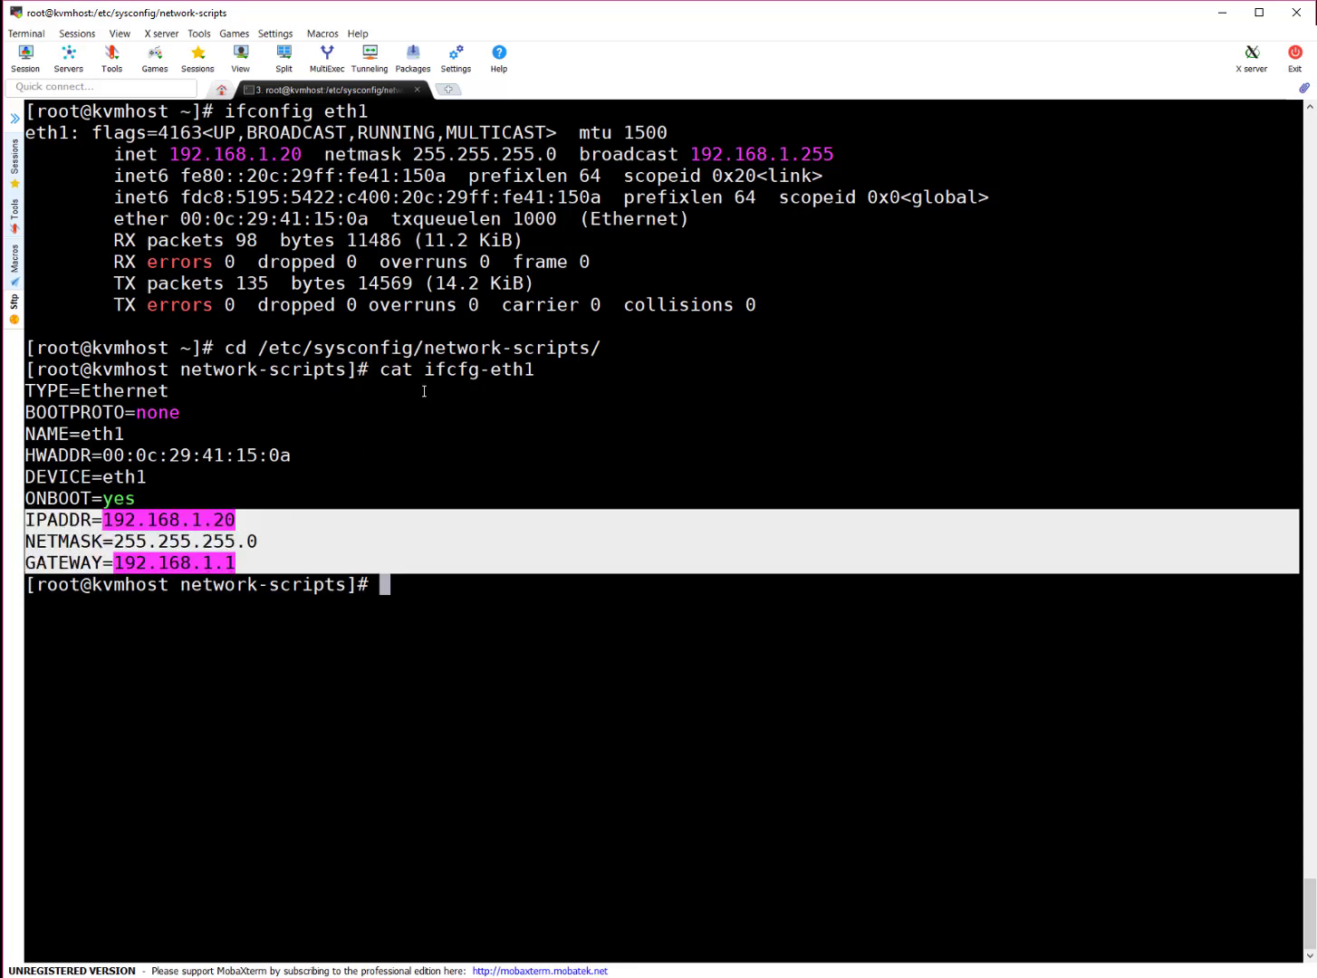
{"action": "type", "text": "vim"}
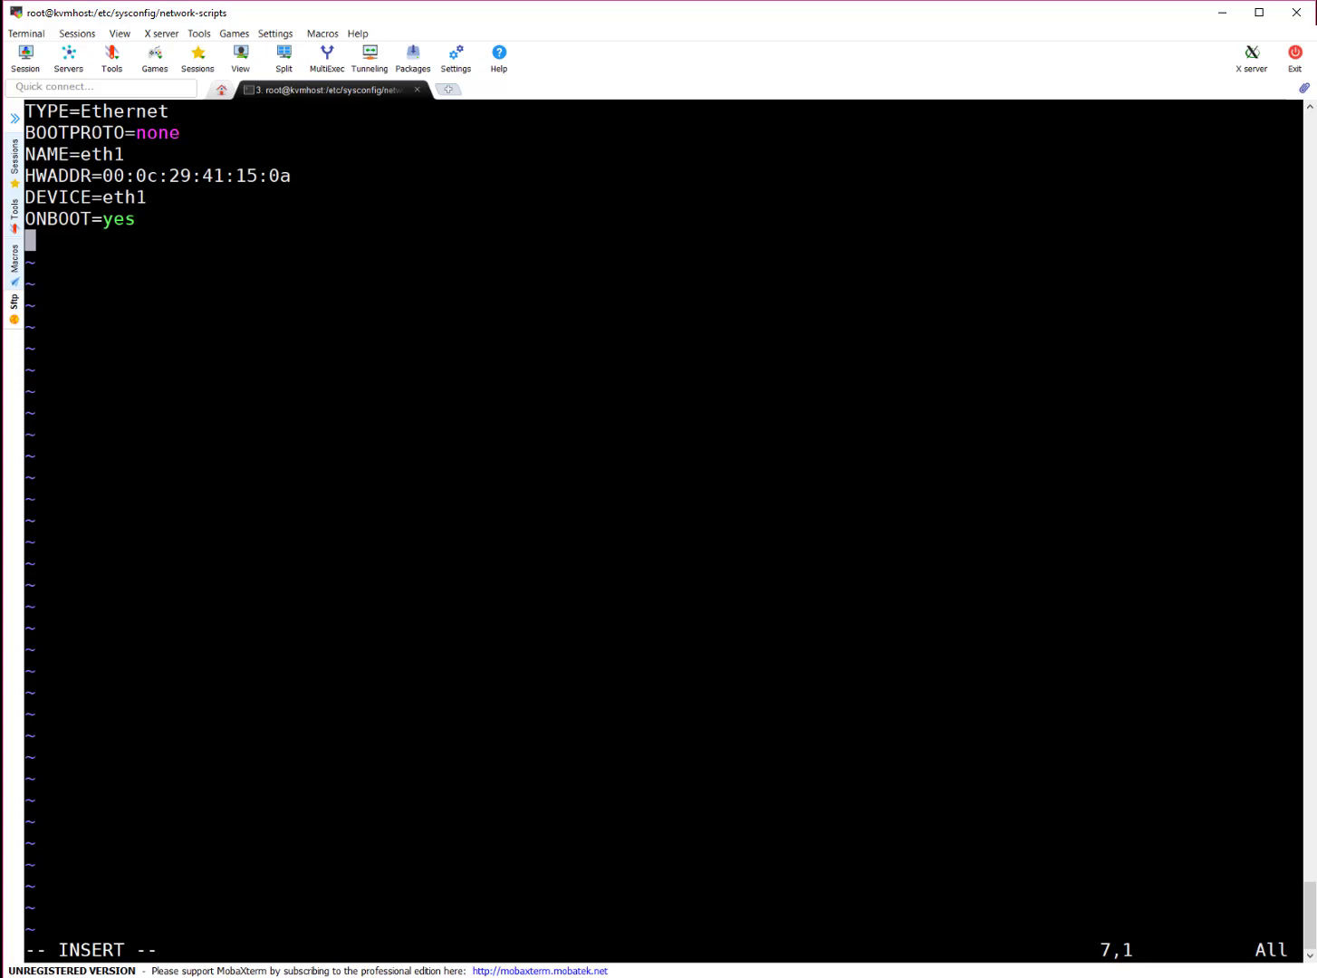
Step: Add the line BRIDGE=virbr0 to the eth1 configuration file
{"action": "type", "text": "BRIDG"}
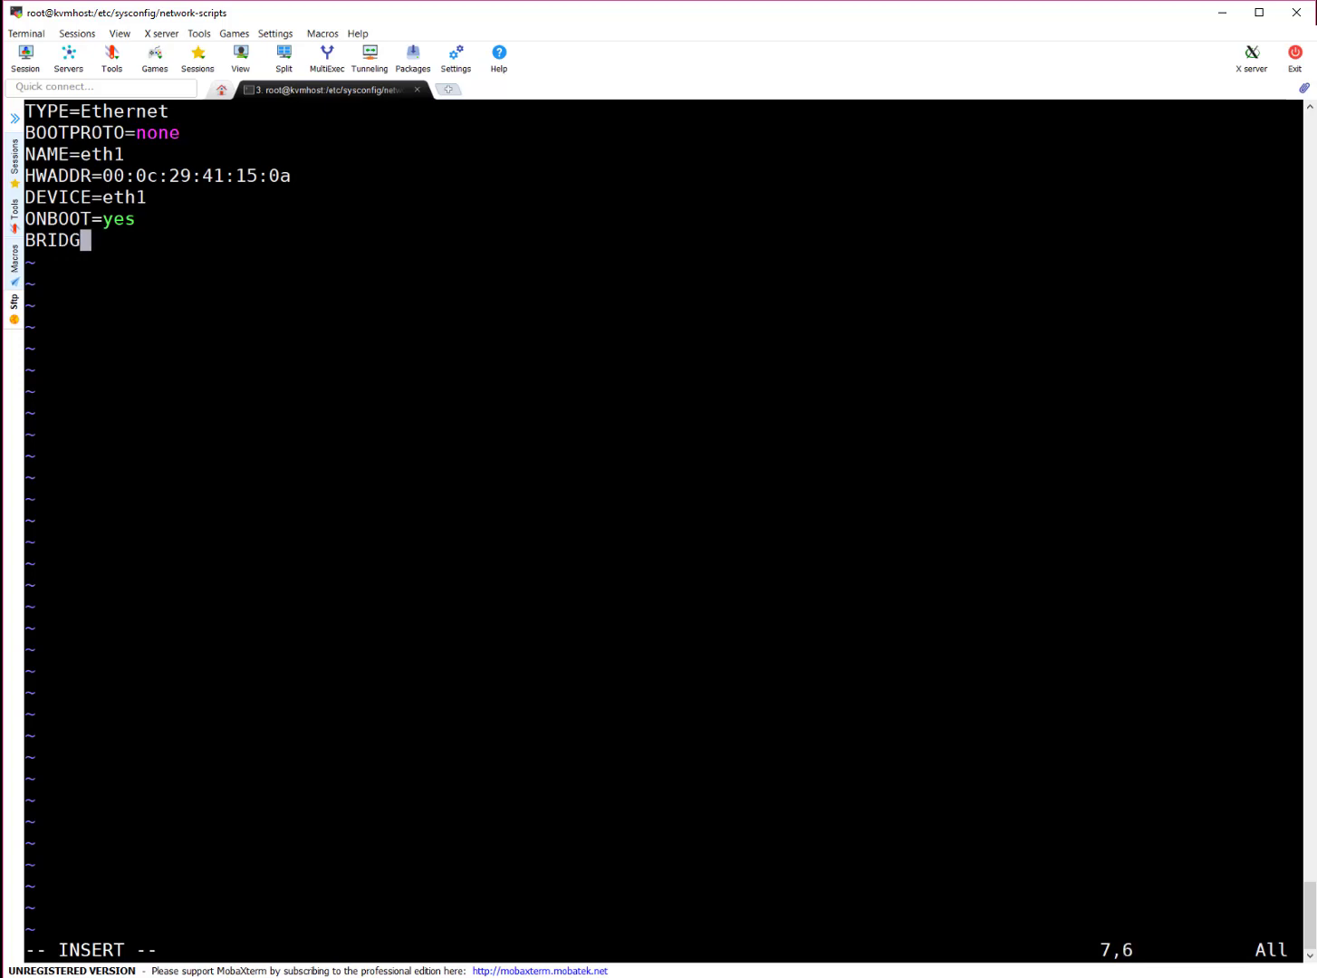
{"action": "type", "text": "E="}
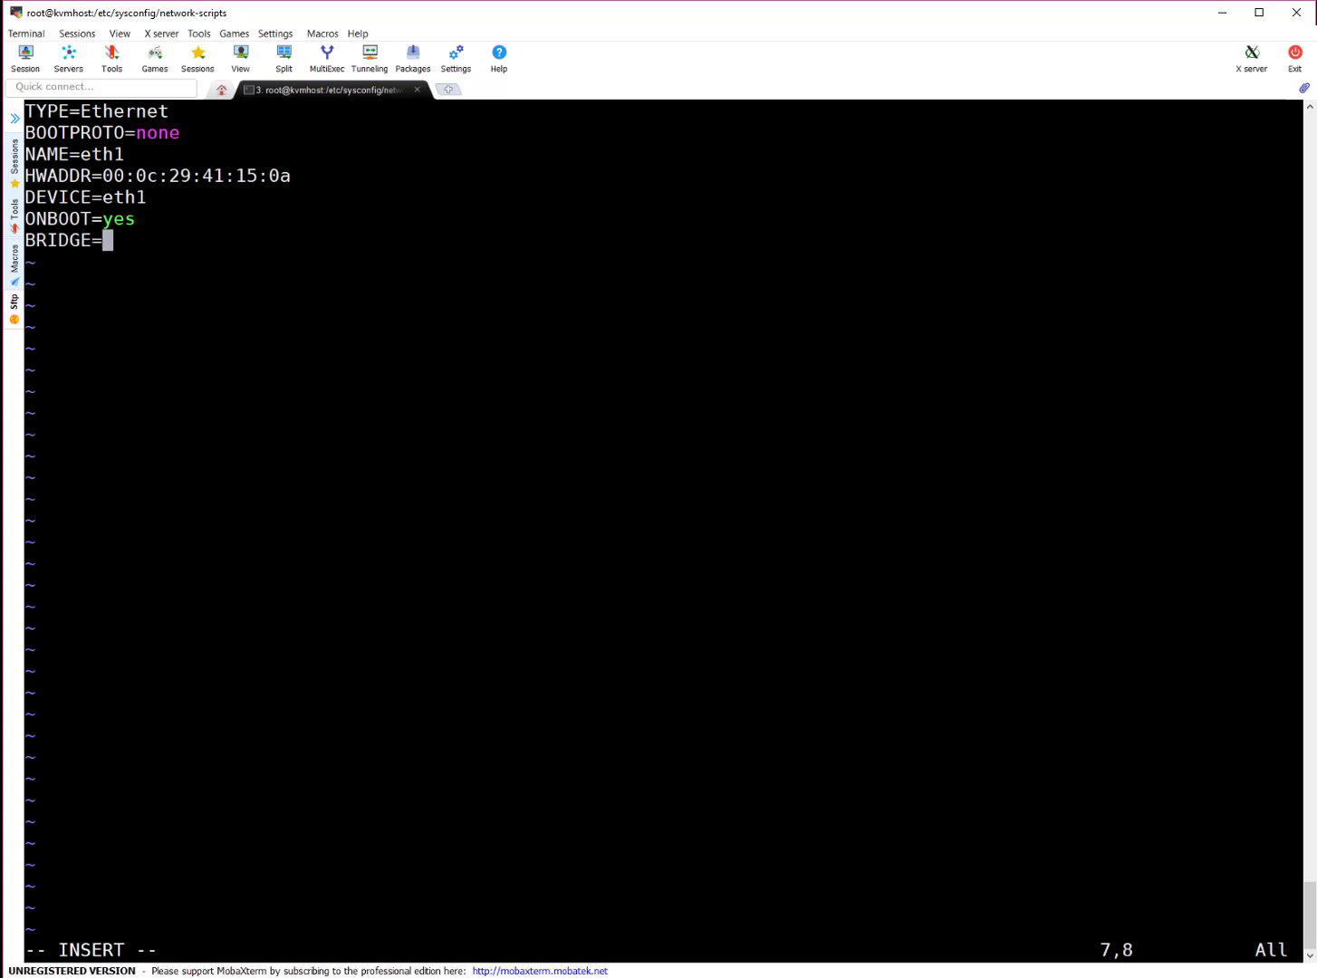
{"action": "type", "text": "virbr0"}
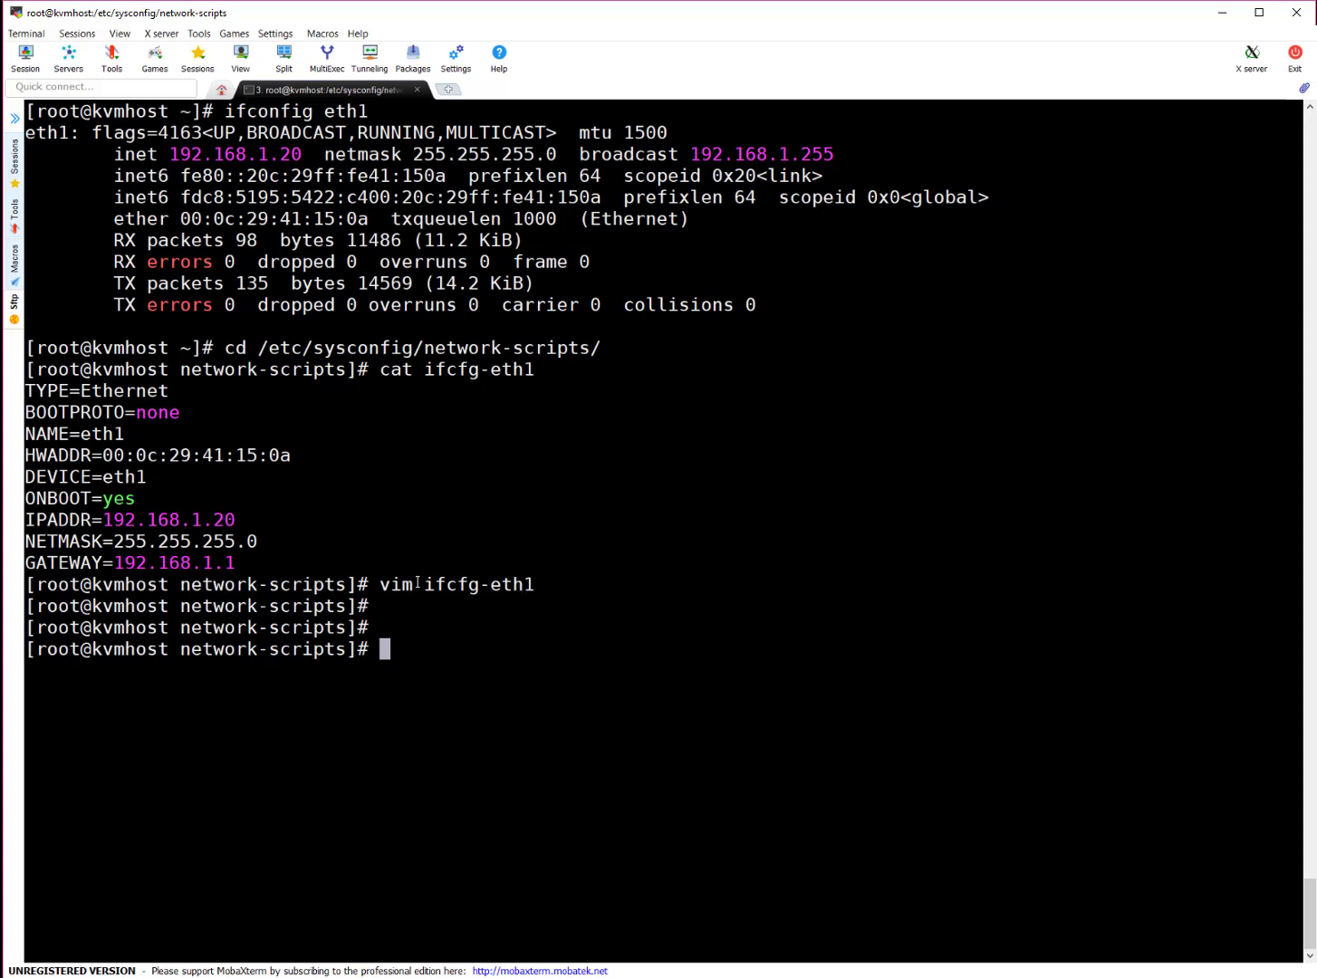
Step: Check with ls -l that ifcfg-virbr0 does not exist yet
{"action": "type", "text": "ls -l"}
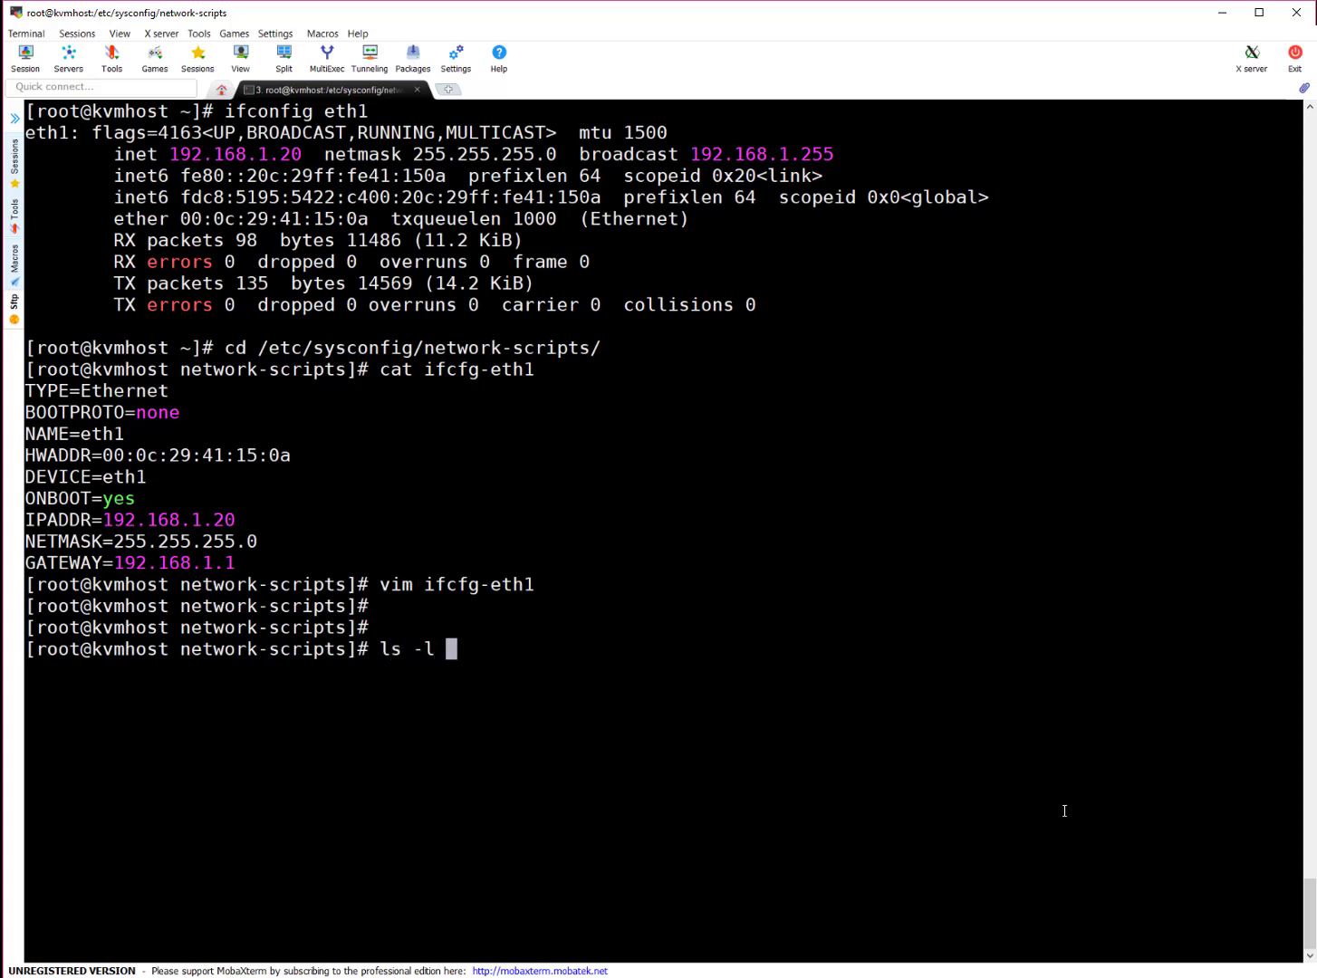
{"action": "type", "text": "ifcfg-vi"}
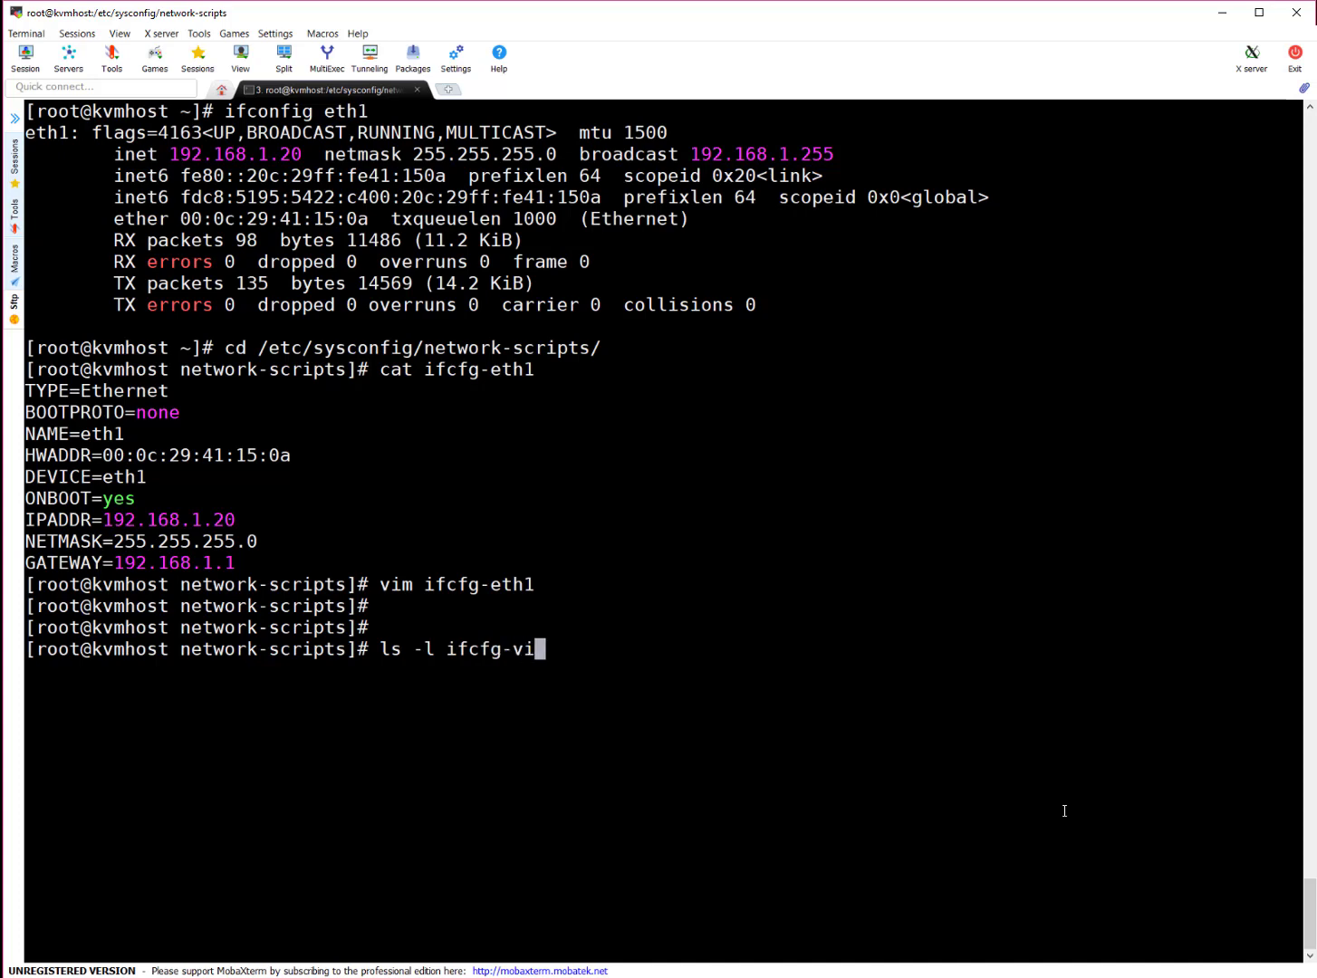
{"action": "type", "text": "br0"}
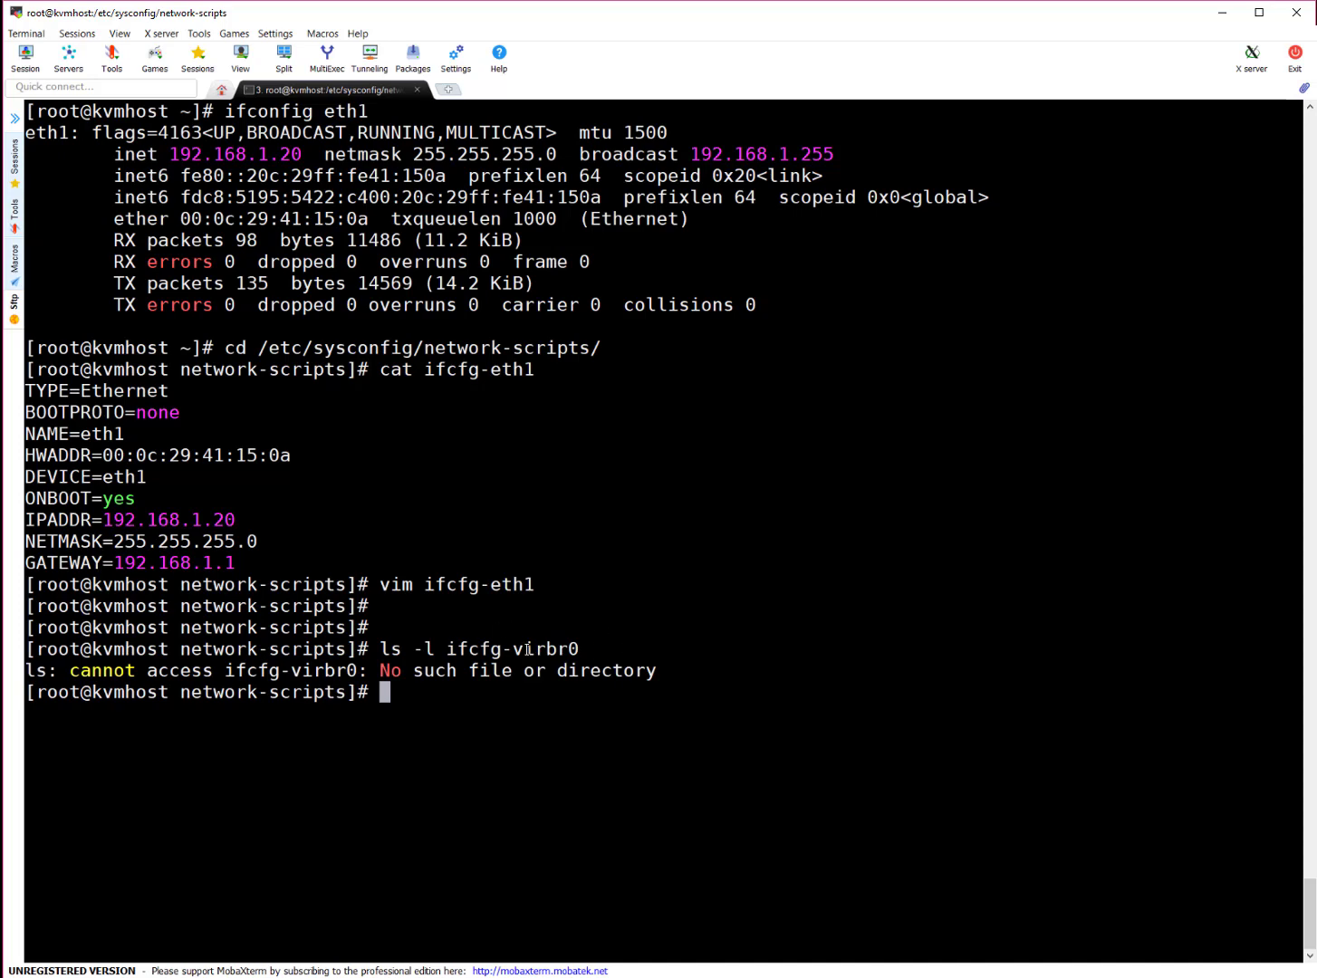
Step: Create and fill ifcfg-virbr0 in vim, then display its contents
{"action": "type", "text": "vi"}
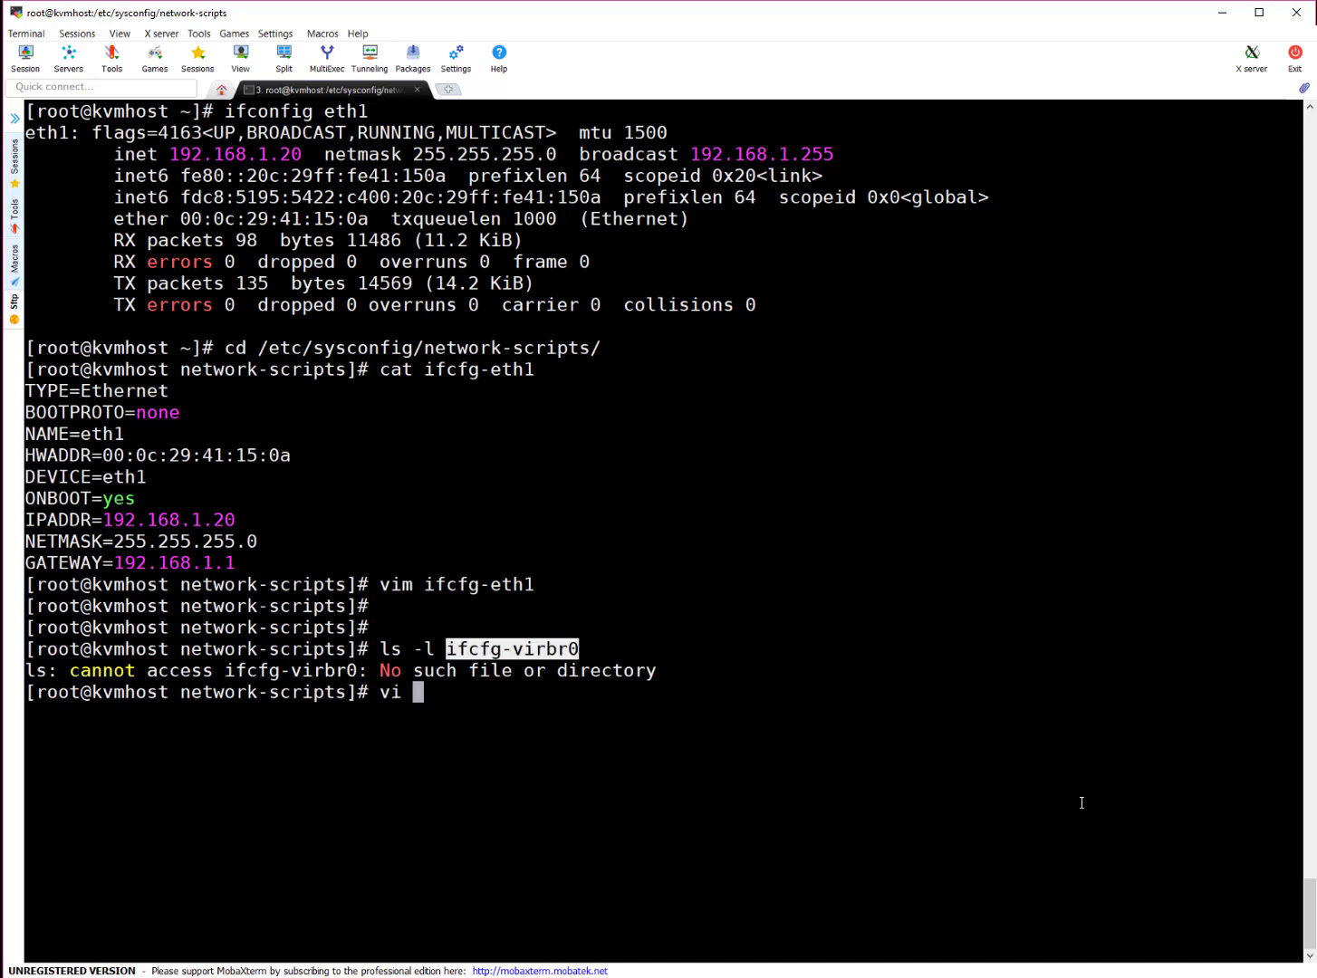
{"action": "type", "text": "m"}
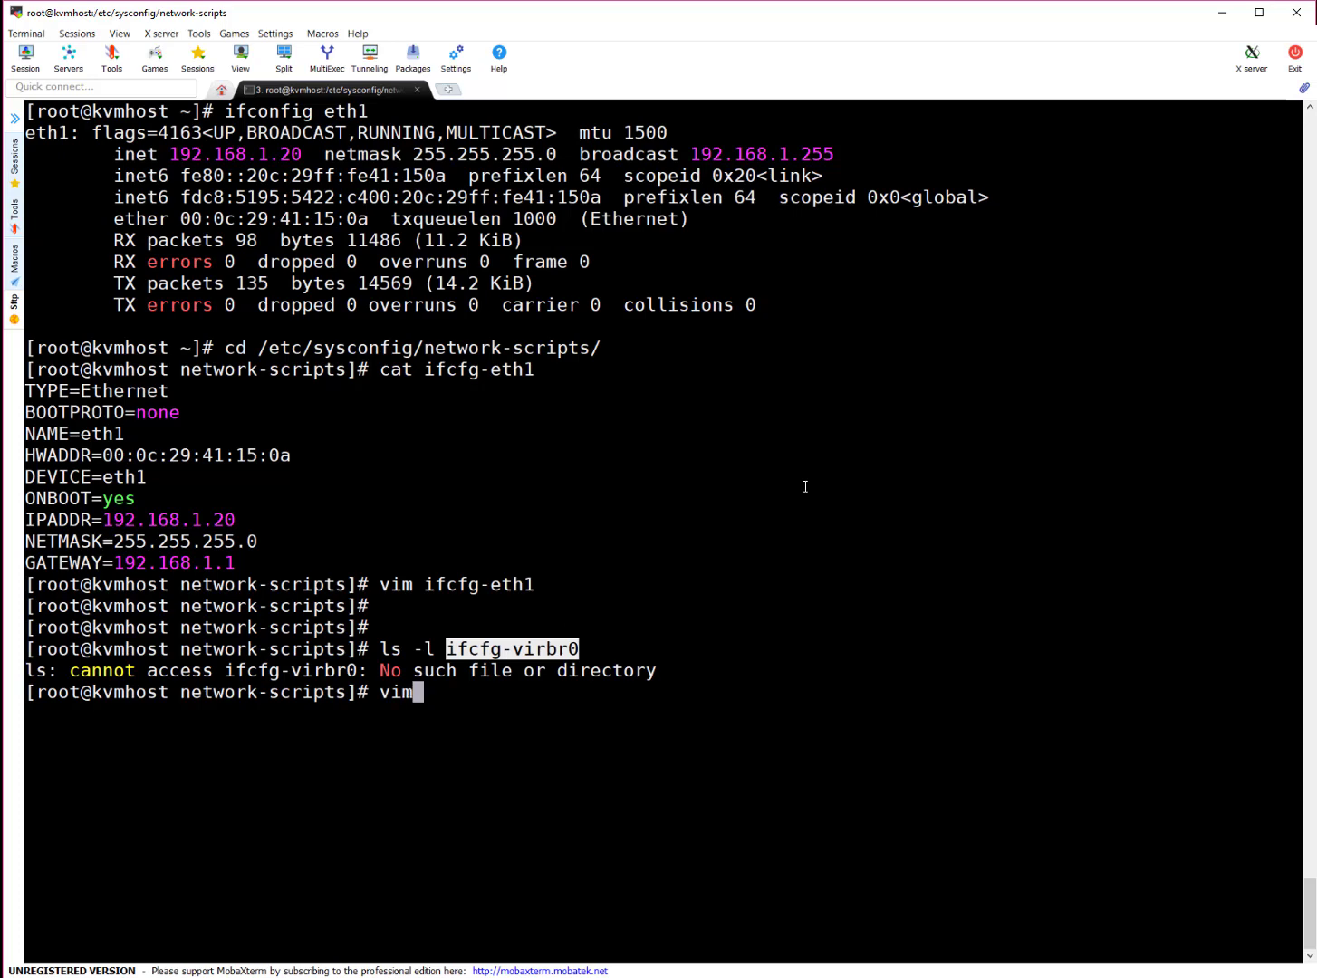
{"action": "type", "text": "ifcfg-virbr0"}
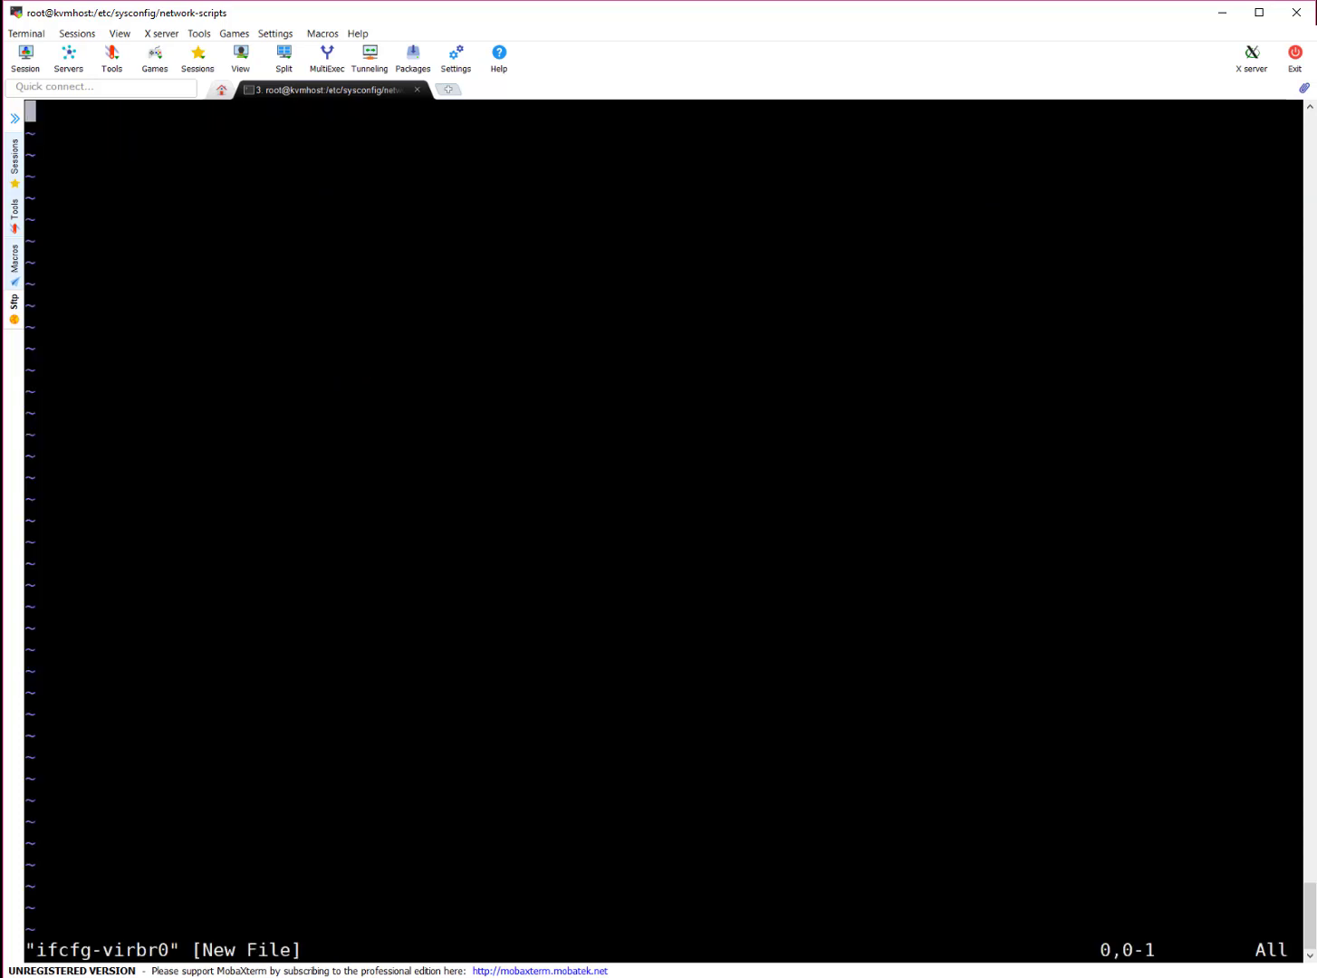
{"action": "key", "text": "i"}
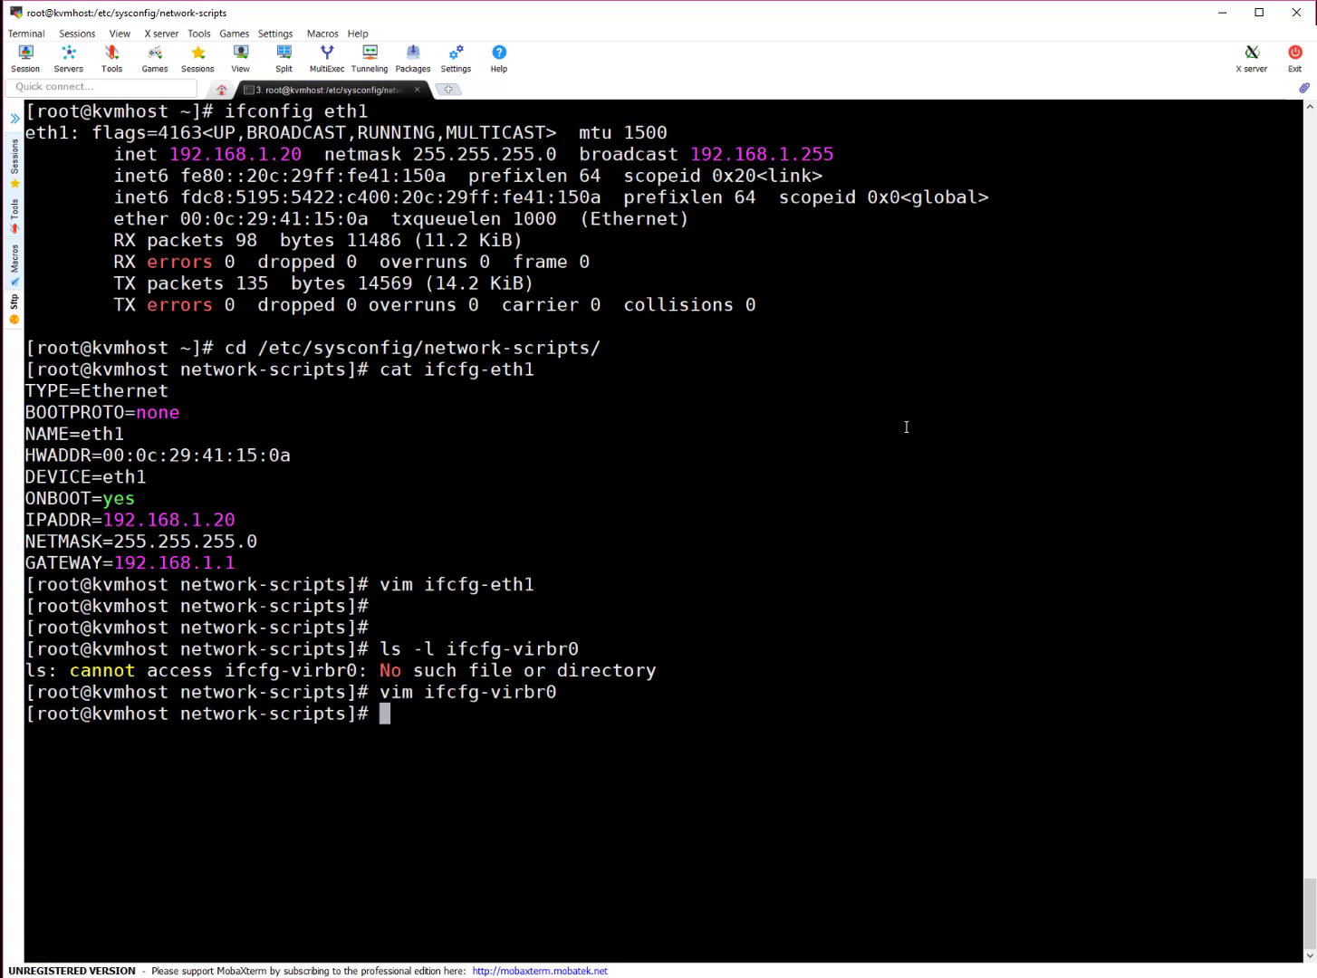
{"action": "type", "text": "cat"}
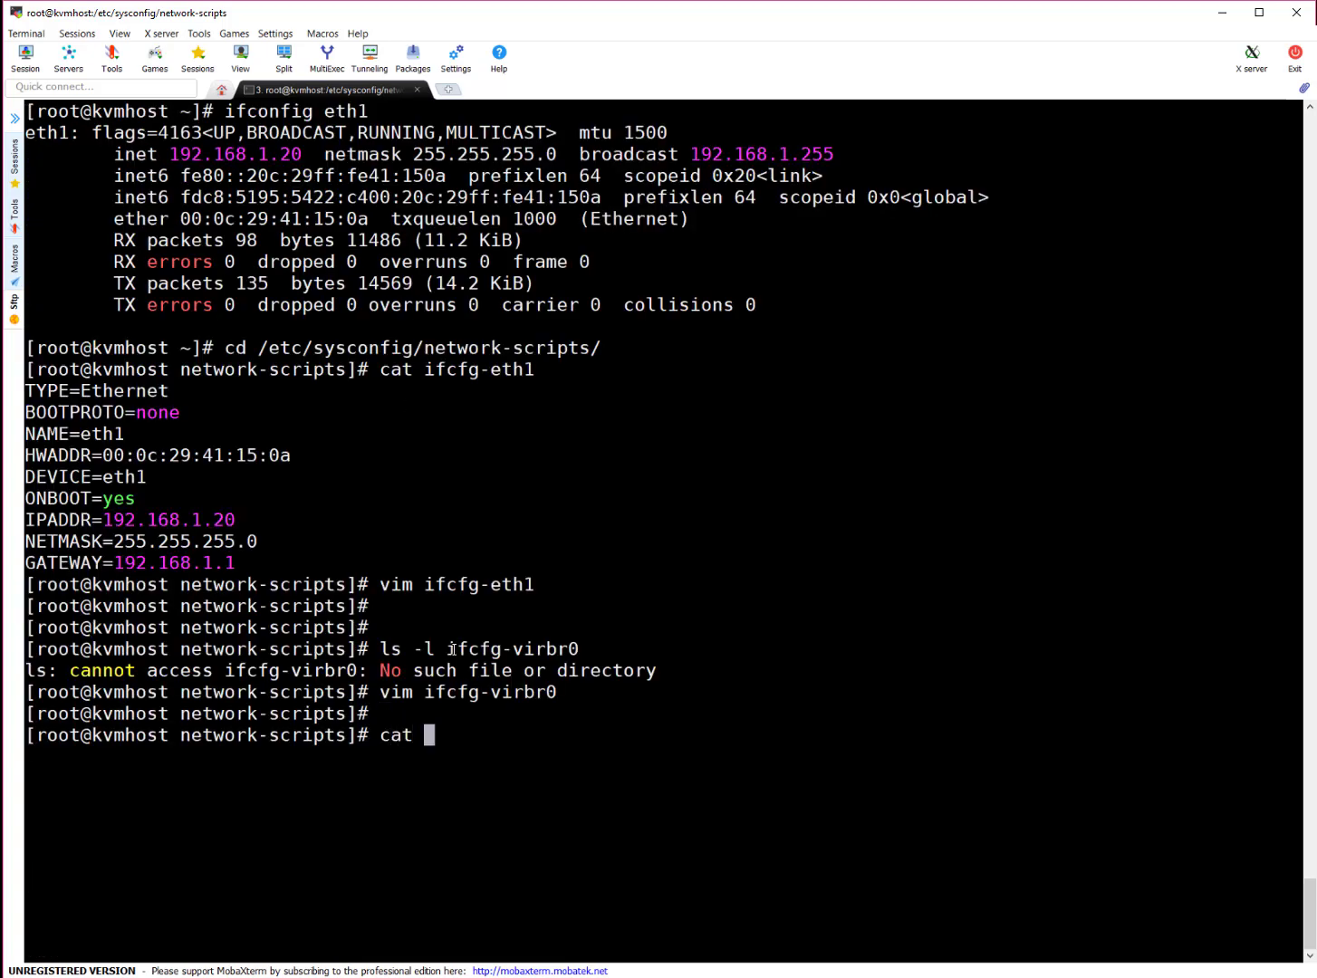
{"action": "type", "text": "ifcfg-virbr0"}
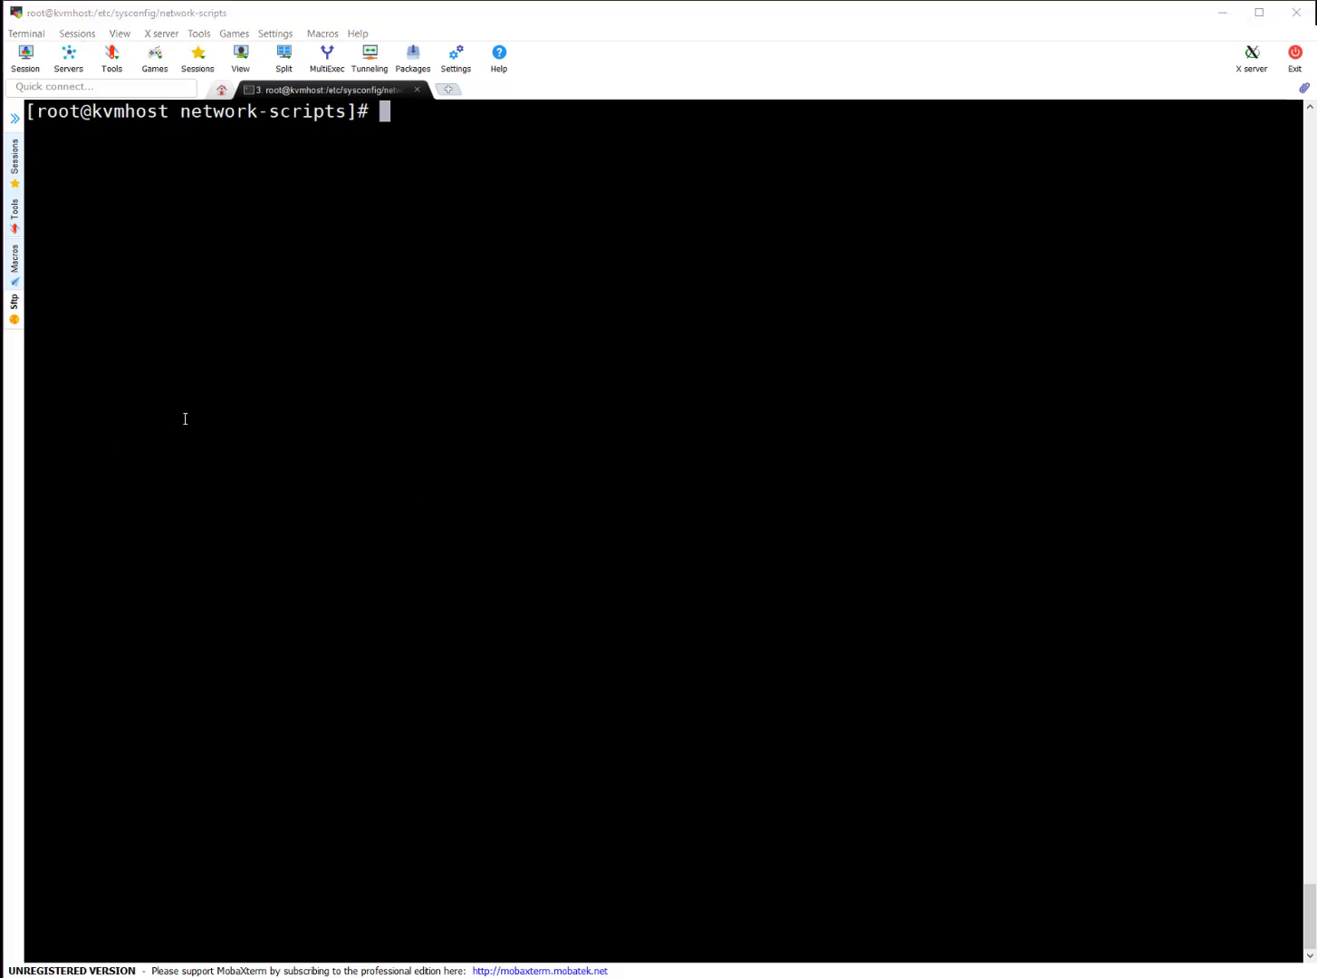
Step: Enable net.ipv4.ip_forward = 1 via sysctl, add a bridge0 FORWARD rule, reload firewalld
{"action": "type", "text": "echo net.ipv4.ip_forward = 1 >  /usr/lib/sysctl.d/60-libvirtd.conf"}
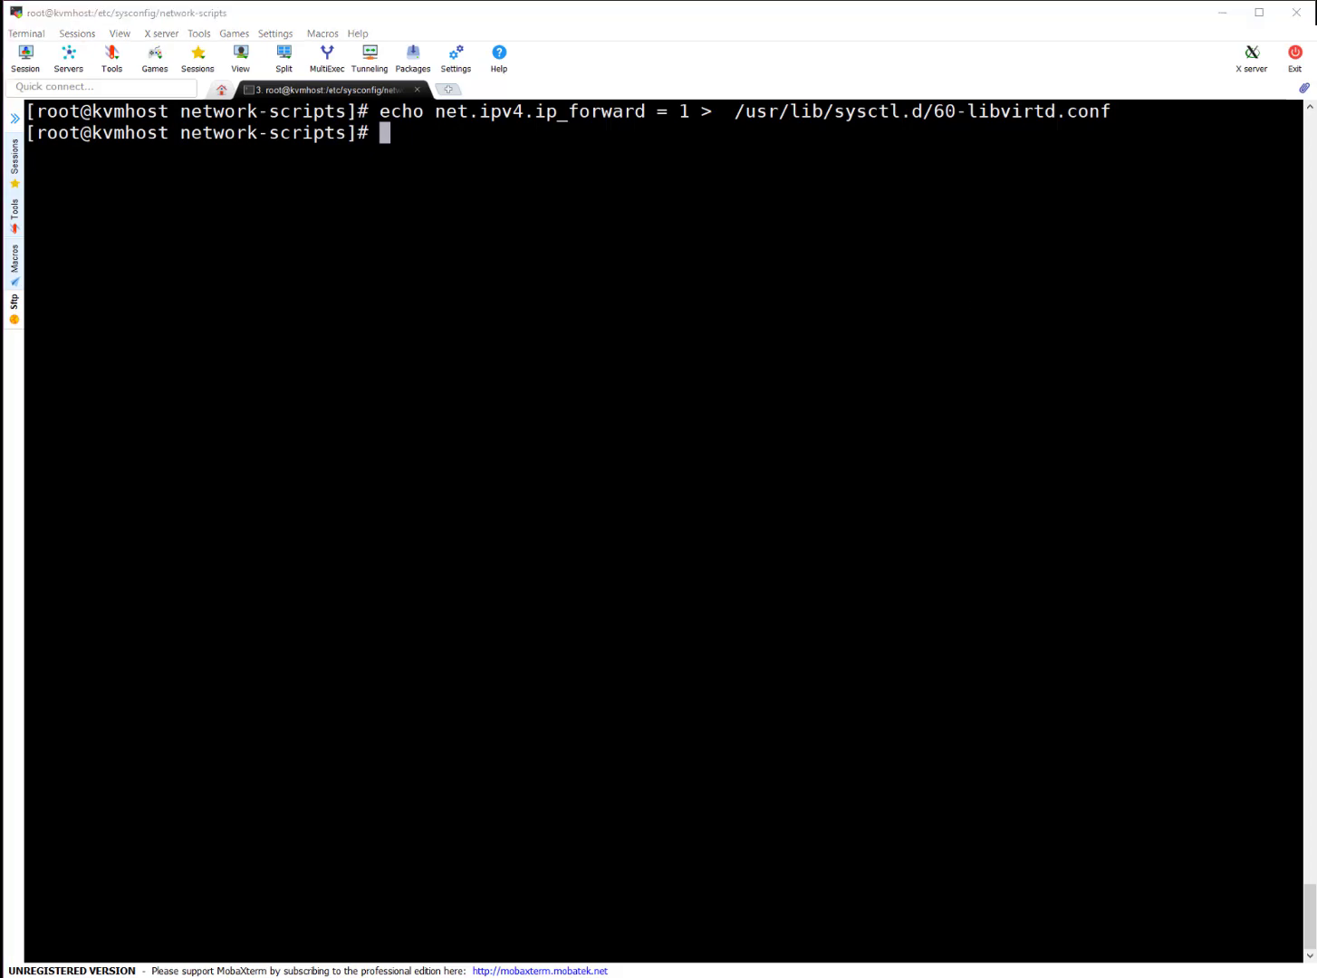
{"action": "type", "text": "/sbin/sysctl -p /usr/lib/sysctl.d/60-libvirtd.conf"}
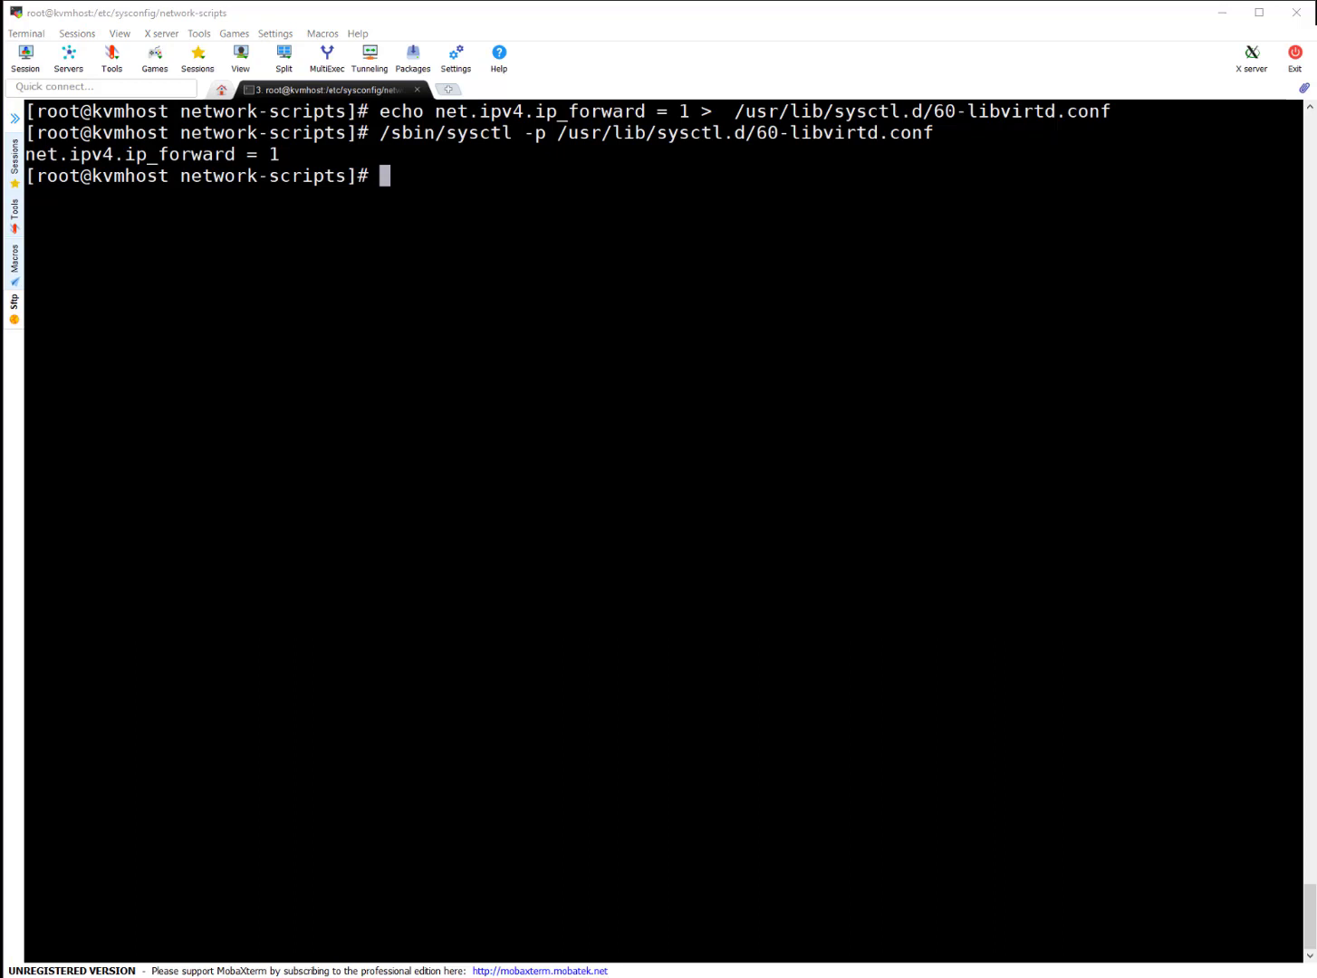
{"action": "mouse_move", "coordinate": [783, 650]}
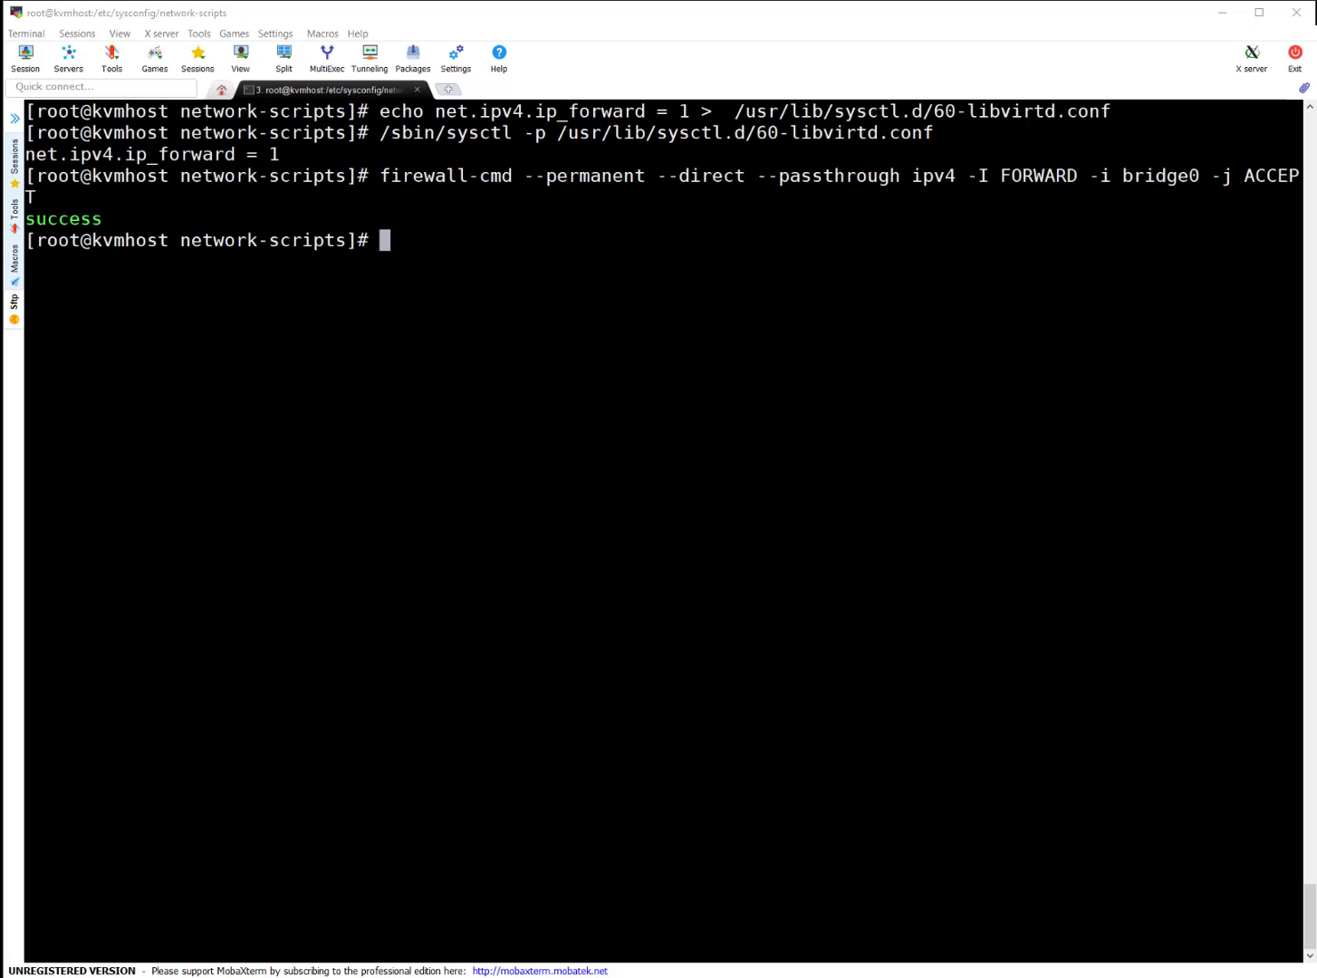
{"action": "type", "text": "firewall-cmd --permanent --direct --passthrough ipv4 -I FORWARD -o bridge0 -j ACCEPT"}
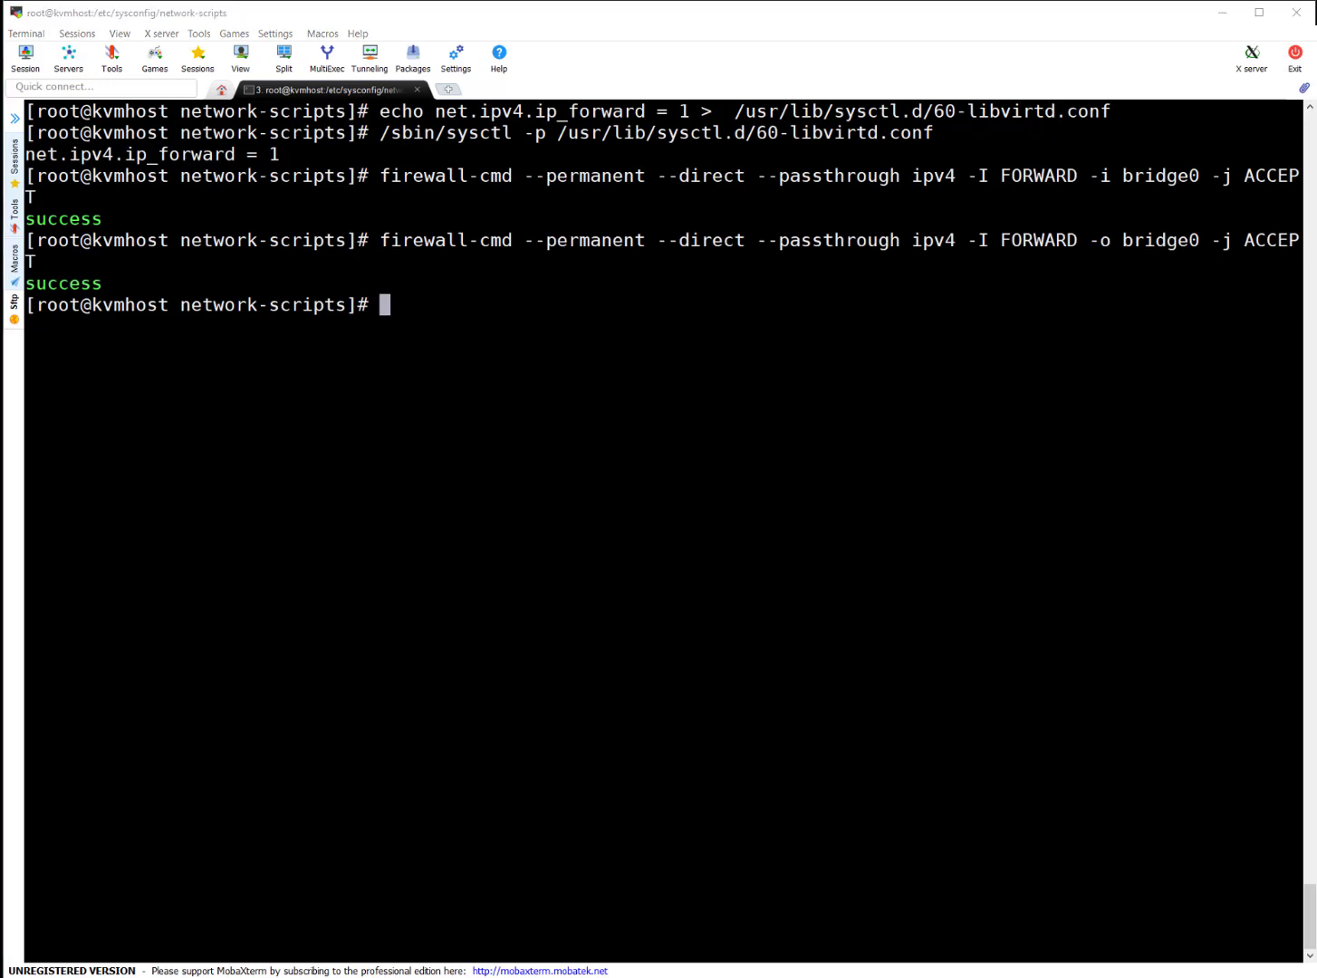
{"action": "type", "text": "firewall-cmd --reload"}
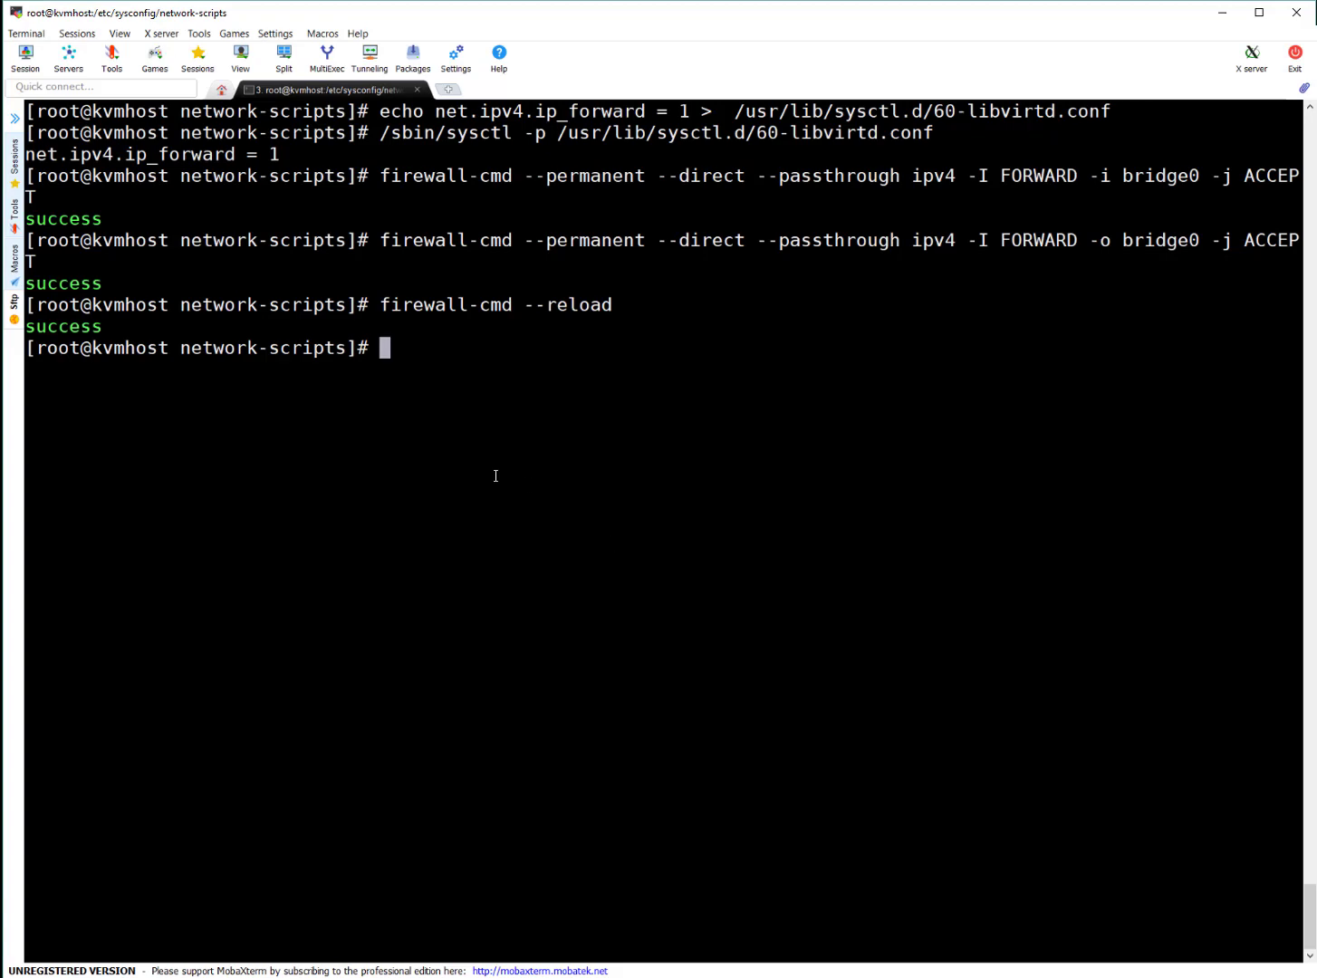
{"action": "key", "text": "Enter"}
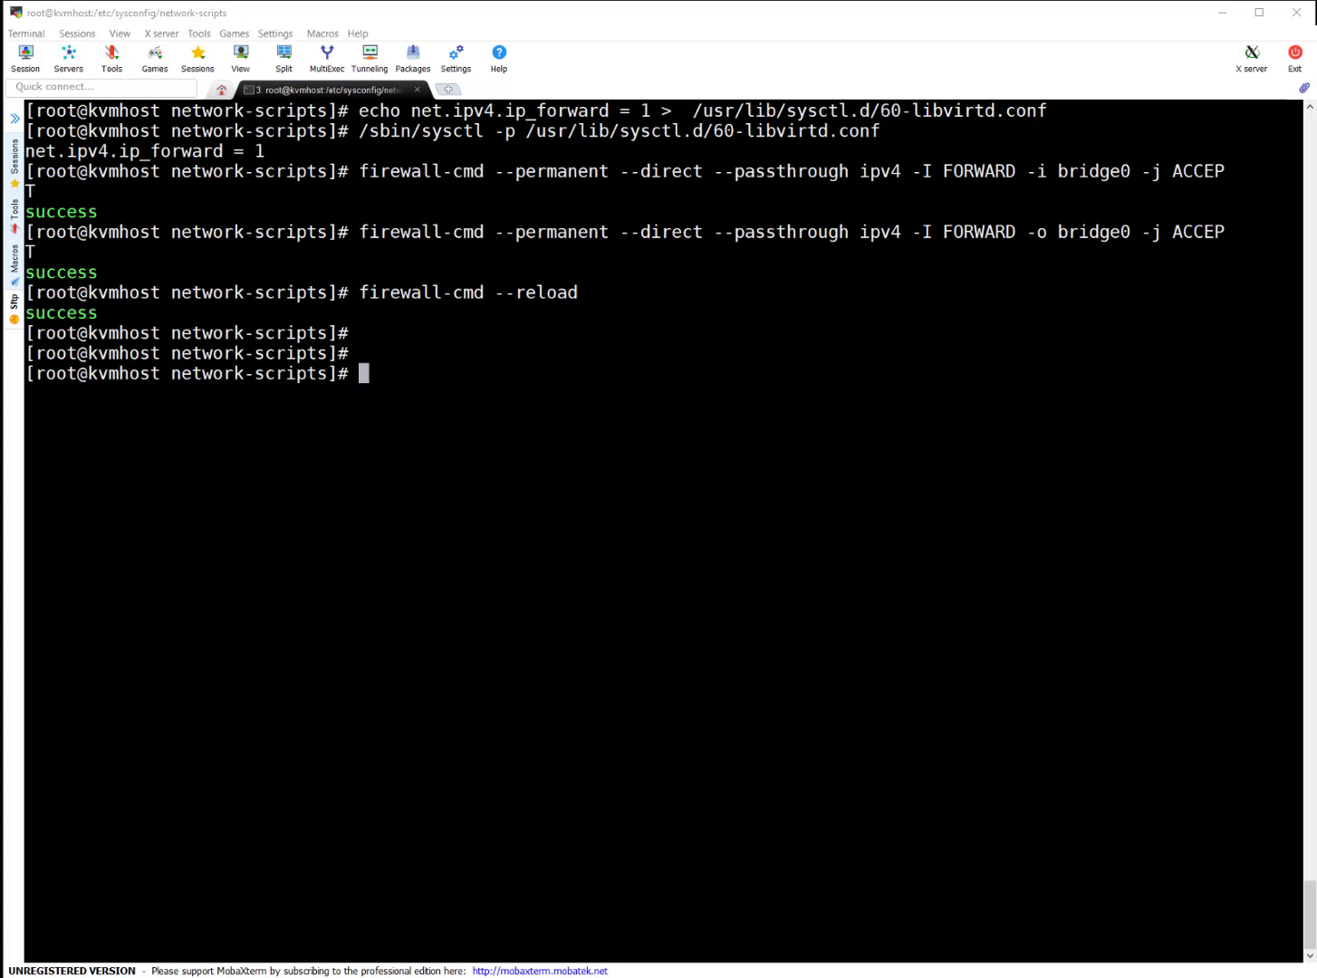
Step: Clear the terminal in network-scripts and begin listing the network interfaces
{"action": "type", "text": "i"}
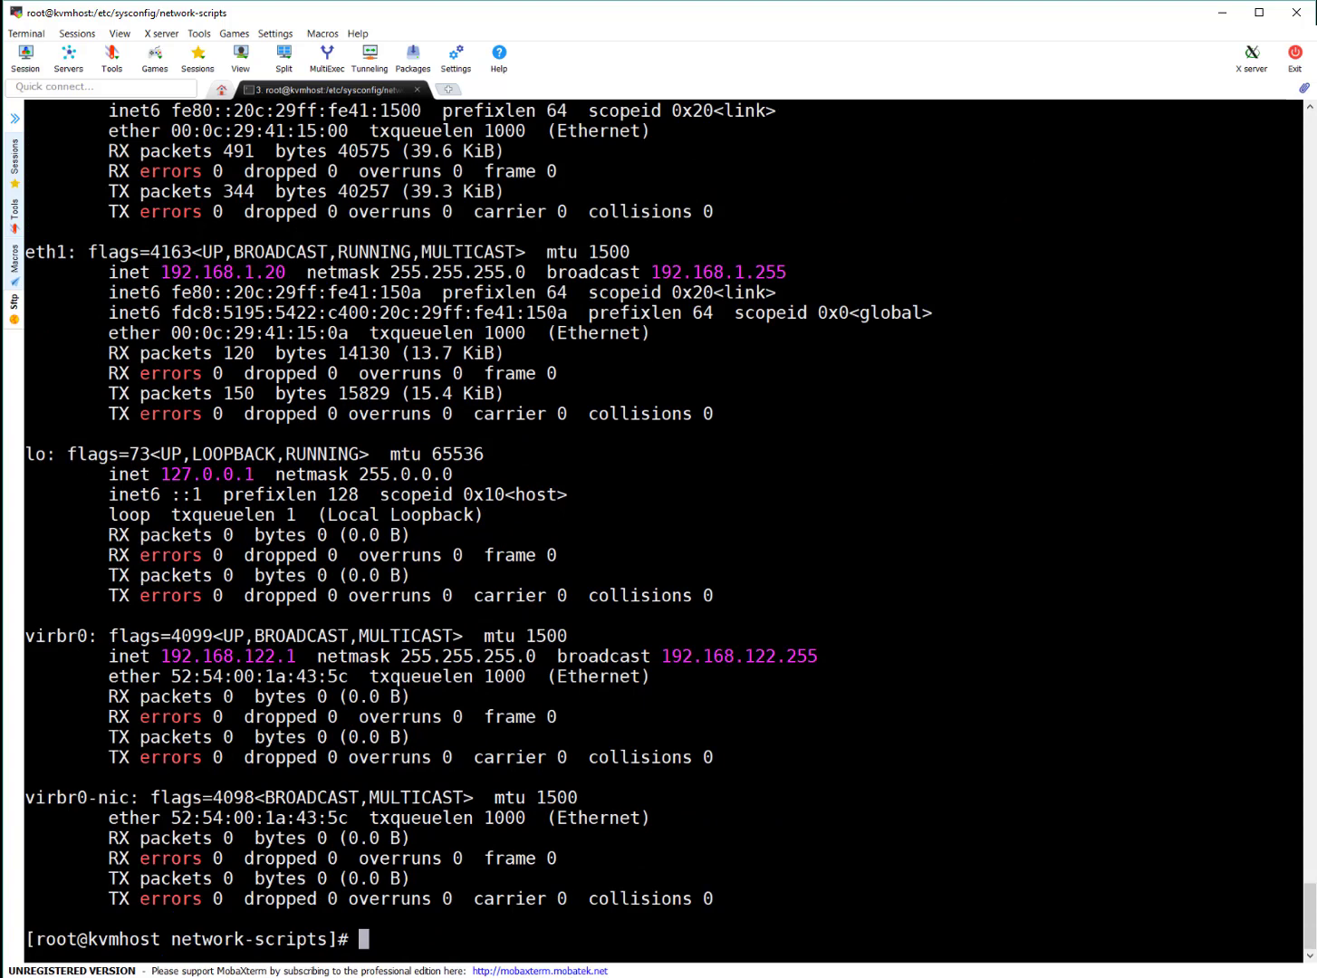
{"action": "mouse_move", "coordinate": [882, 584]}
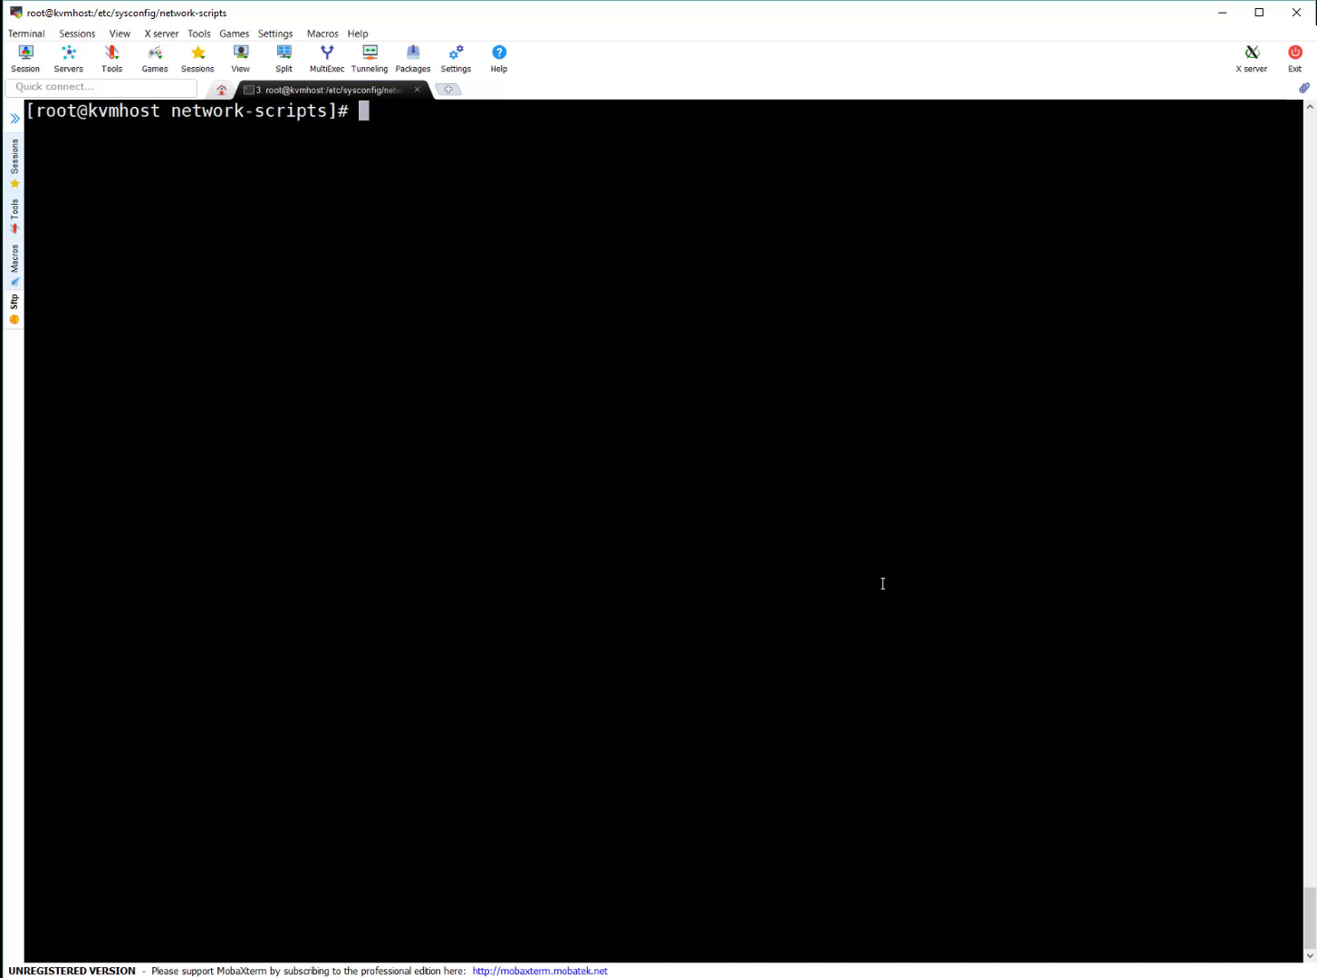
{"action": "mouse_move", "coordinate": [806, 545]}
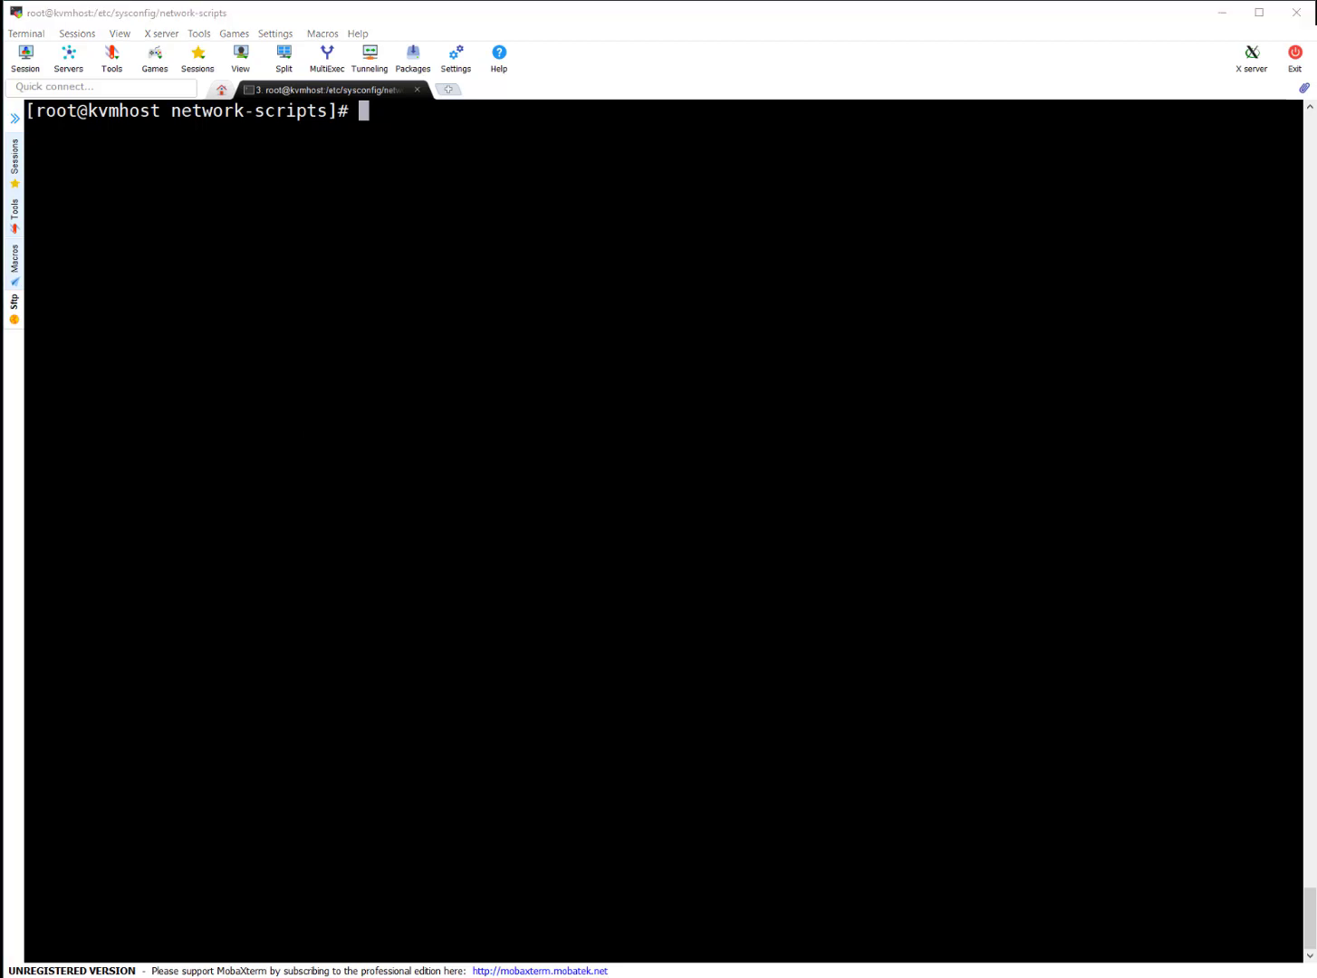
Step: List networks and dump the default network XML, inspecting bridge 192.168.122.1 and DHCP range
{"action": "type", "text": "virsh net-list"}
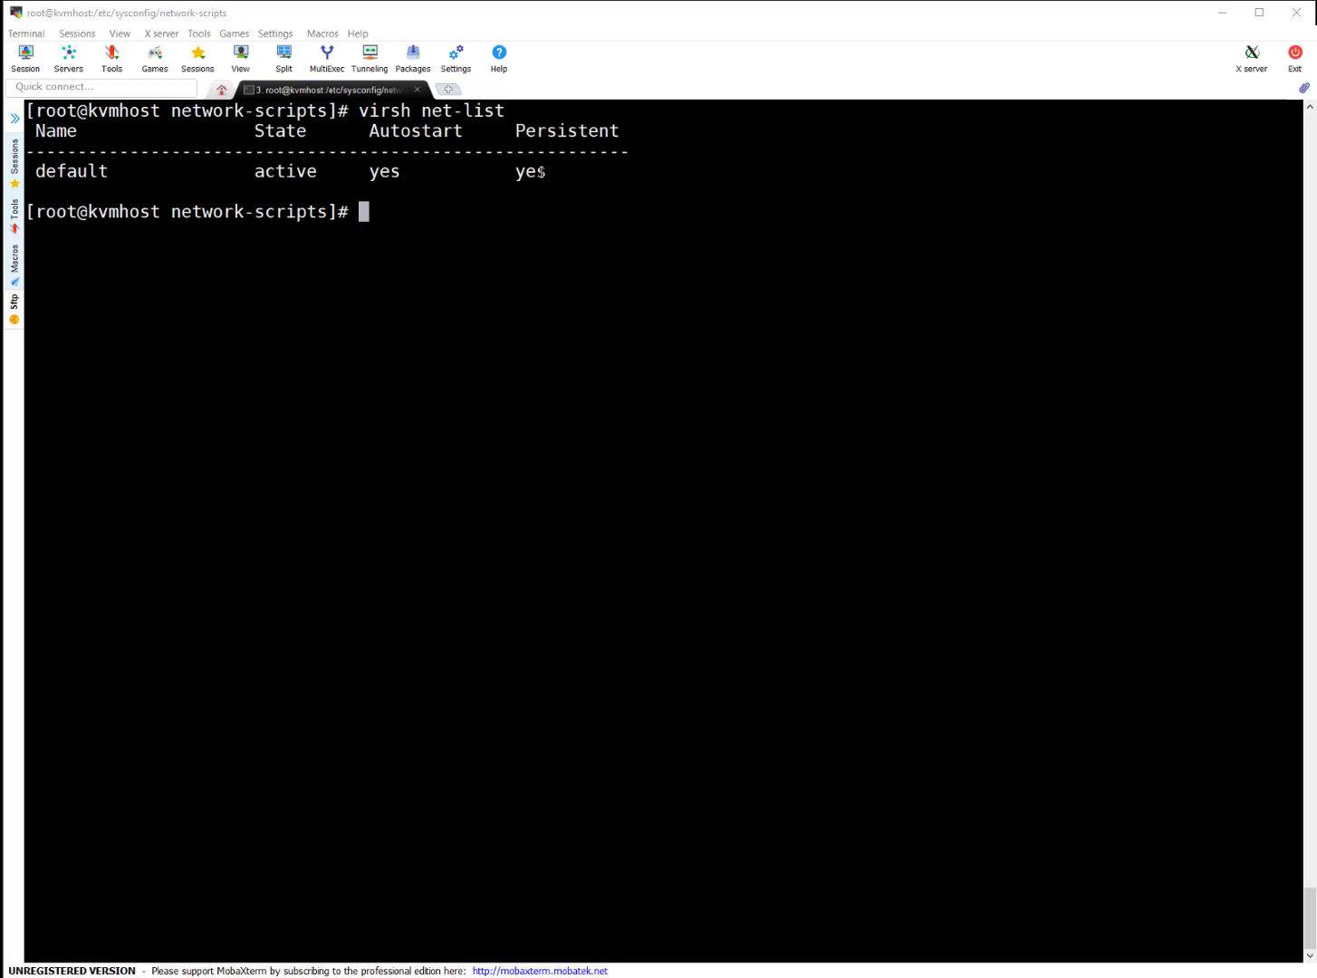
{"action": "type", "text": "virsh net-dumpxml default"}
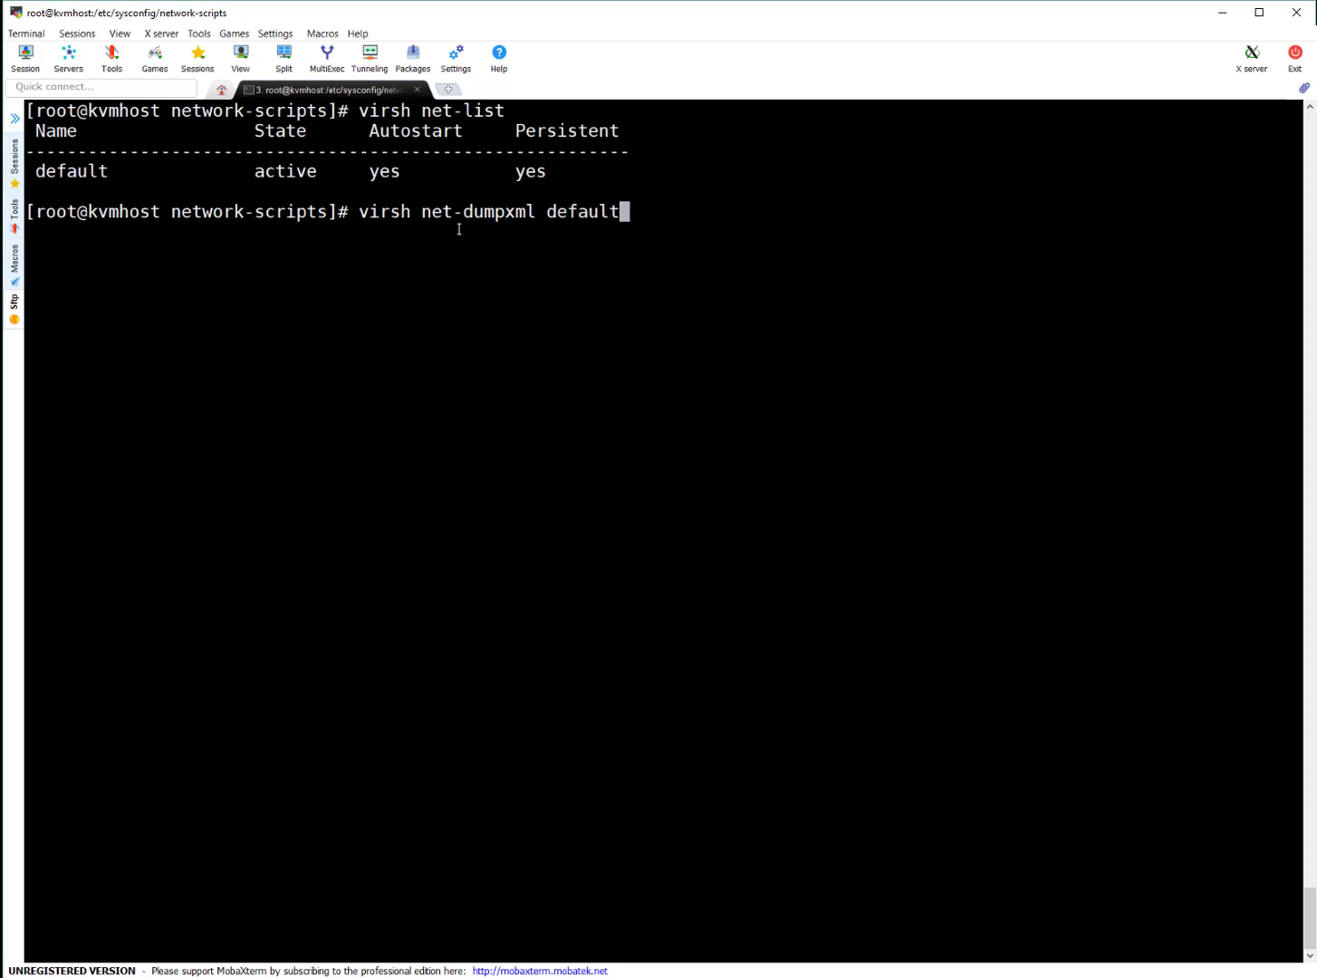
{"action": "mouse_move", "coordinate": [663, 232]}
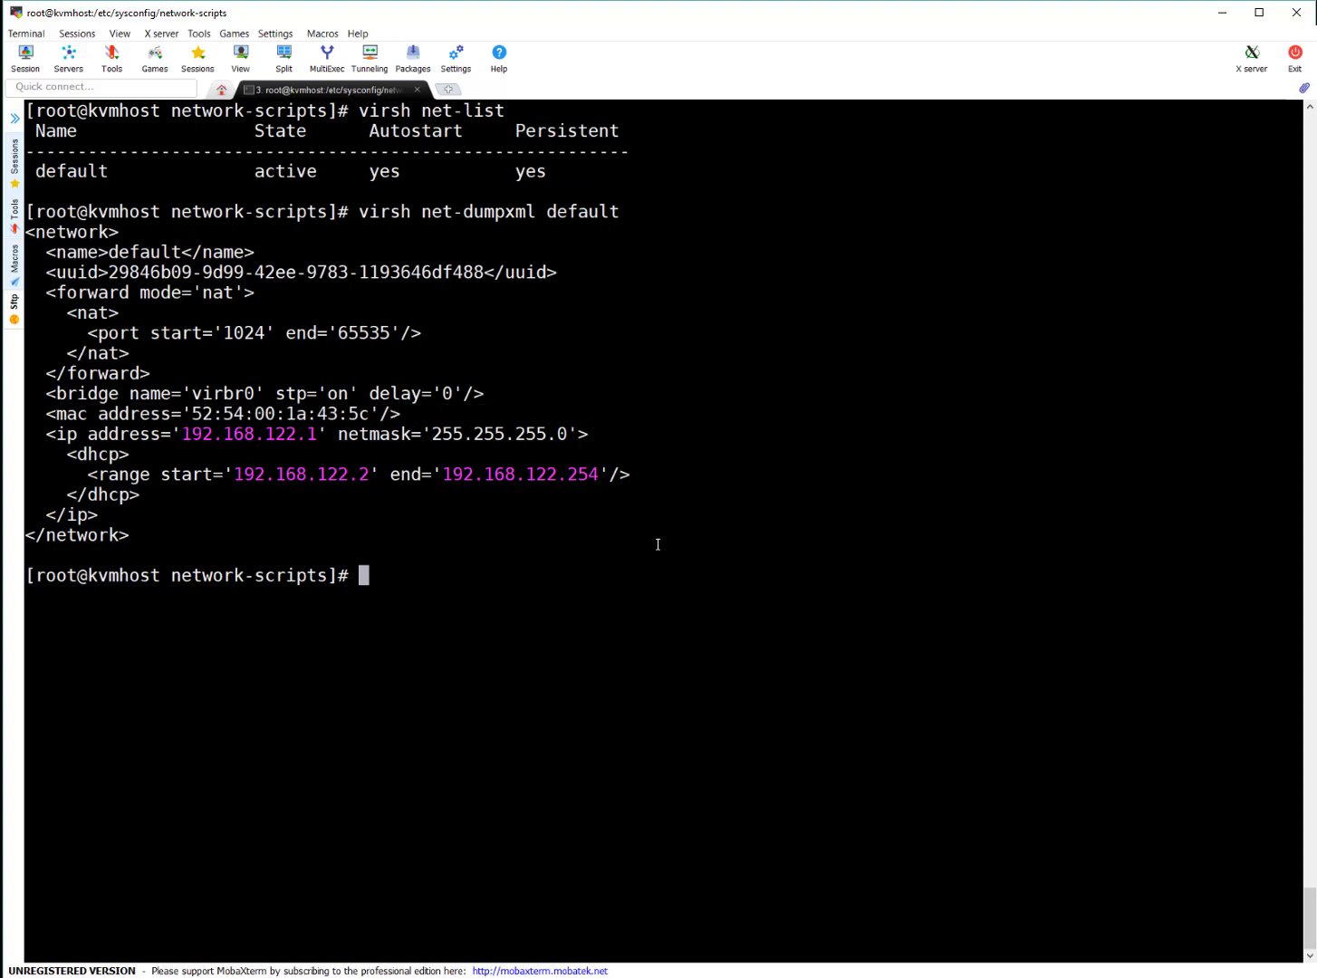
{"action": "double_click", "coordinate": [249, 434]}
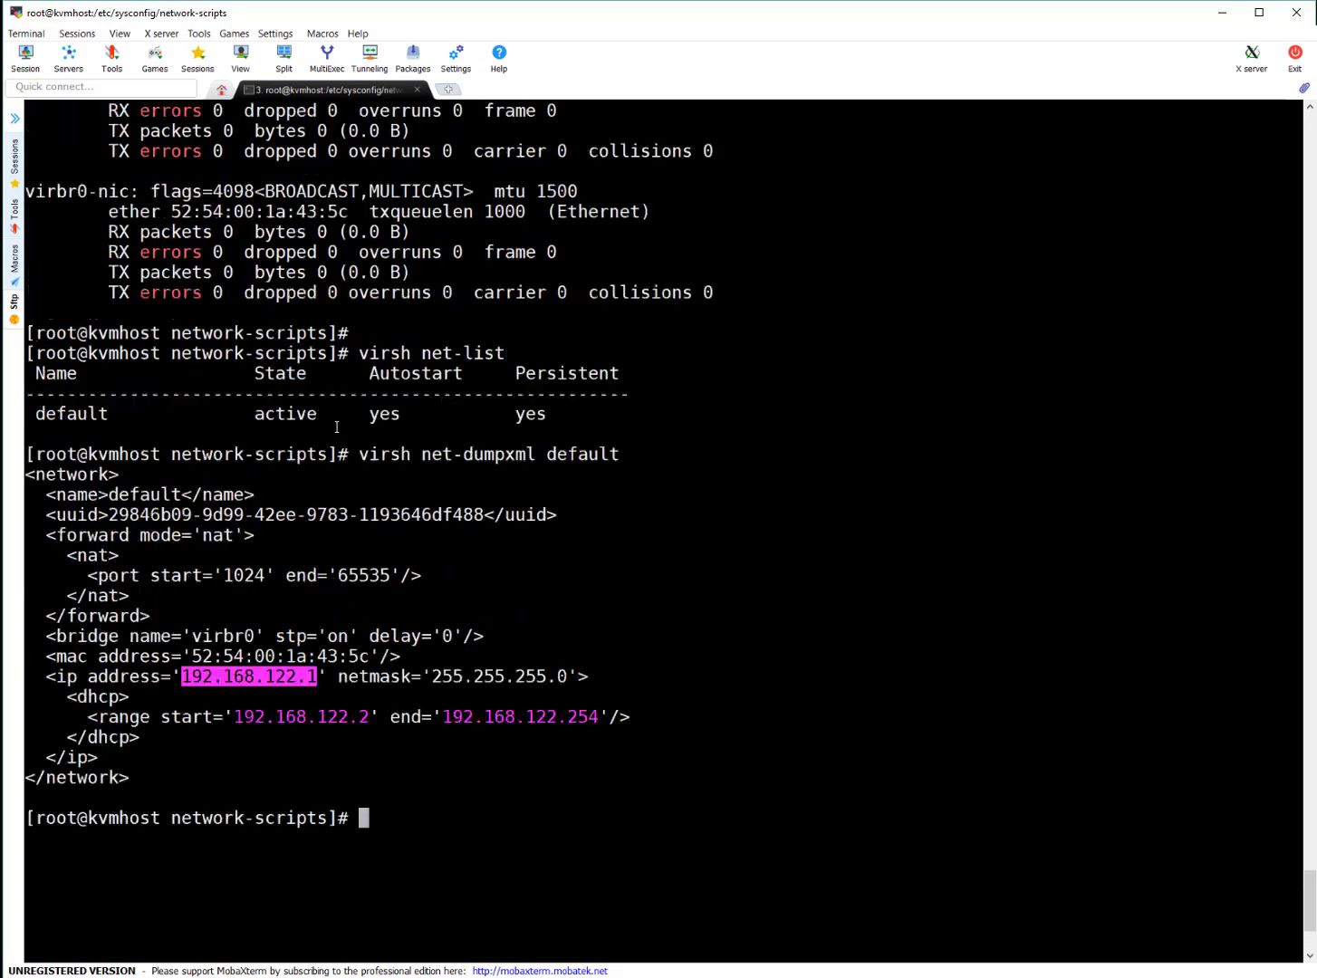
{"action": "scroll", "scroll_direction": "down", "scroll_amount": 3}
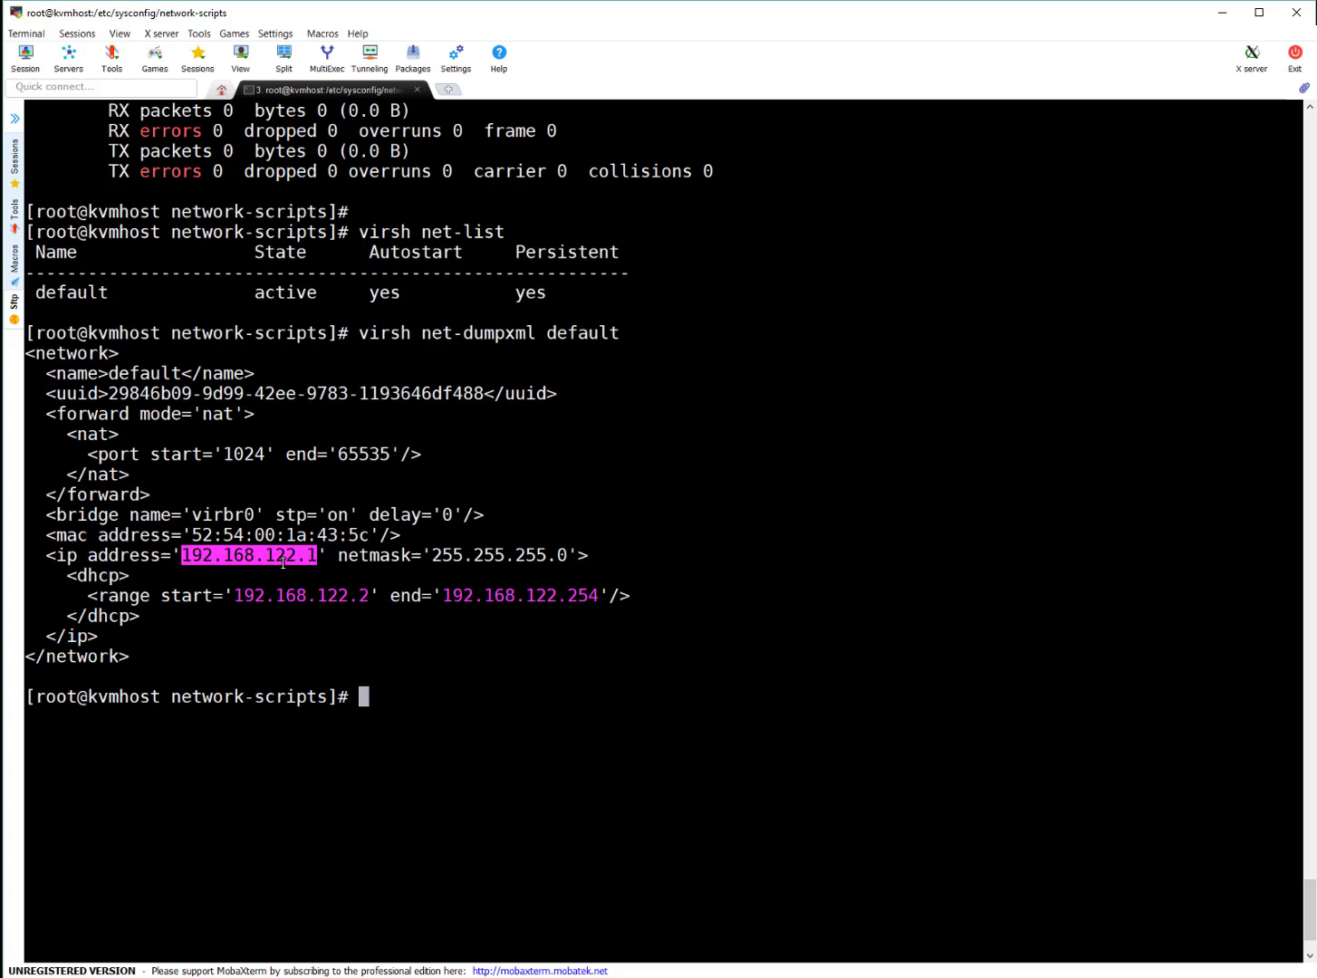
{"action": "left_click", "coordinate": [466, 696]}
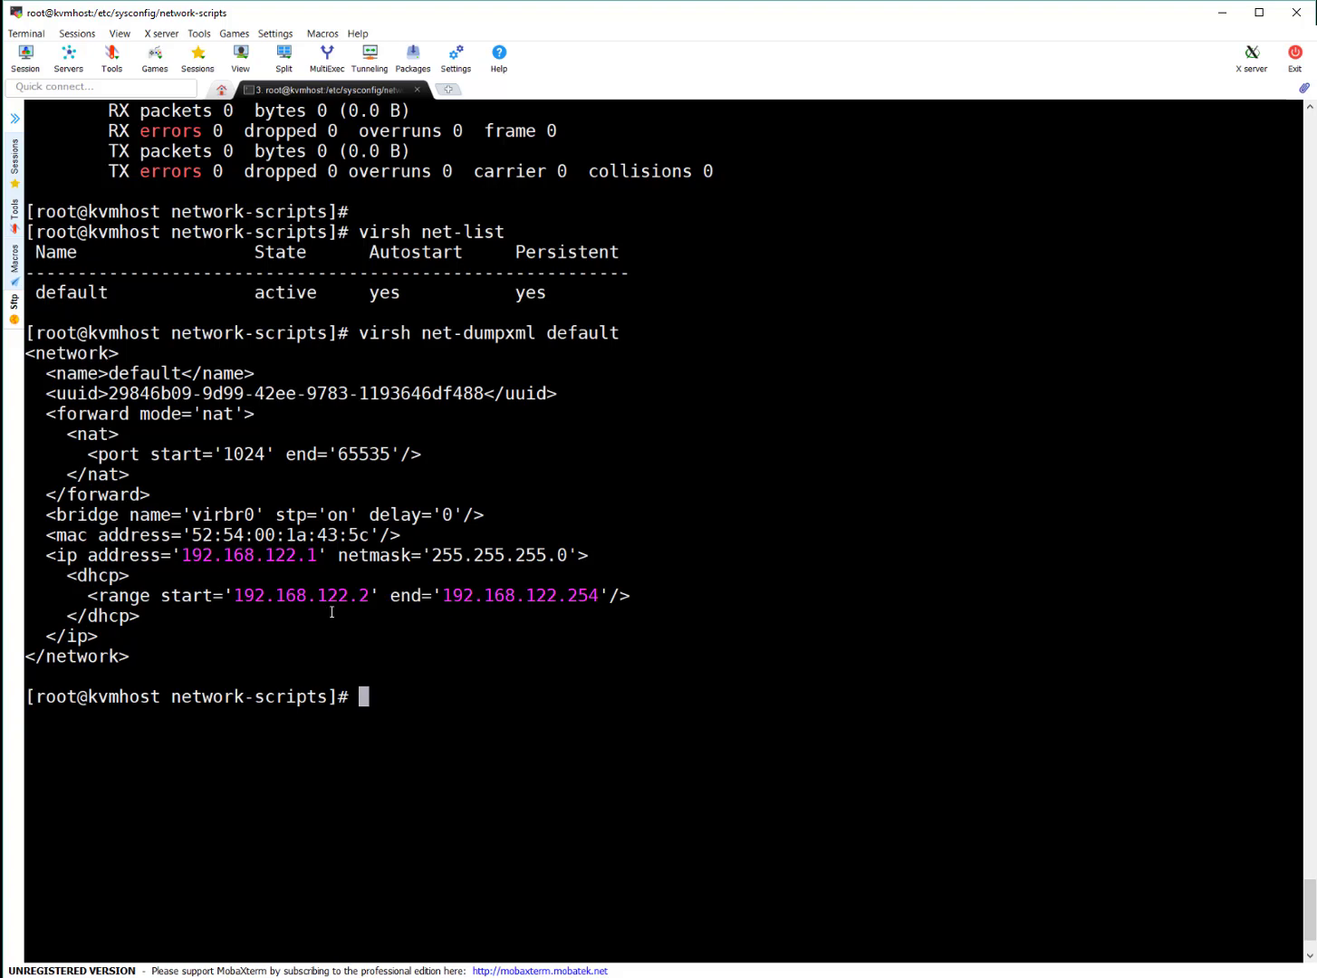
{"action": "double_click", "coordinate": [301, 595]}
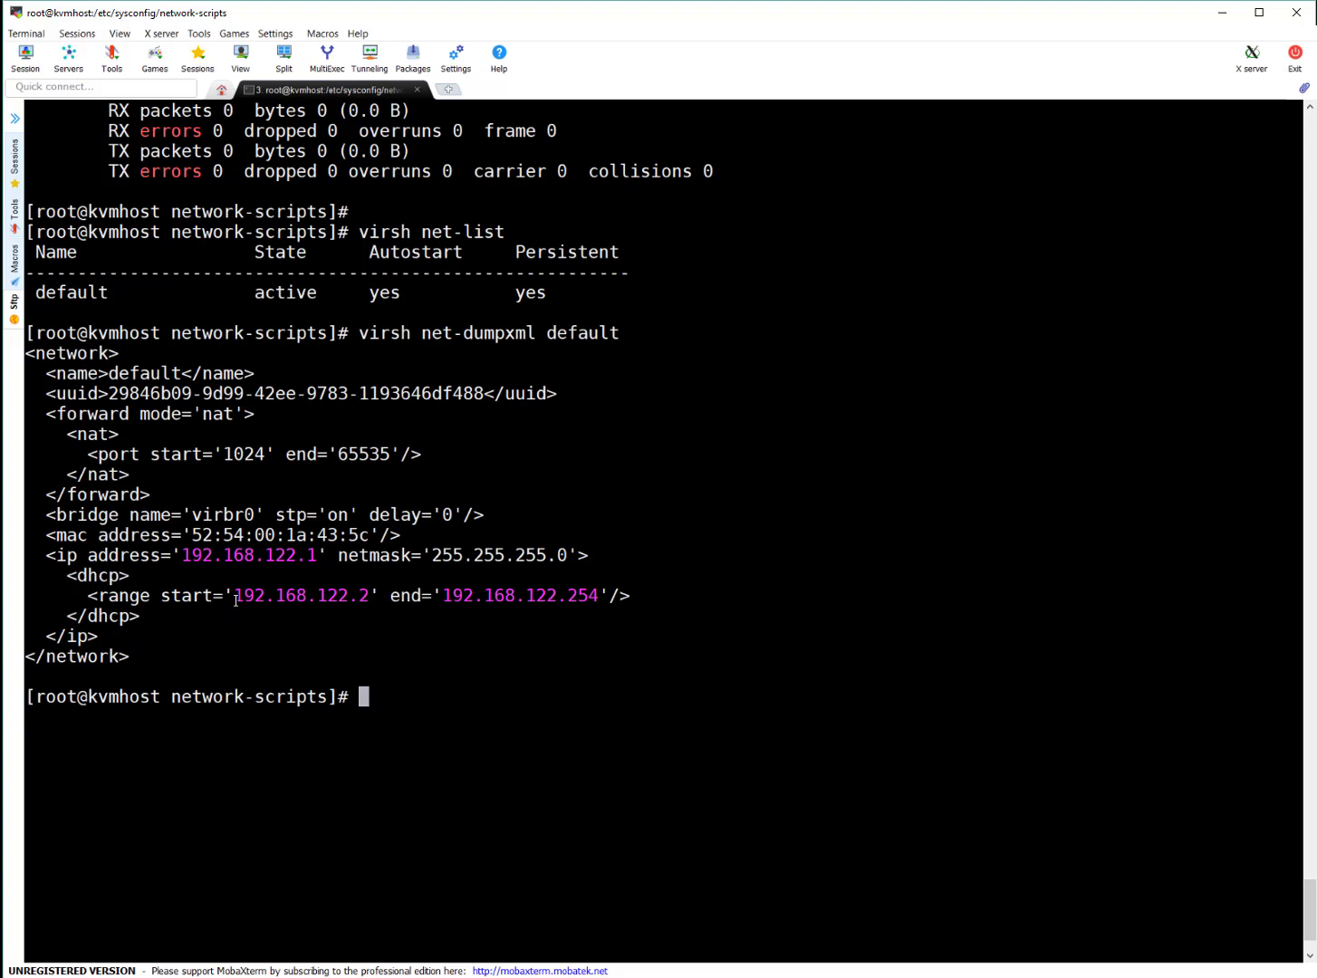
{"action": "mouse_move", "coordinate": [545, 365]}
{"action": "type", "text": "virsh net-edit default"}
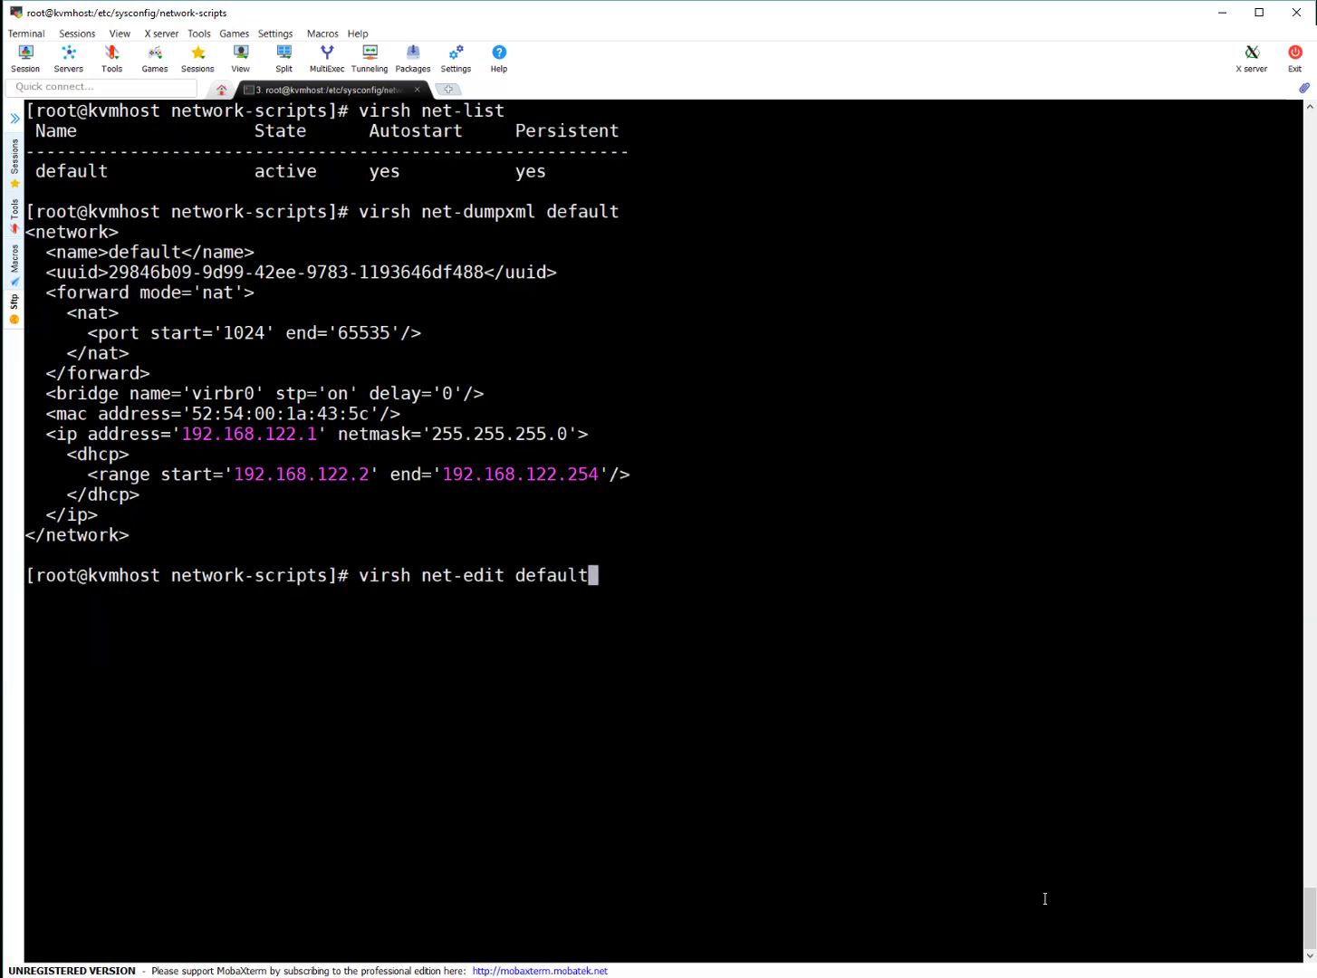
{"action": "mouse_move", "coordinate": [495, 560]}
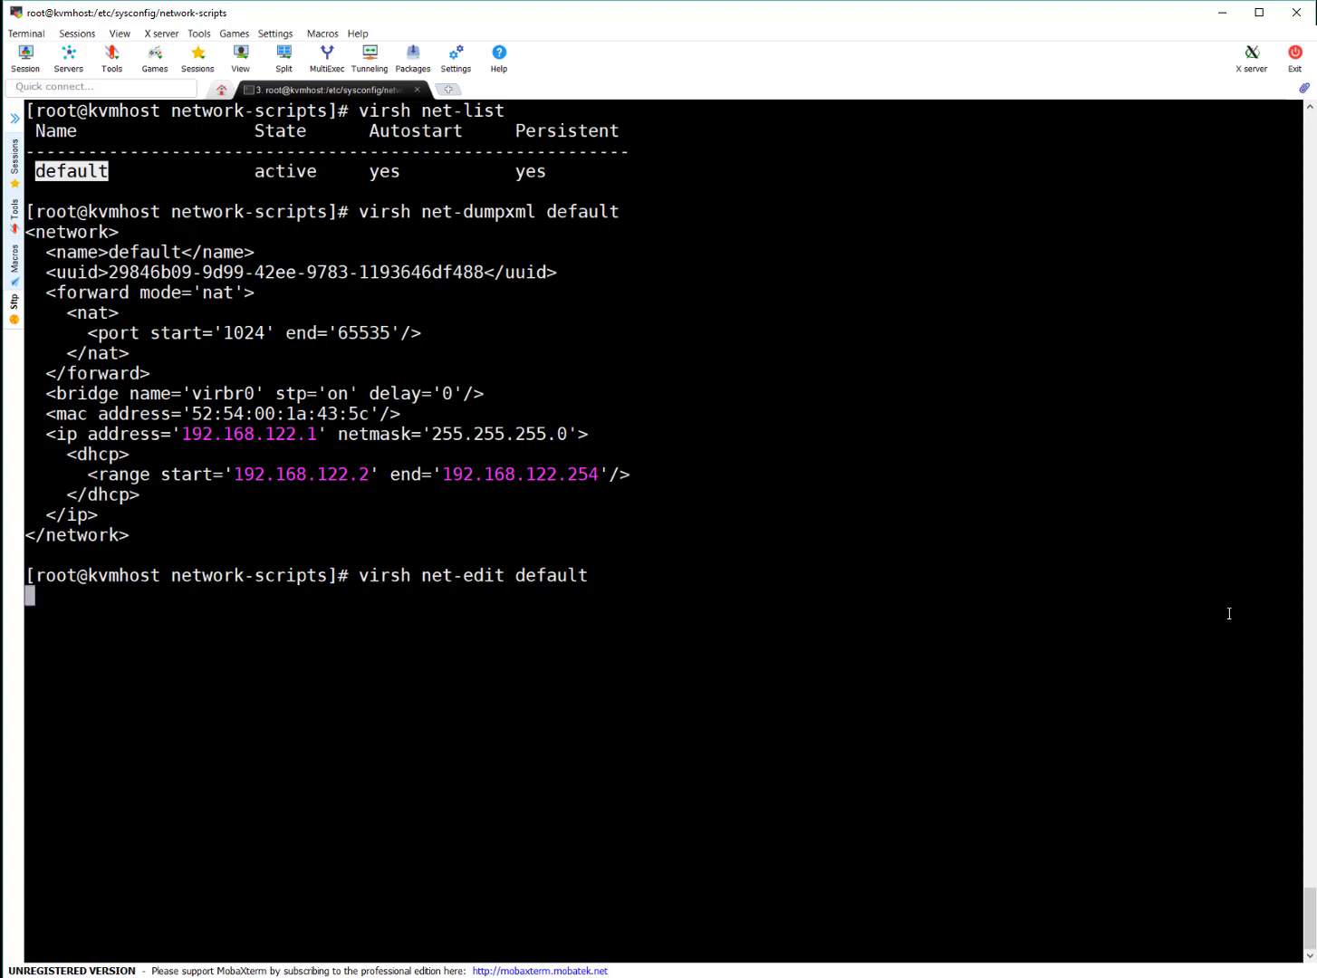
Step: Edit the default network to address 192.168.1.10 with DHCP range 192.168.1.20–192.168.1.254
{"action": "key", "text": "Return"}
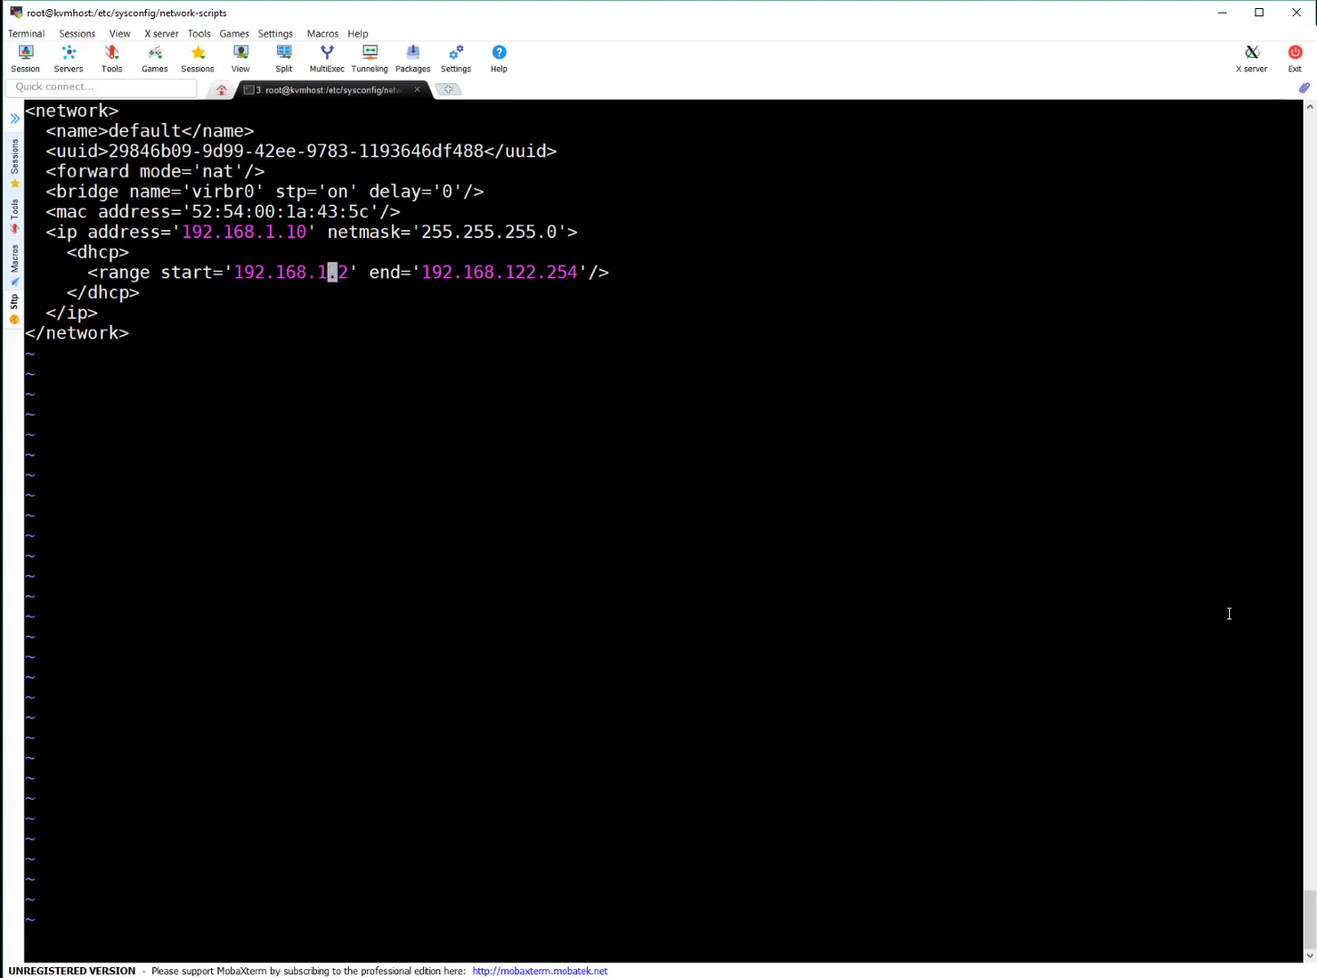
{"action": "key", "text": "i"}
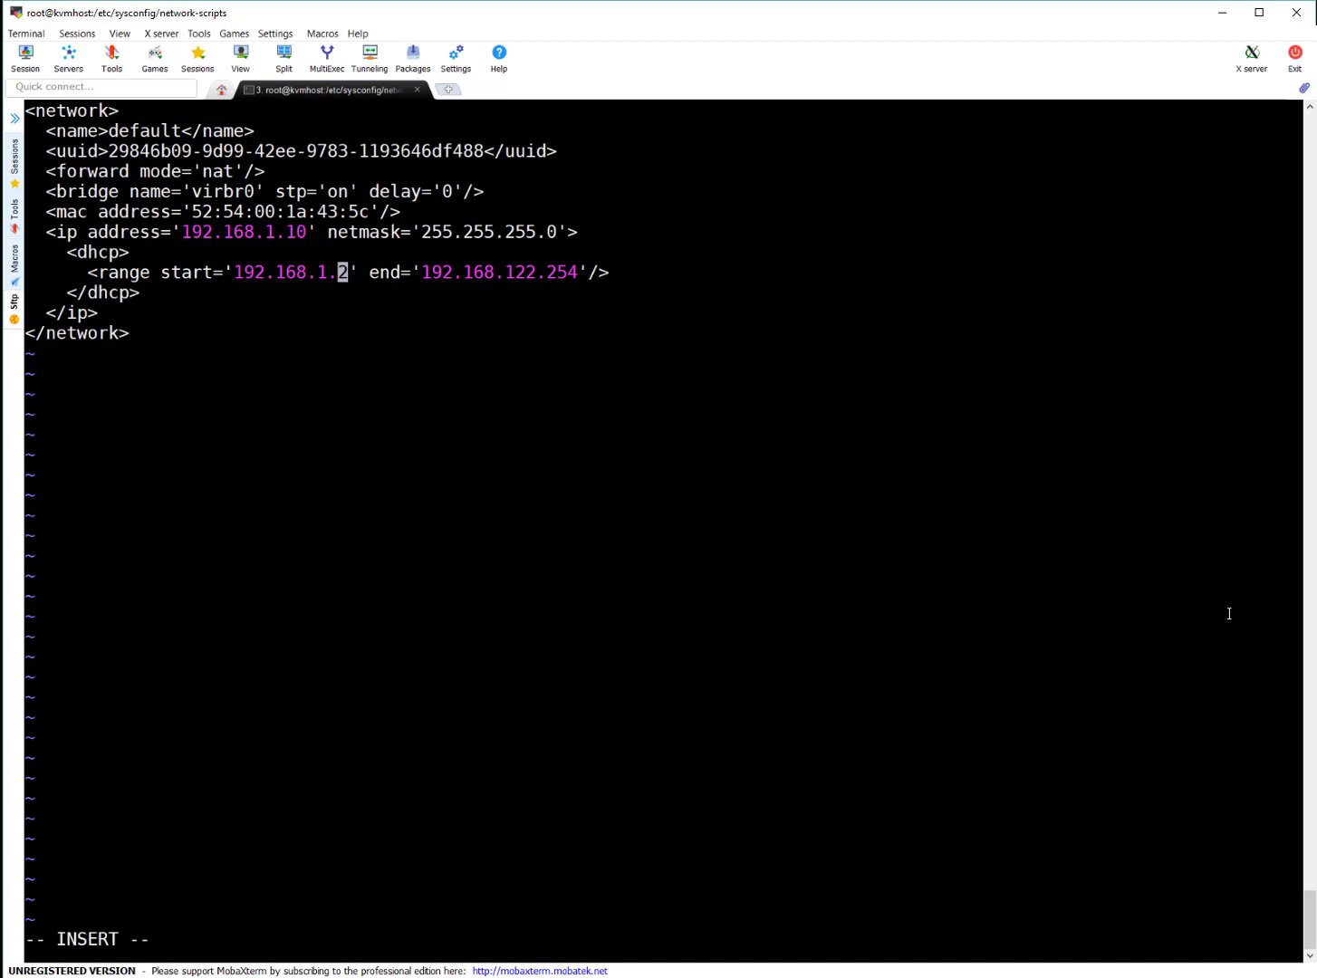
{"action": "type", "text": "2"}
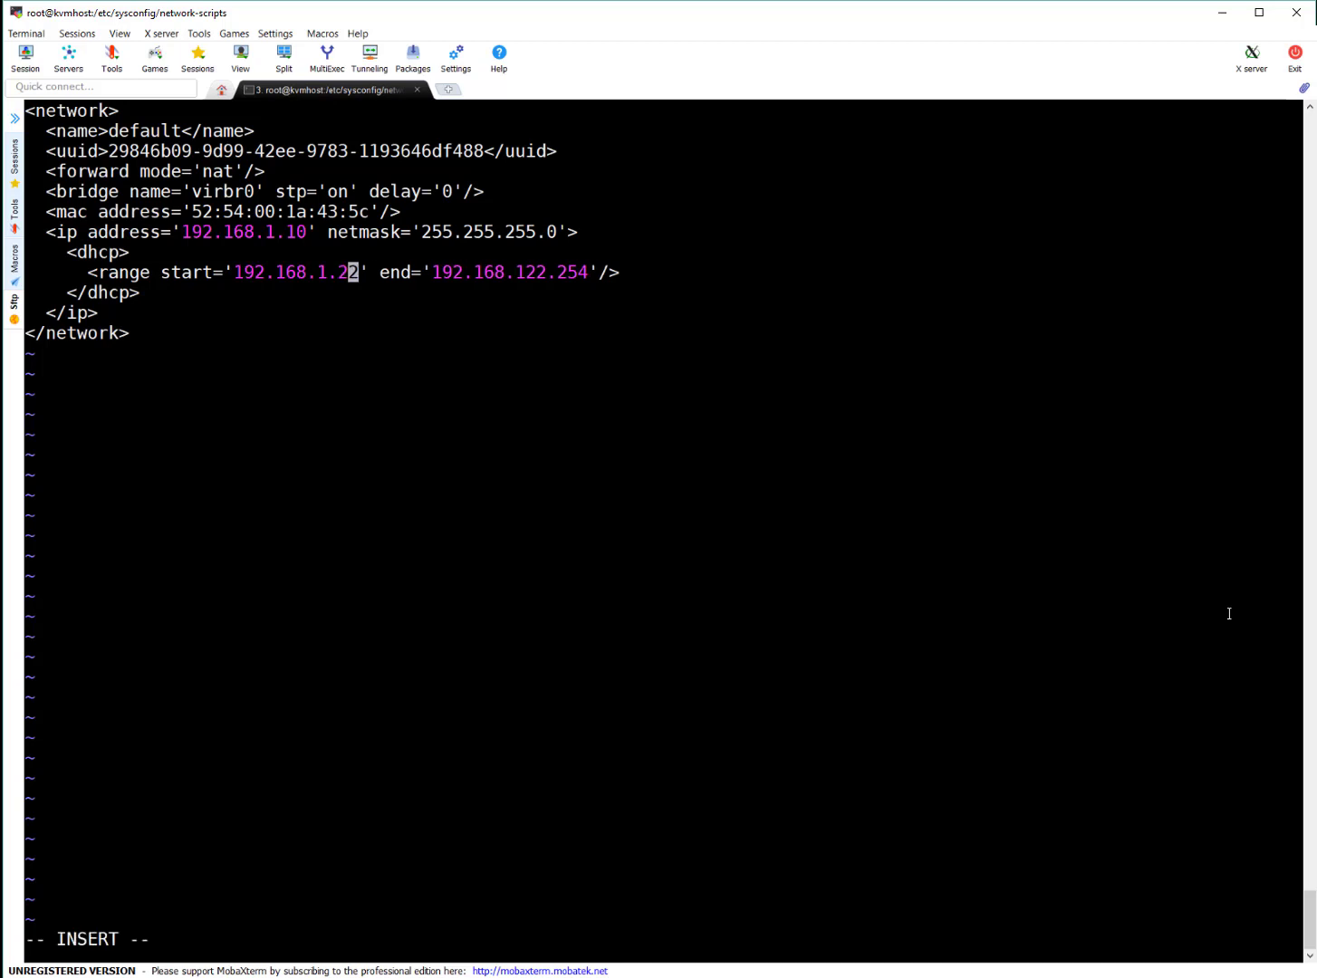
{"action": "type", "text": "0"}
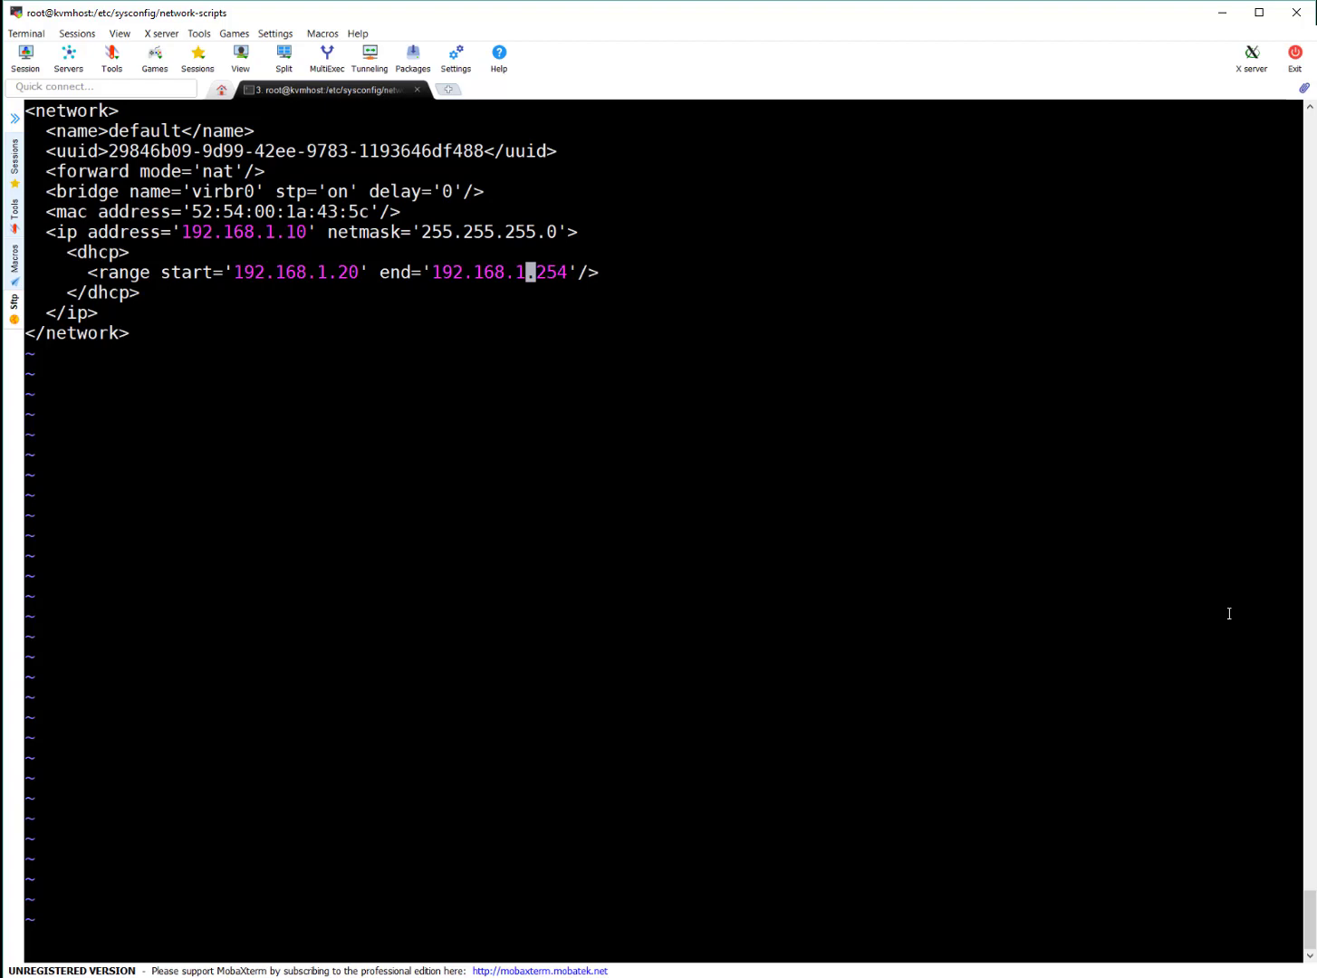
{"action": "key", "text": ":"}
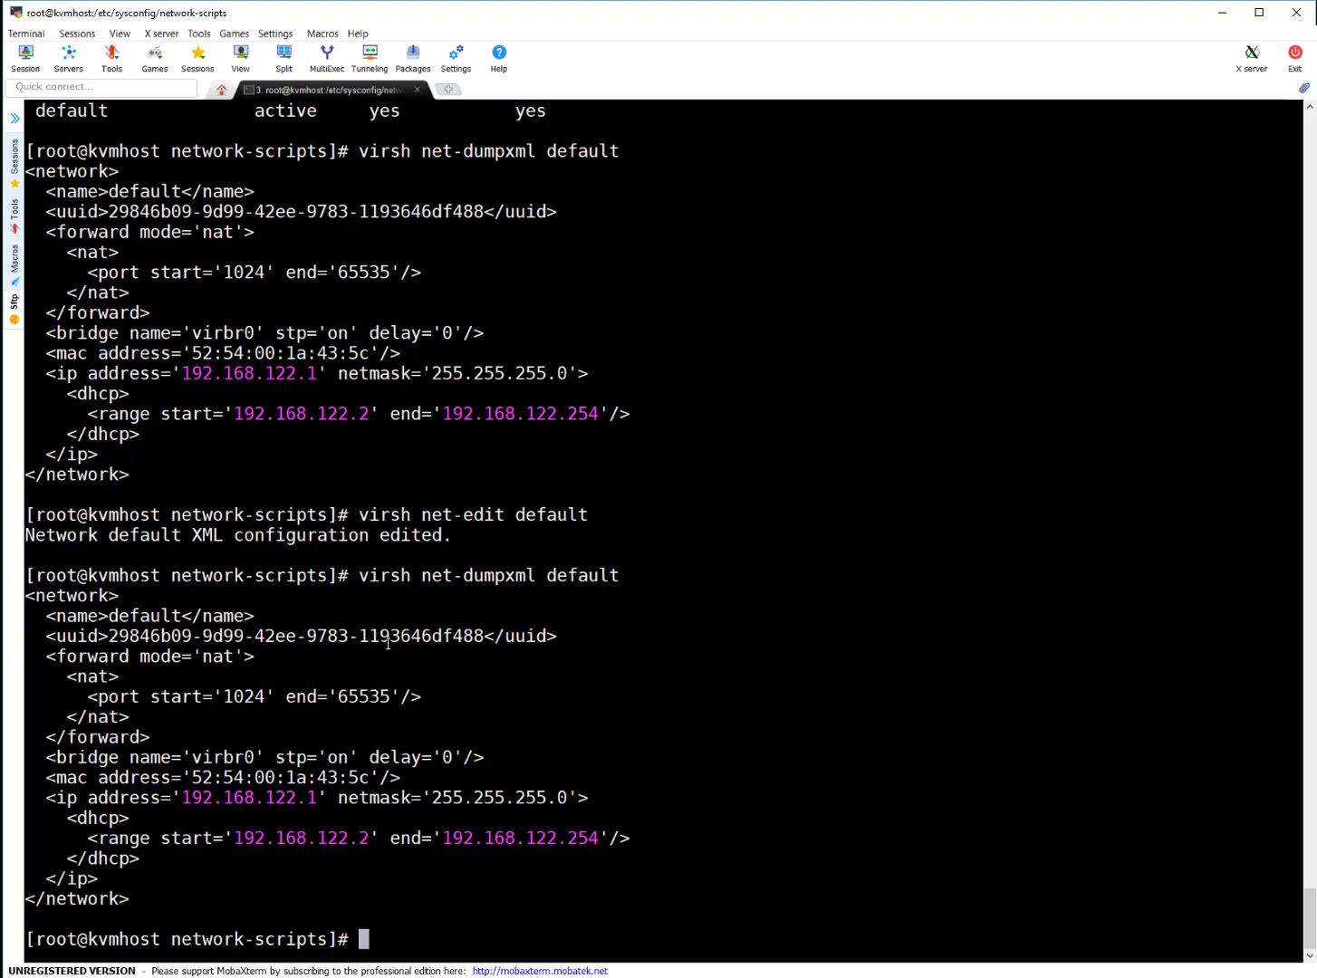
{"action": "mouse_move", "coordinate": [462, 536]}
{"action": "type", "text": "virsh net-edit default"}
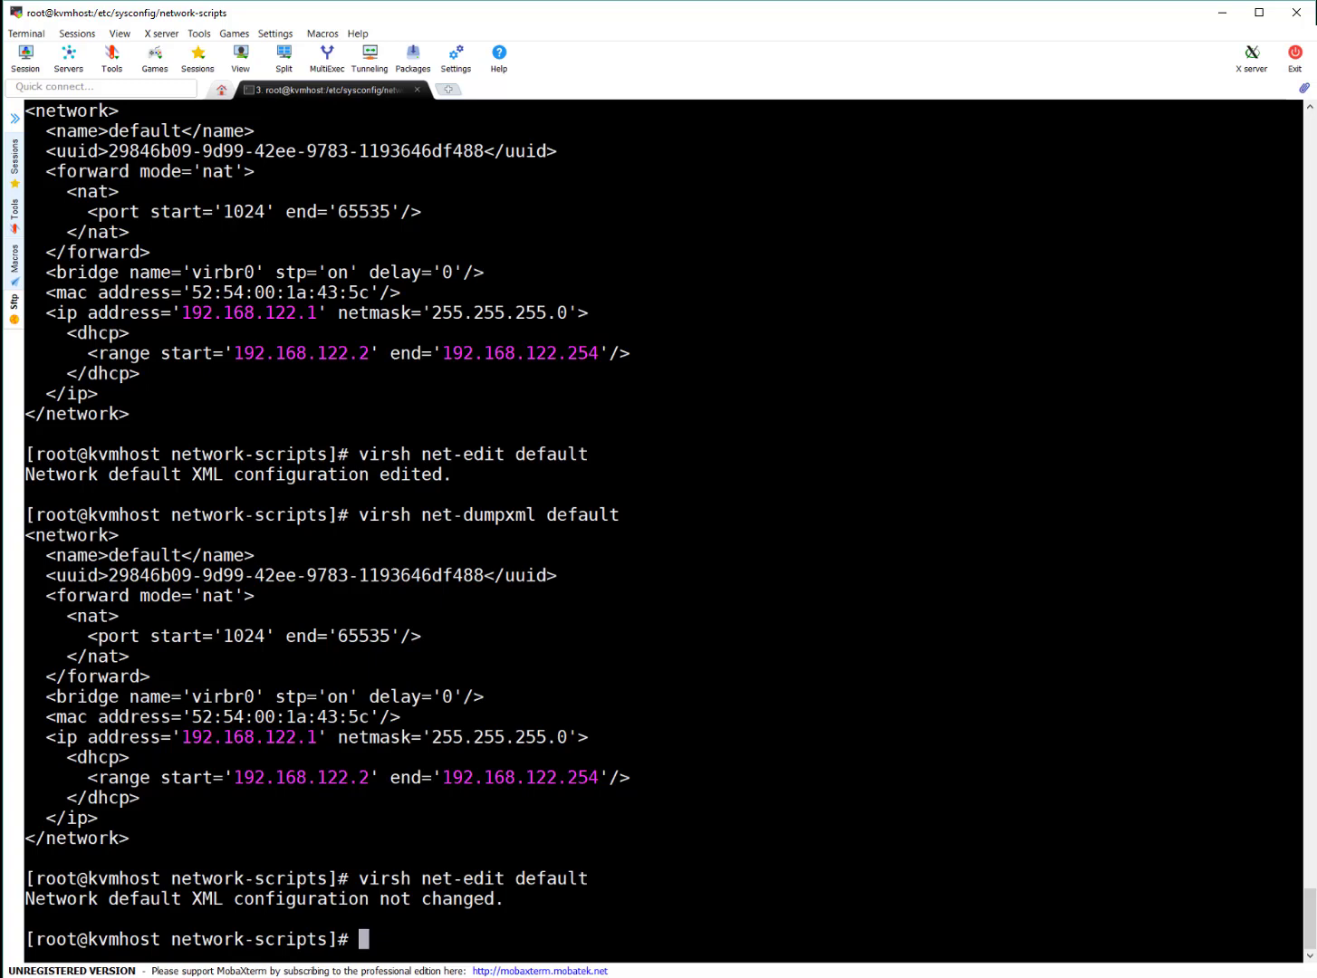
{"action": "mouse_move", "coordinate": [359, 517]}
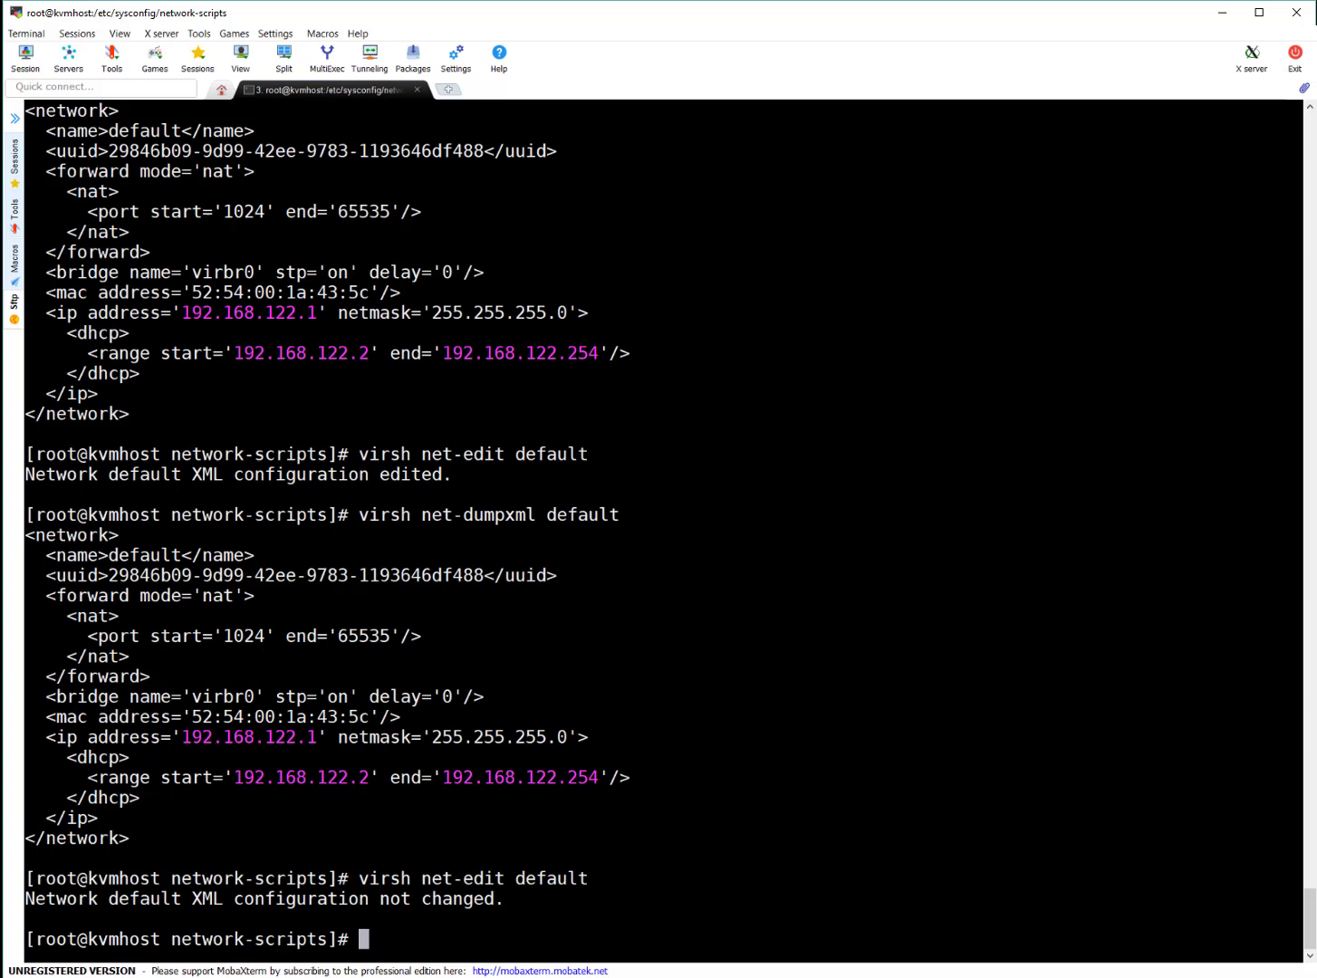
{"action": "mouse_move", "coordinate": [933, 718]}
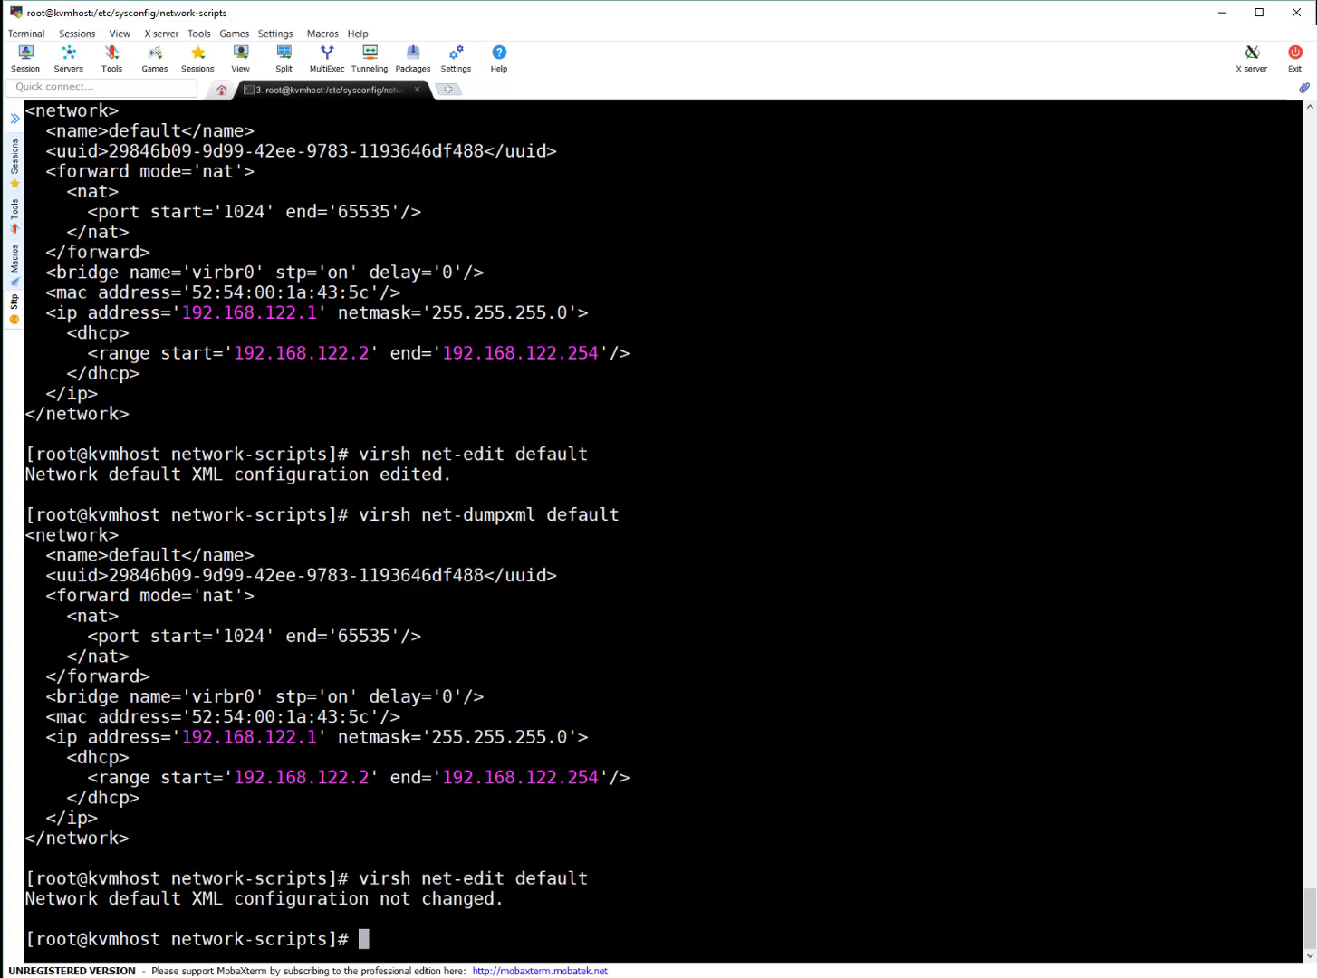
Step: Reboot with init 6, then run ifconfig -a to confirm virbr0 at 192.168.1.10
{"action": "type", "text": "init 6"}
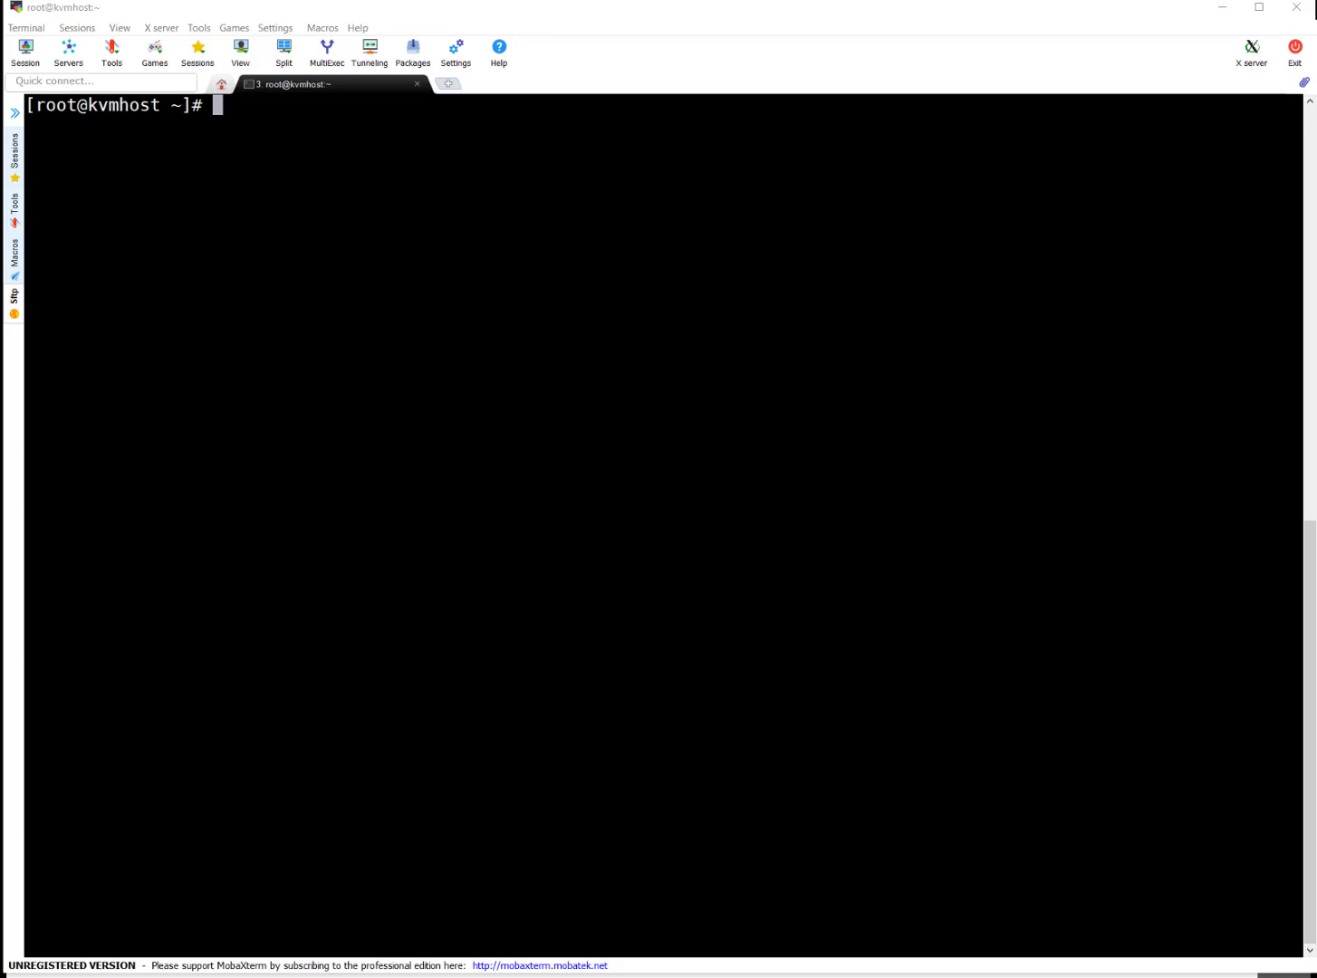
{"action": "type", "text": "ifconfig -a"}
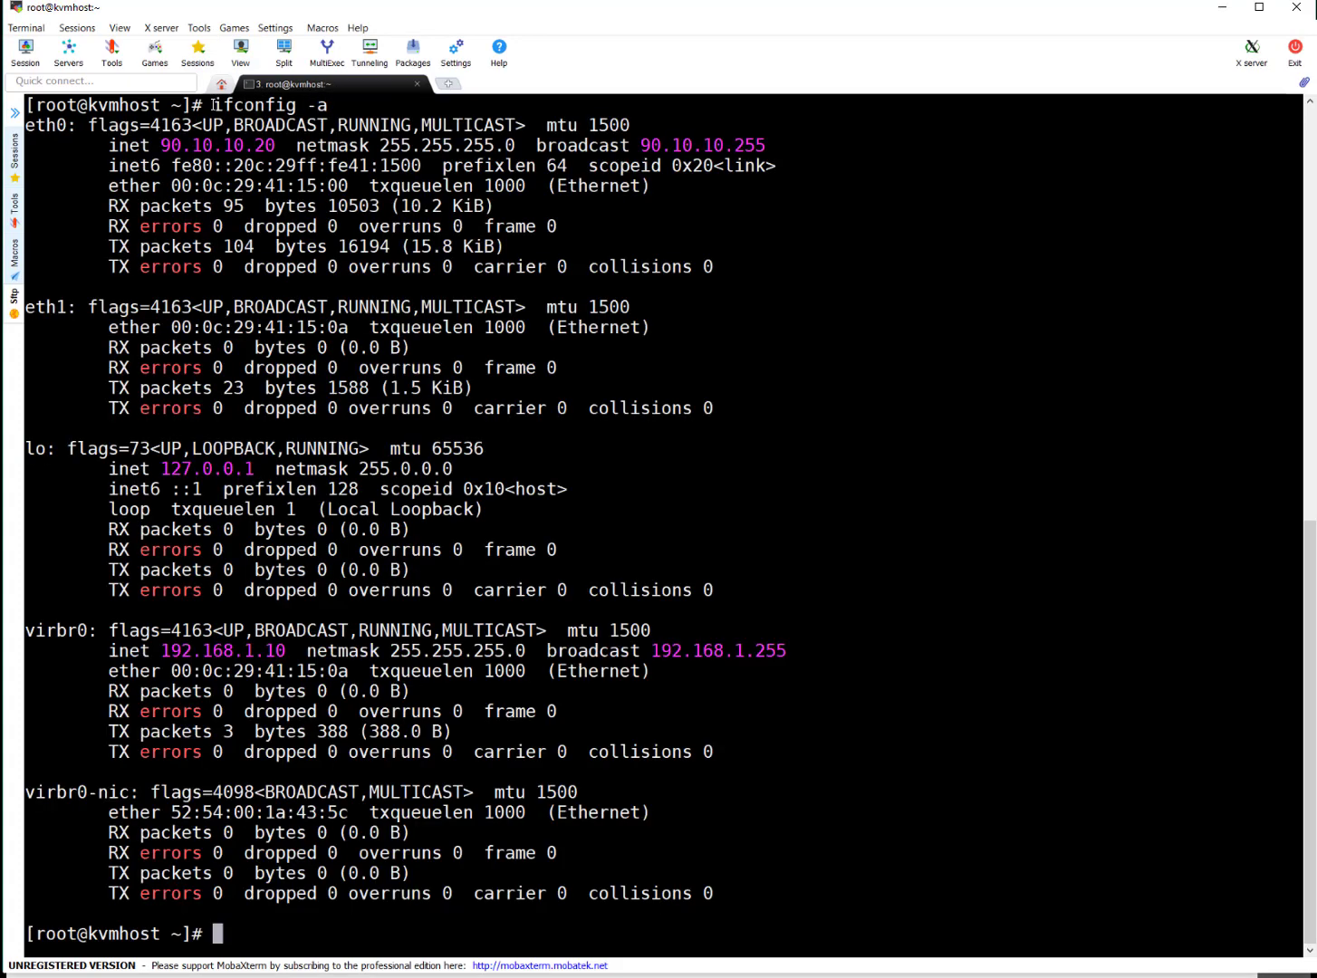
{"action": "double_click", "coordinate": [223, 650]}
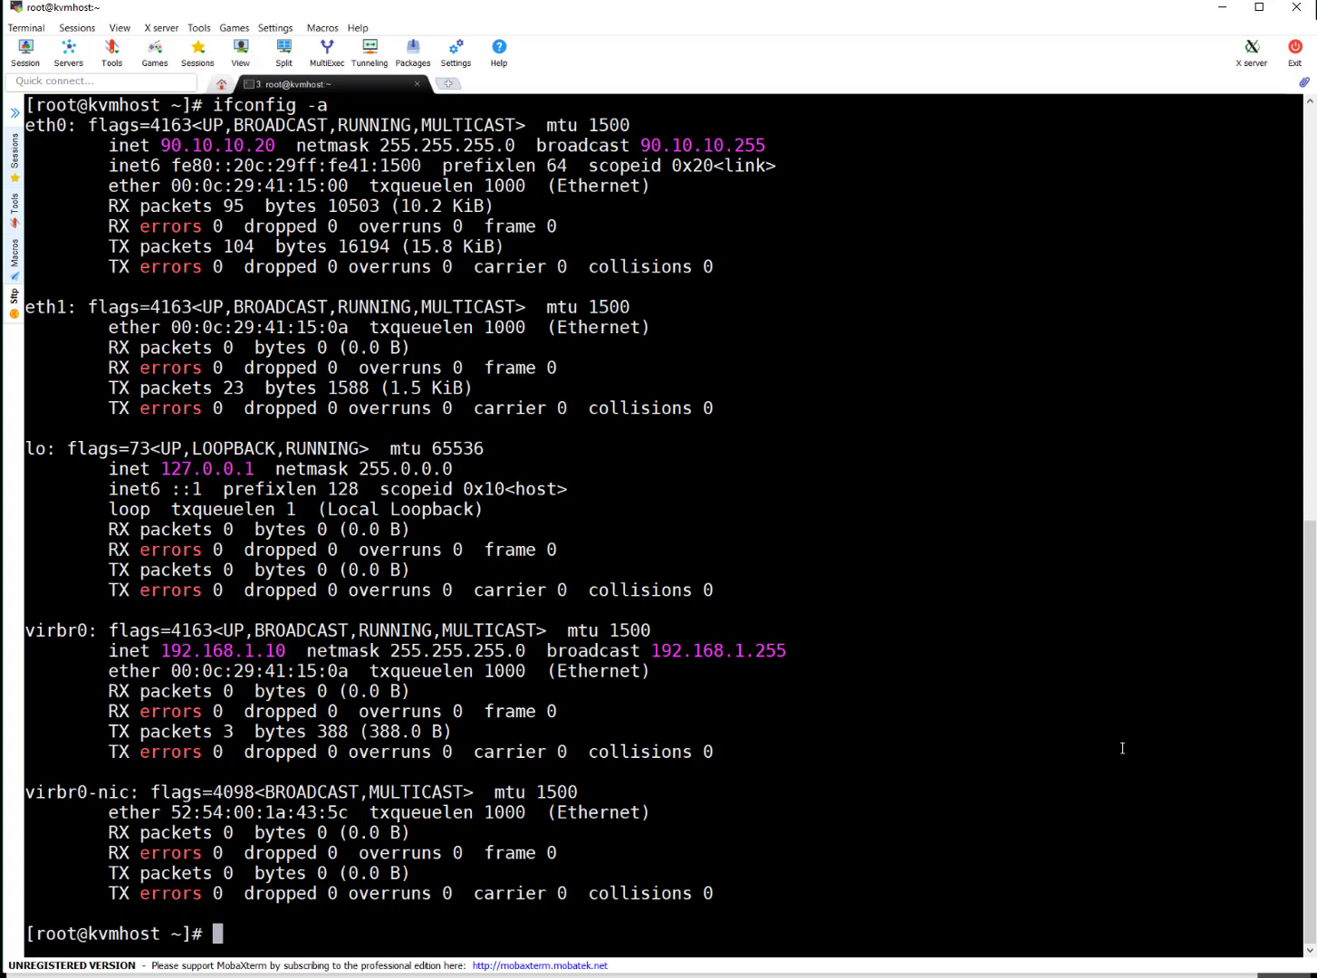
Step: Rerun virsh net-dumpxml default to confirm 192.168.1.10 and DHCP range 192.168.1.20–192.168.1.254
{"action": "type", "text": "du"}
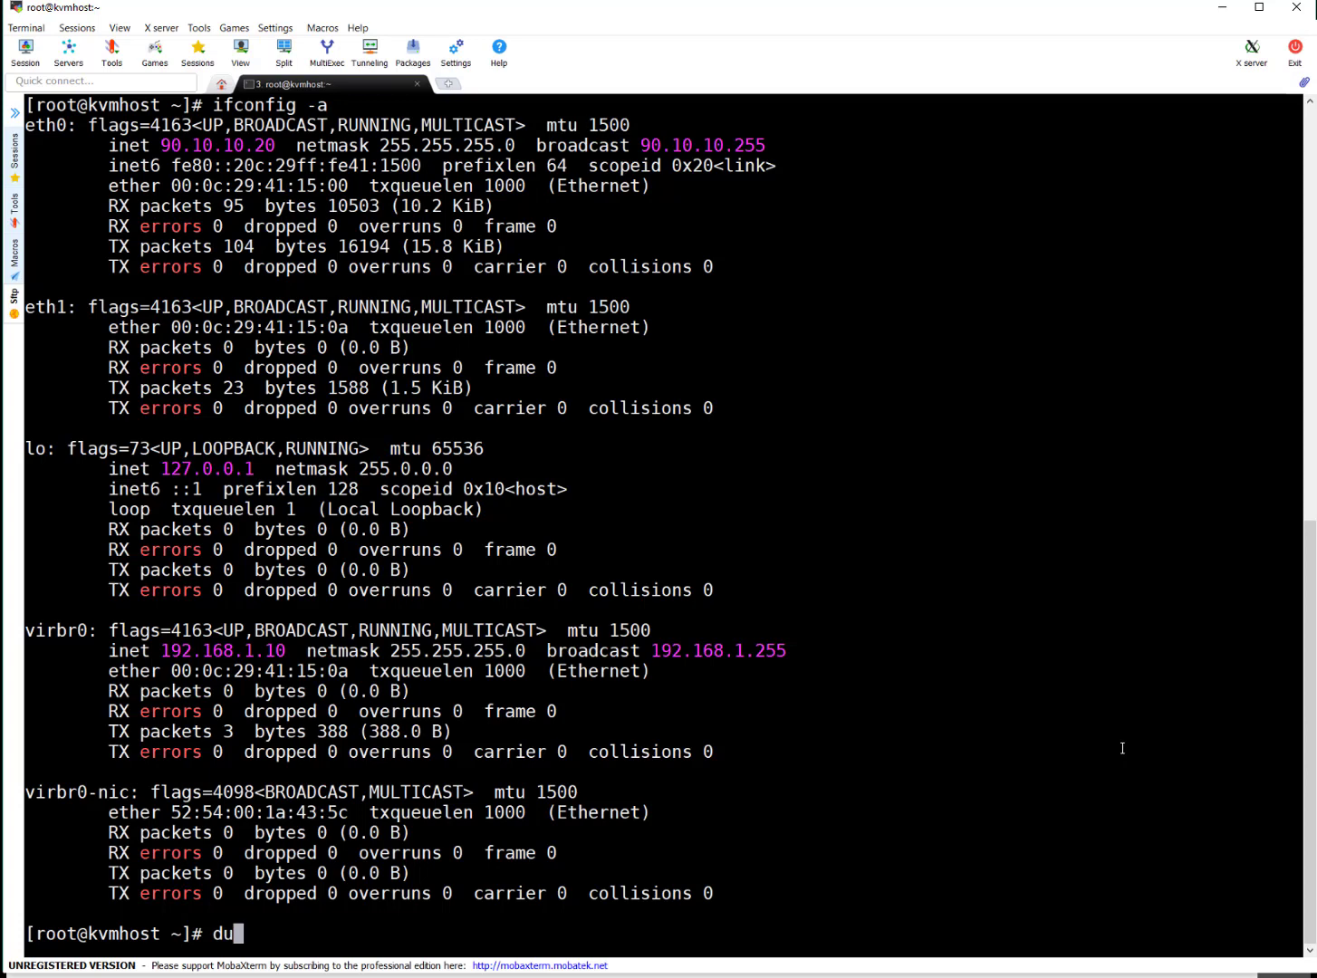
{"action": "key", "text": "Ctrl+r"}
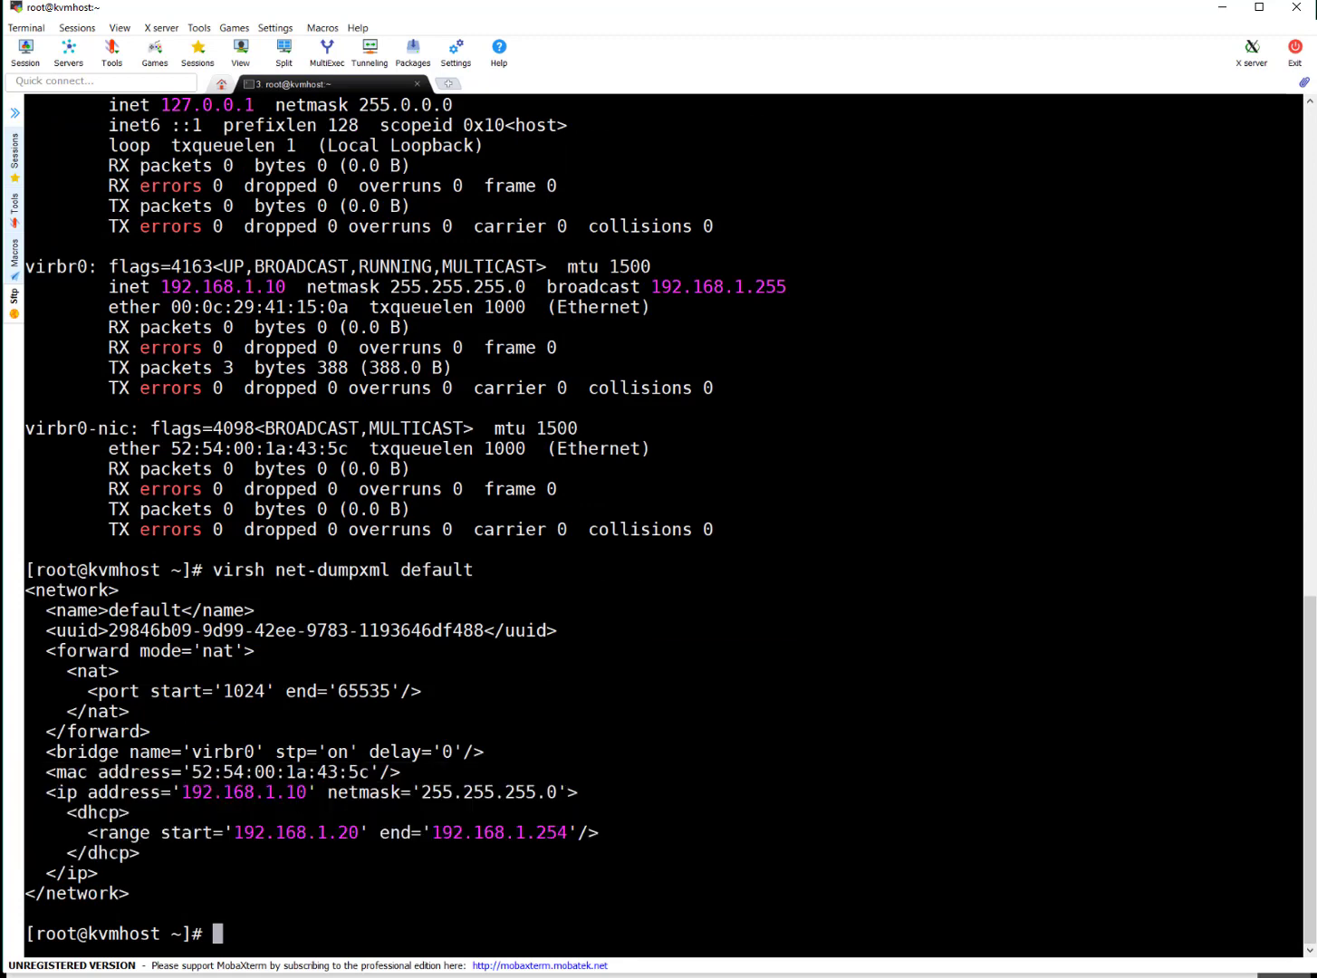
{"action": "mouse_move", "coordinate": [637, 866]}
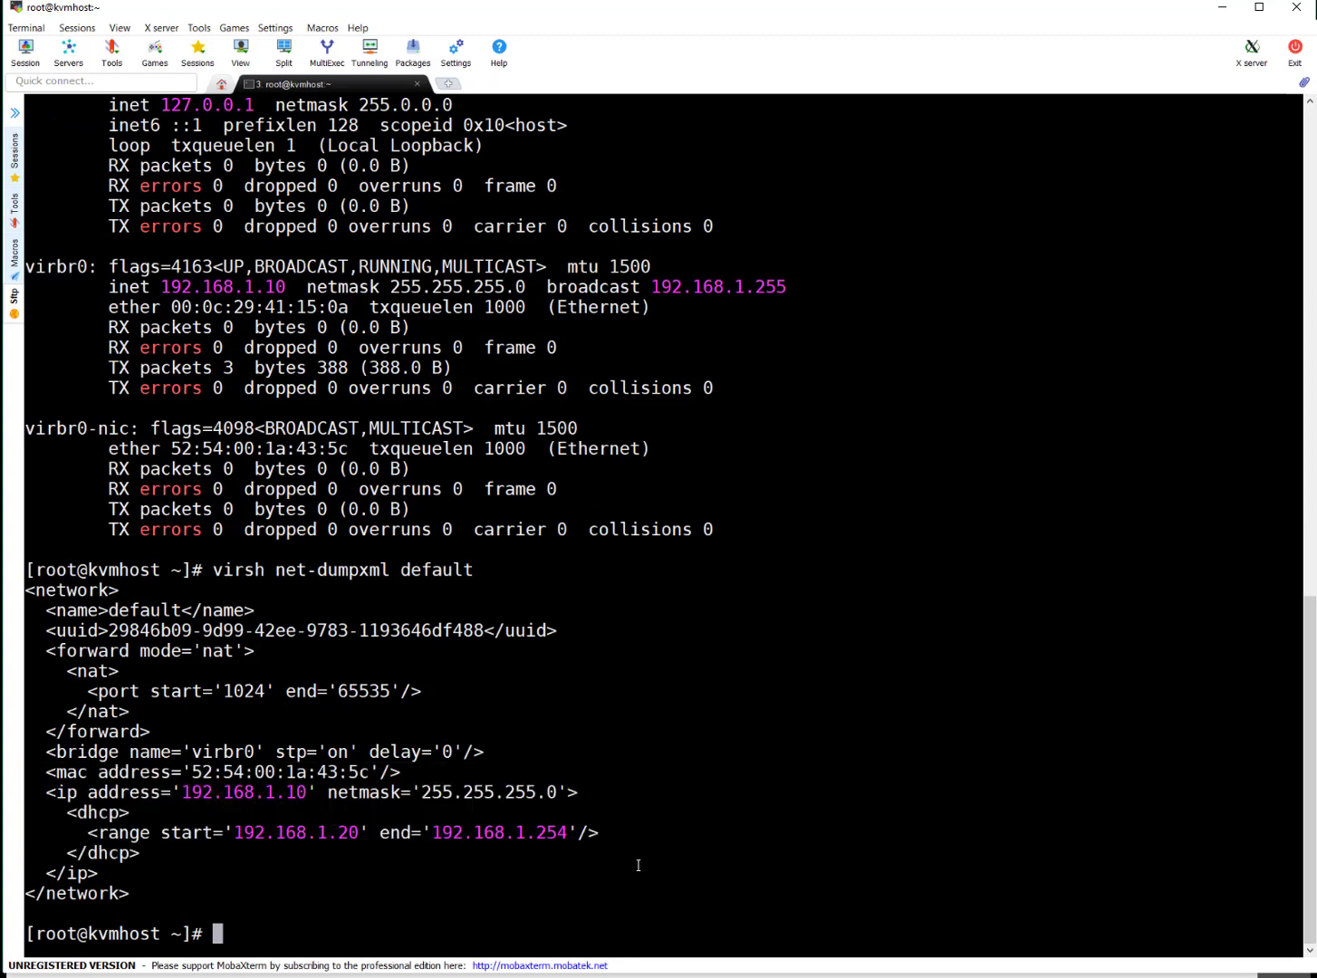